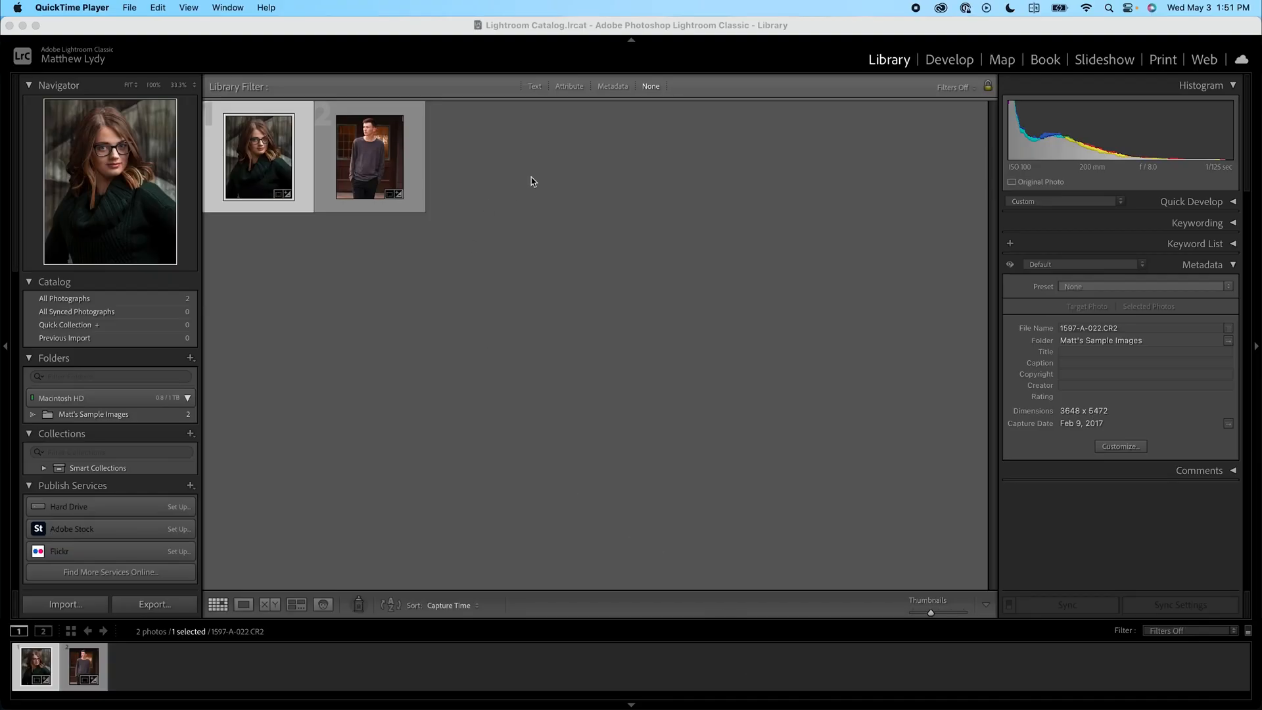
mouse_move(652, 155)
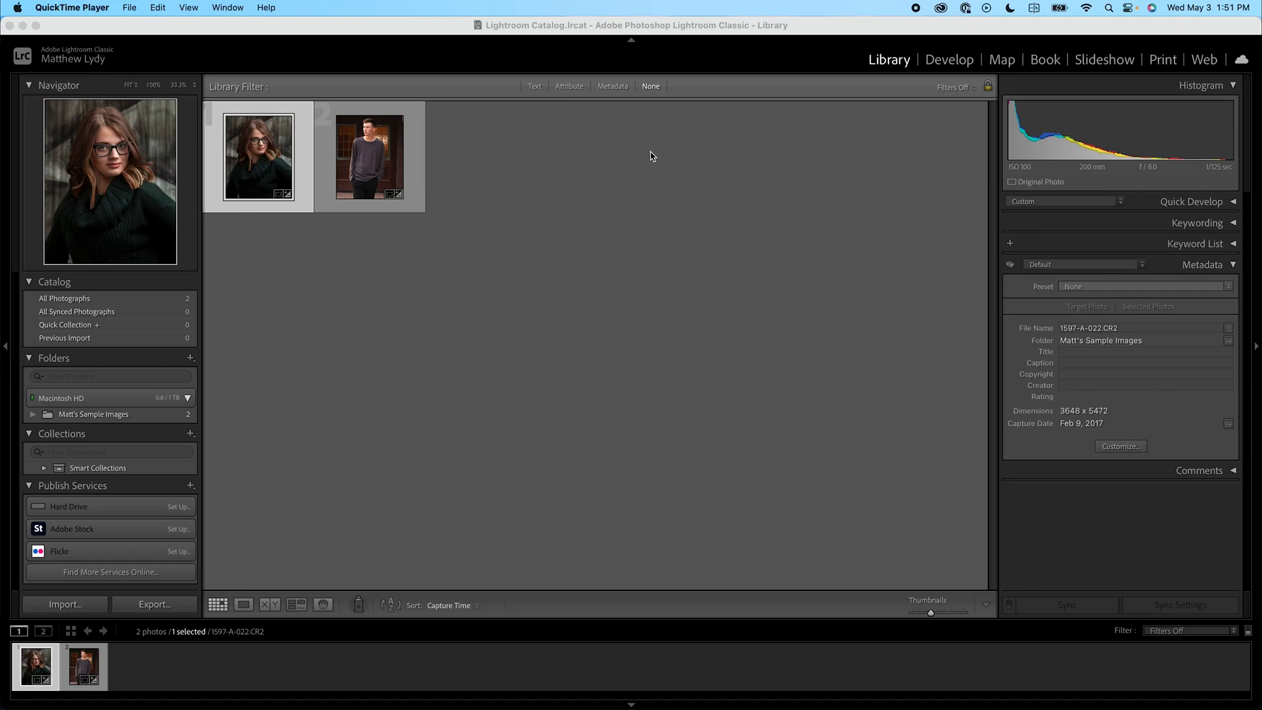
mouse_move(414, 200)
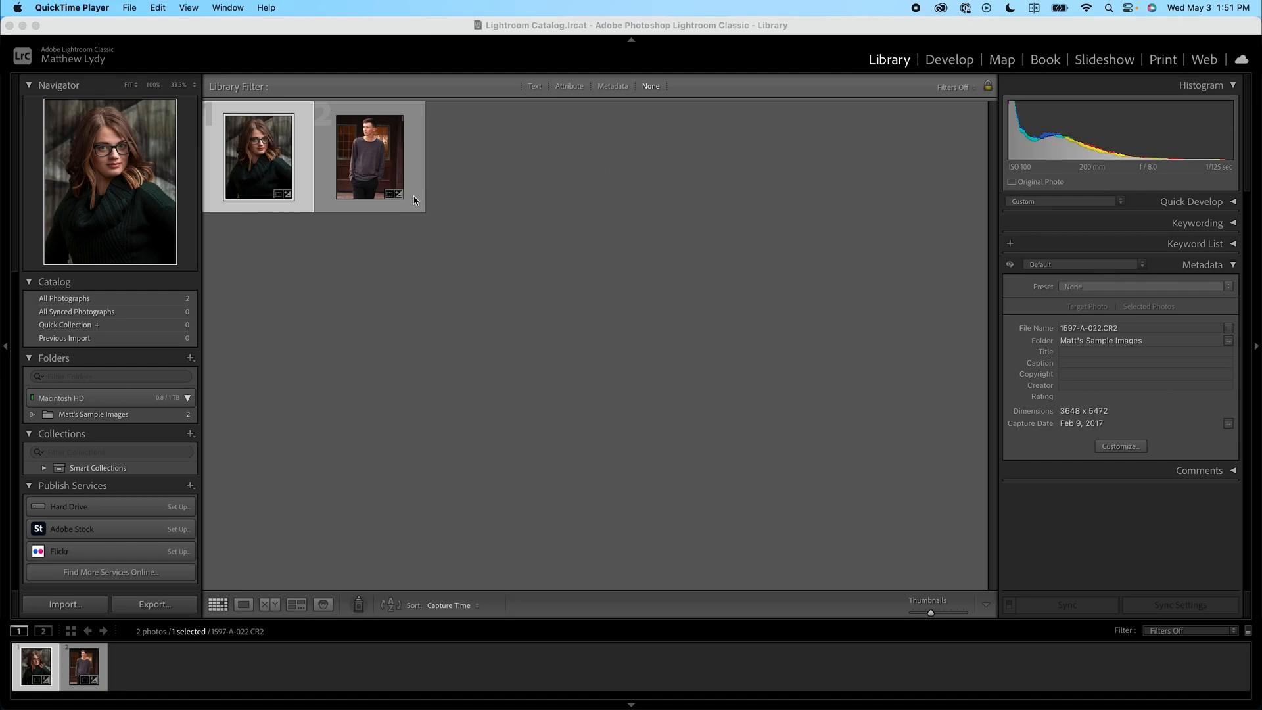
mouse_move(245, 301)
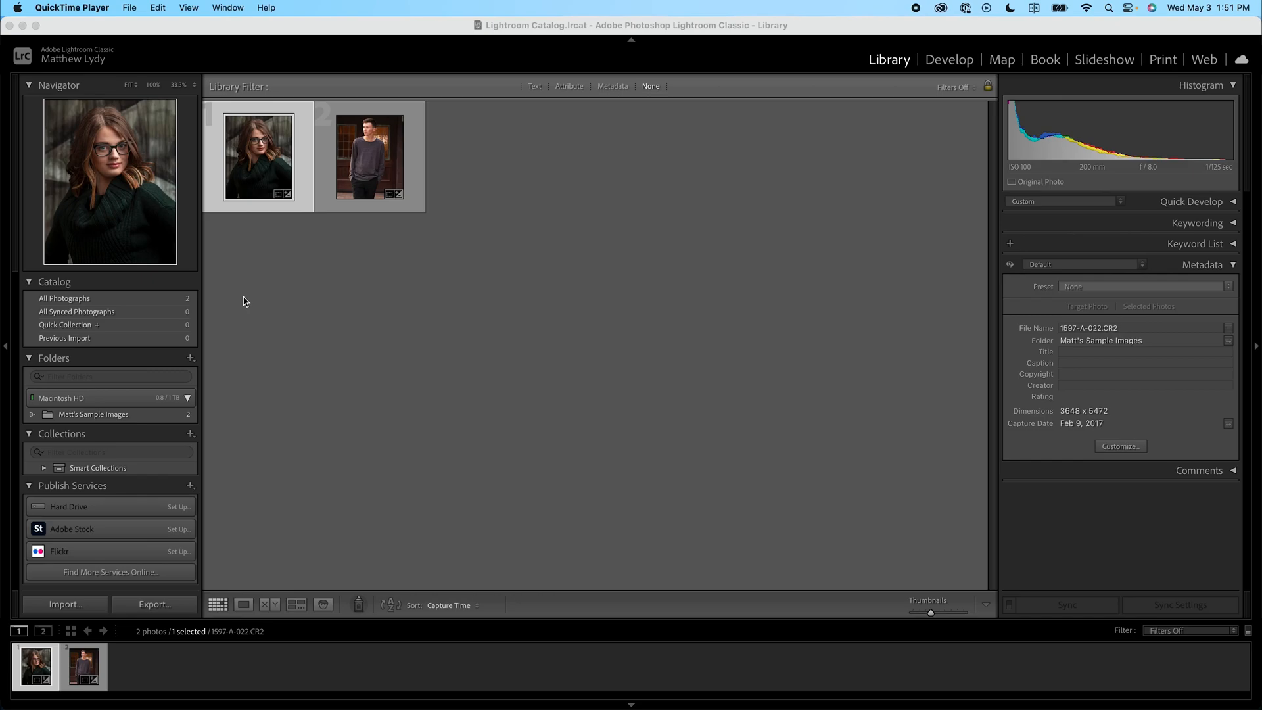
mouse_move(293, 304)
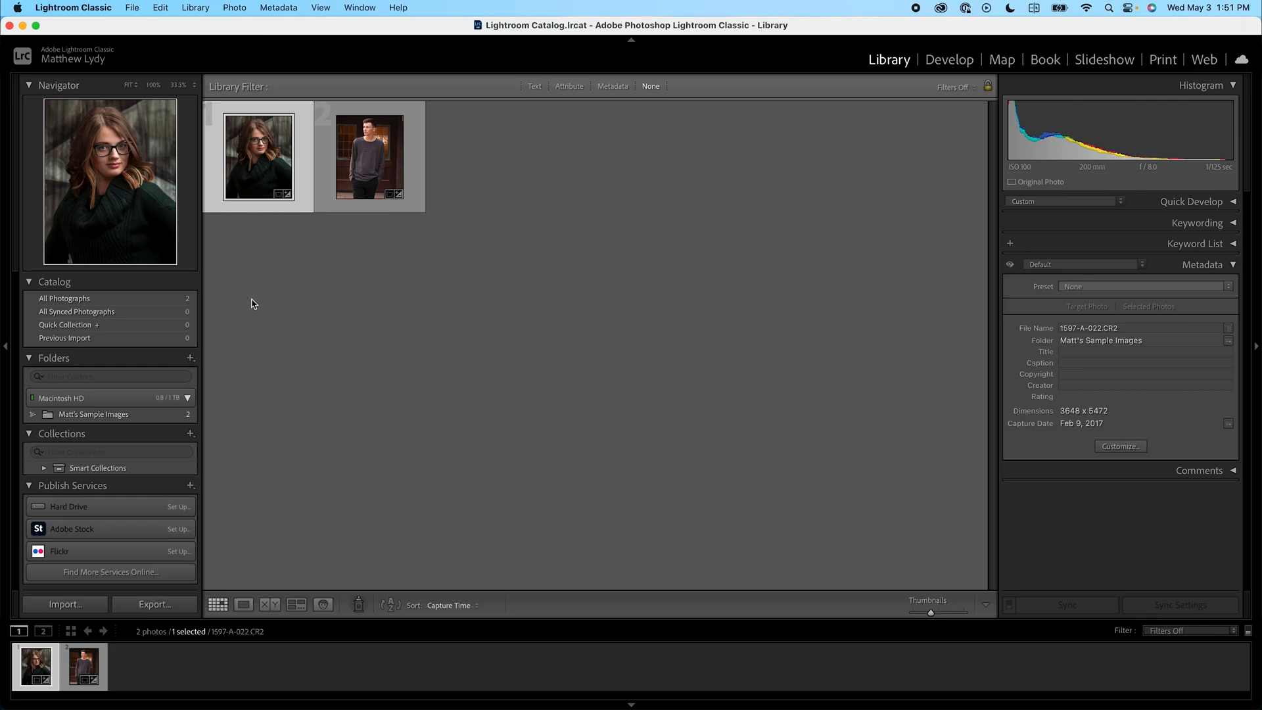
mouse_move(289, 262)
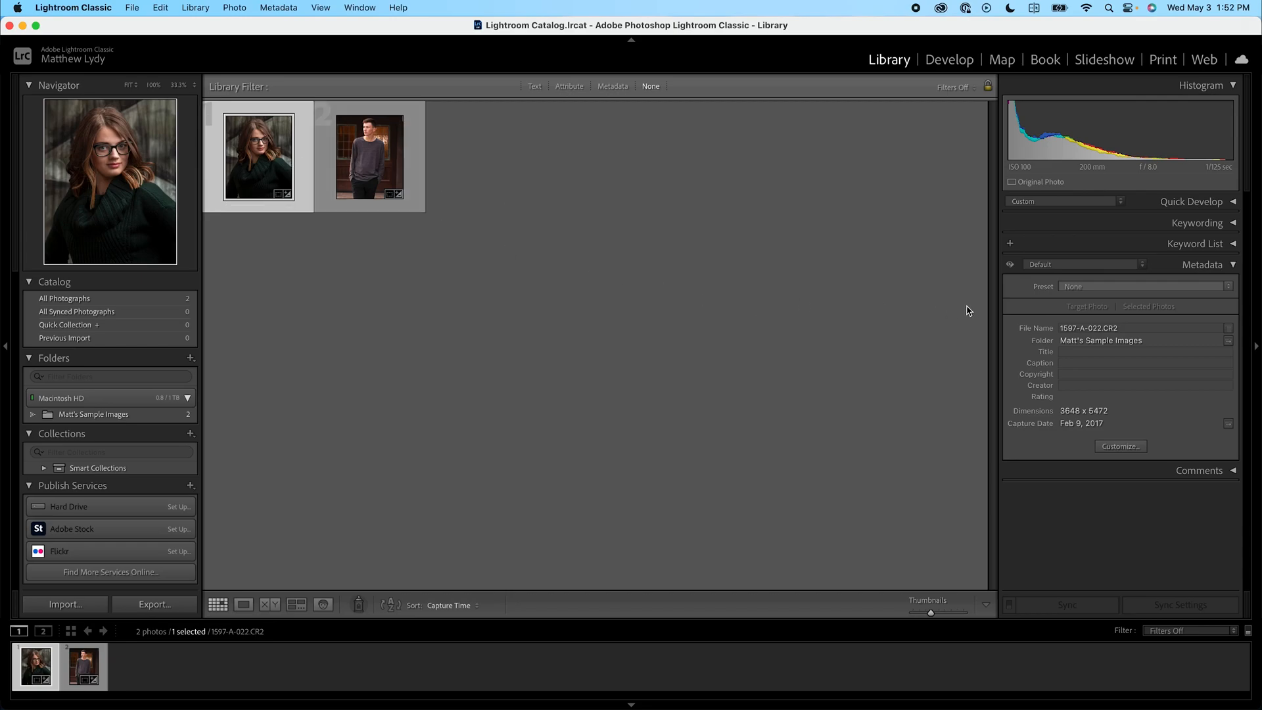
mouse_move(1000, 299)
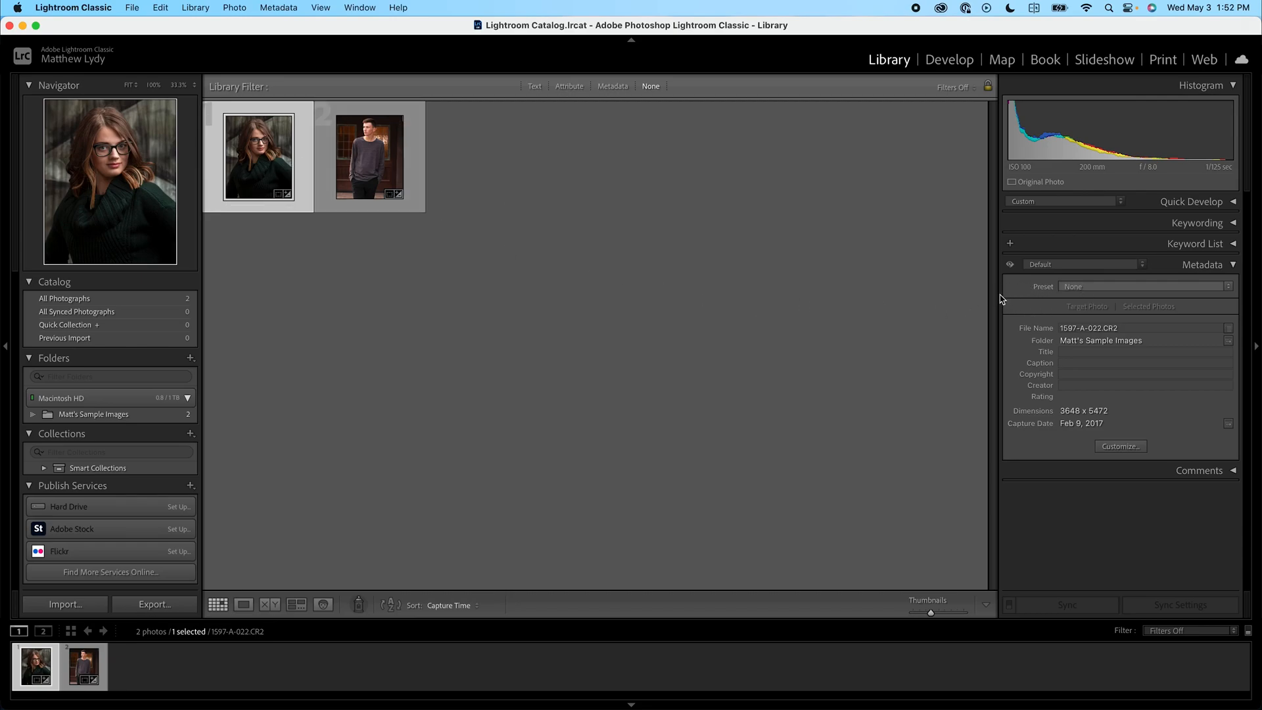
Add the Copyright Info URL field under IPTC Copyright to the default Metadata panel
click(1232, 265)
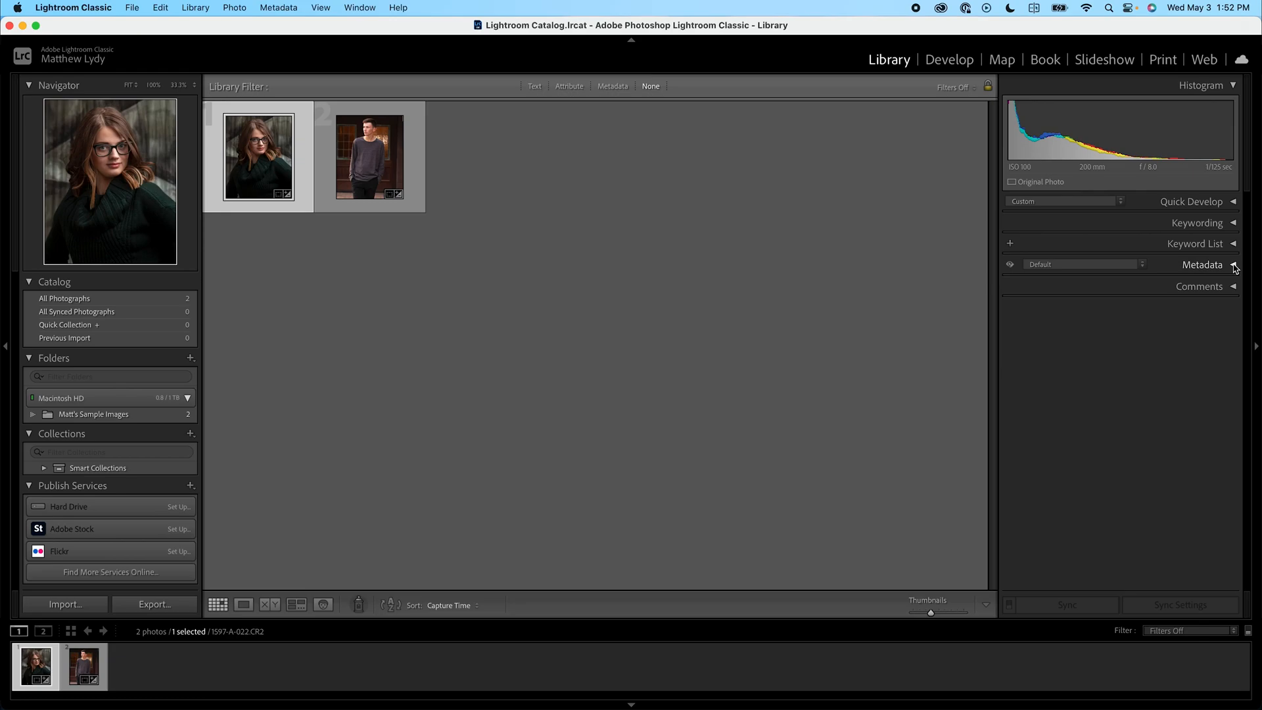
click(1231, 264)
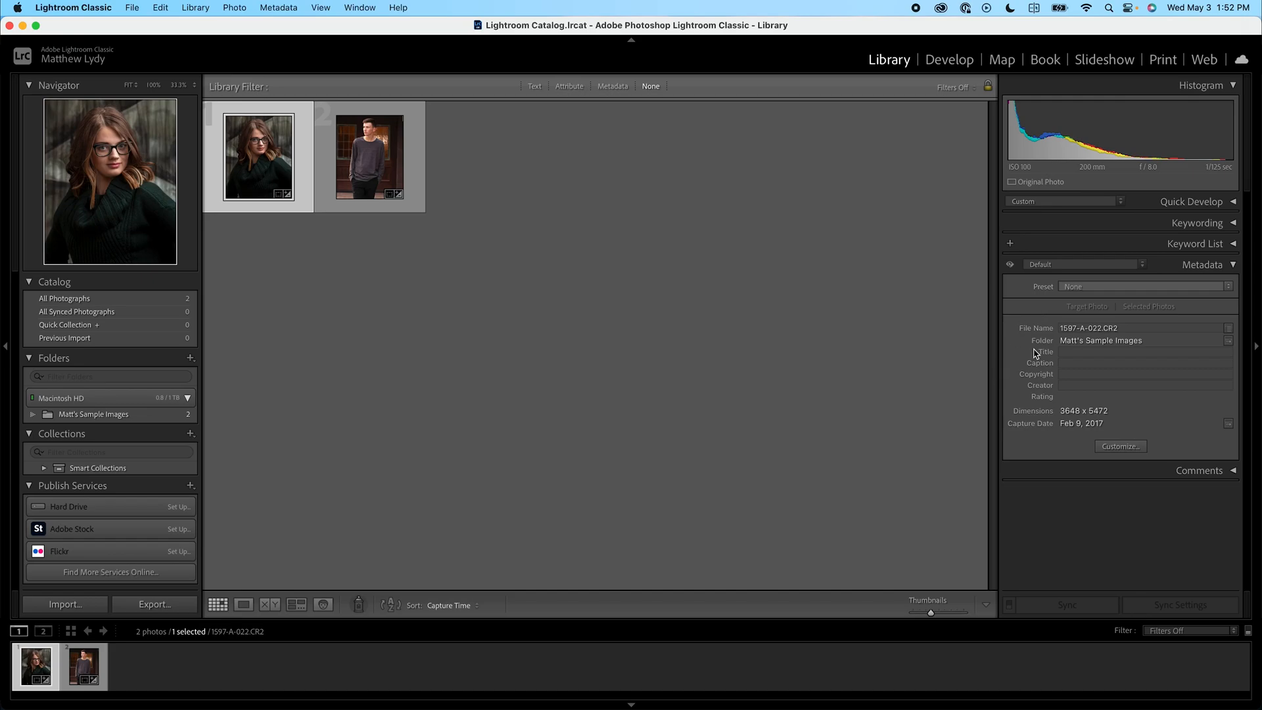
mouse_move(1039, 320)
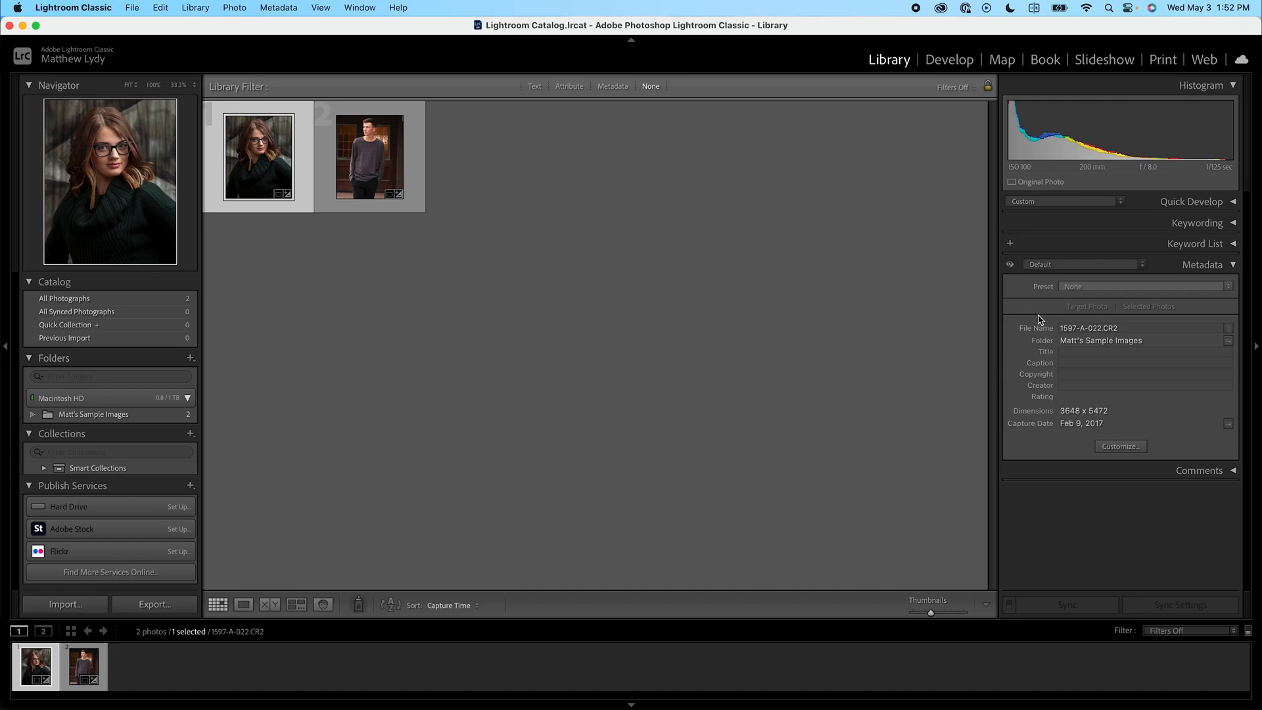
mouse_move(1121, 408)
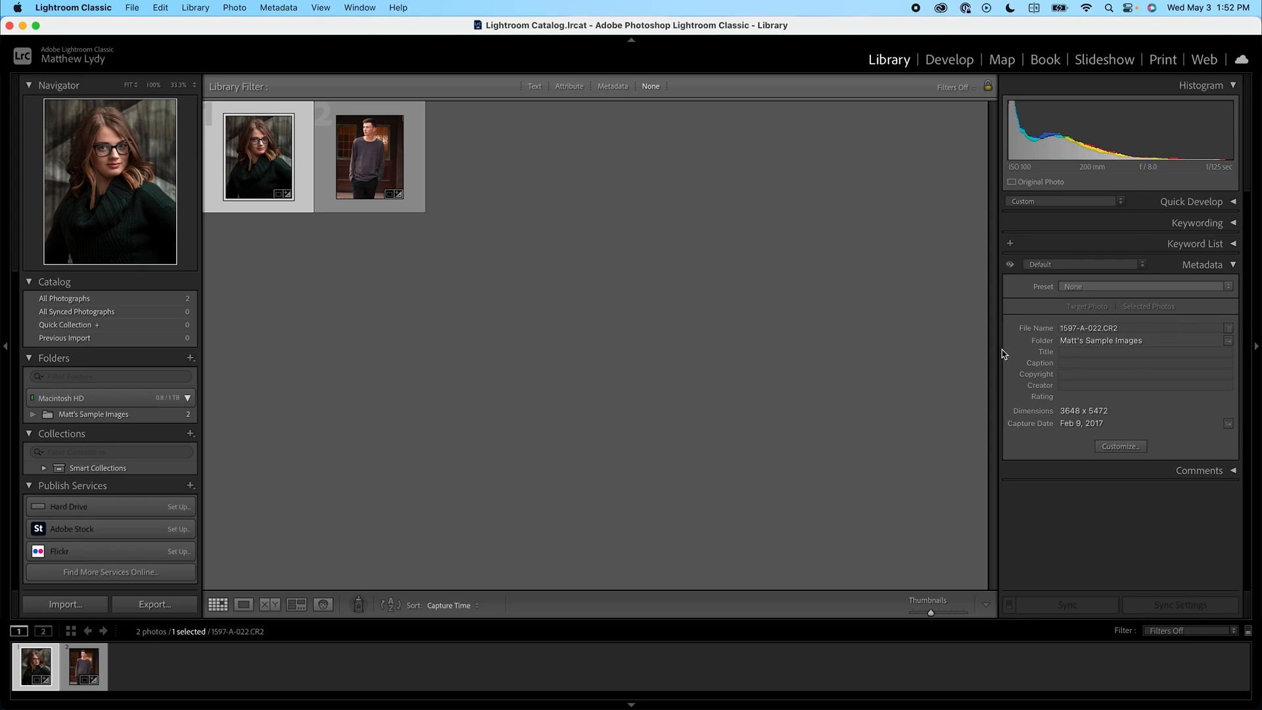
mouse_move(1025, 348)
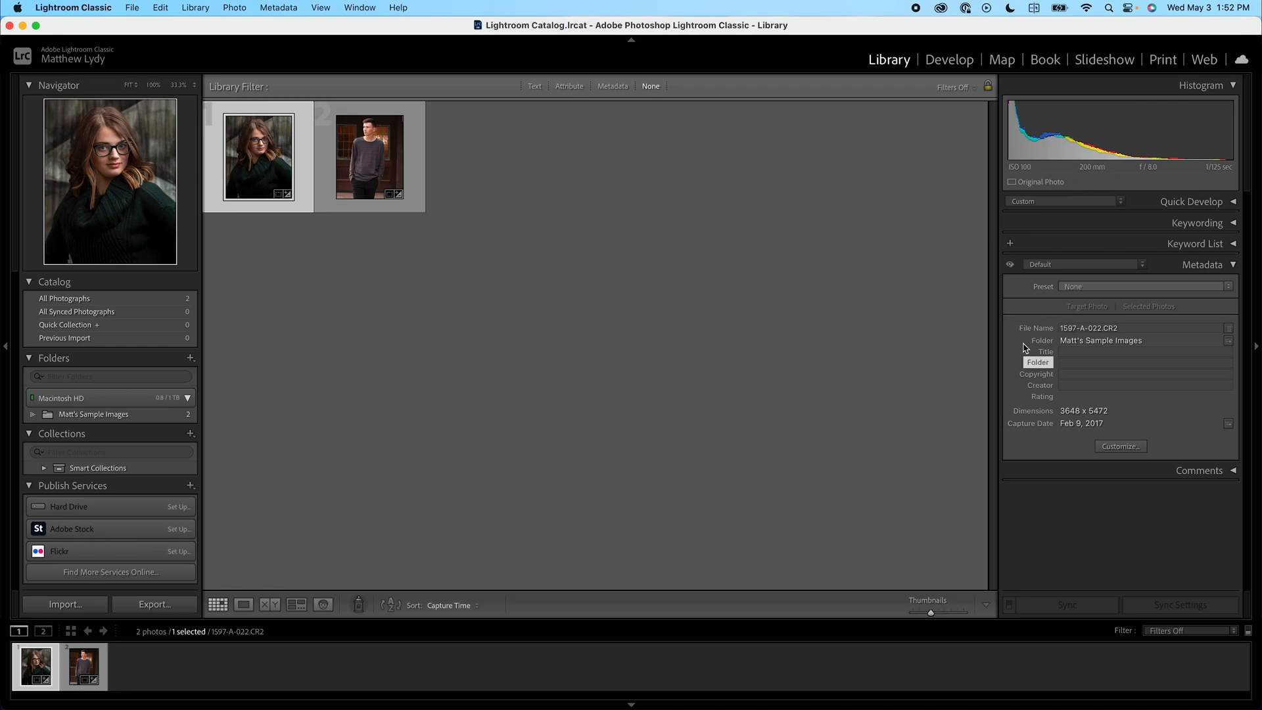
mouse_move(1033, 485)
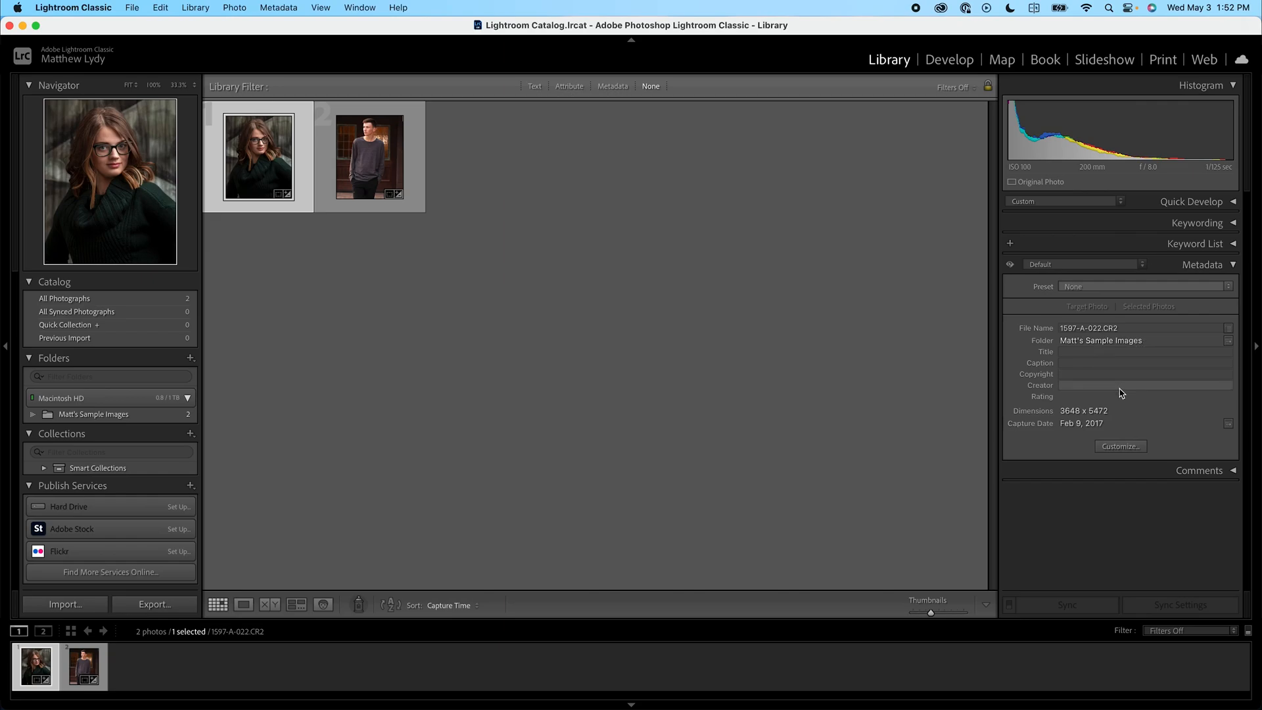
mouse_move(1082, 410)
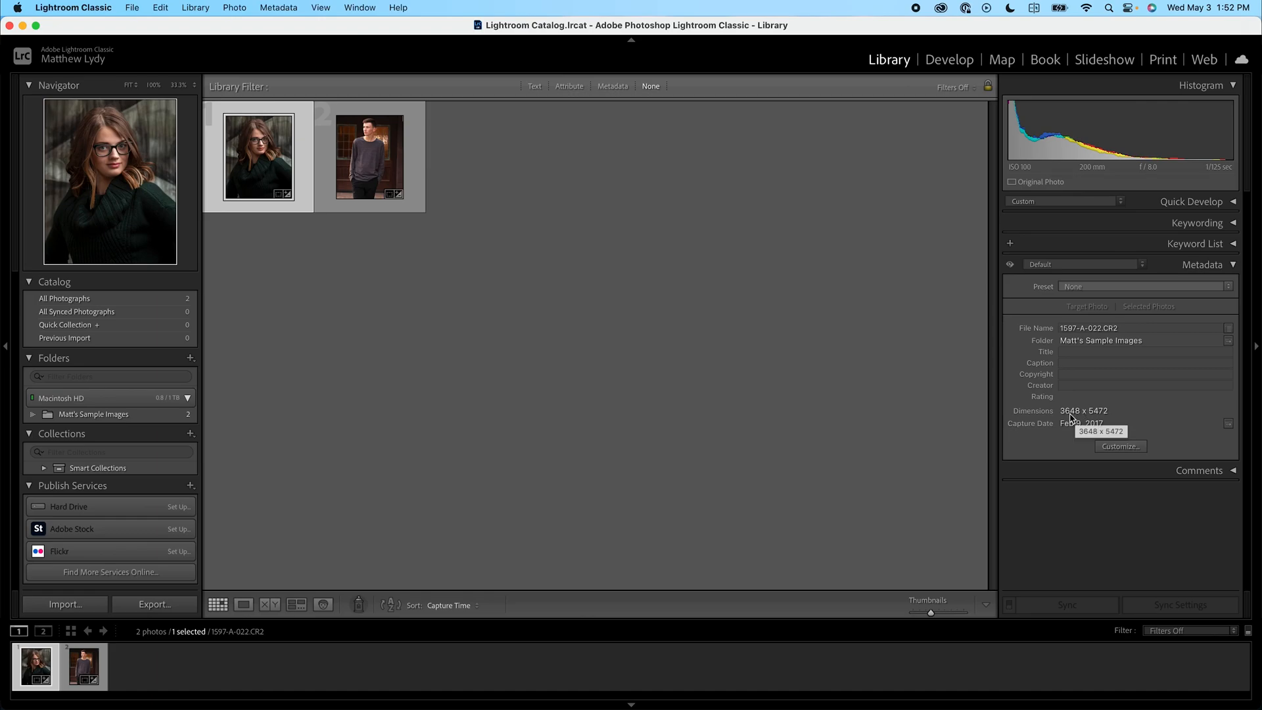
mouse_move(1068, 431)
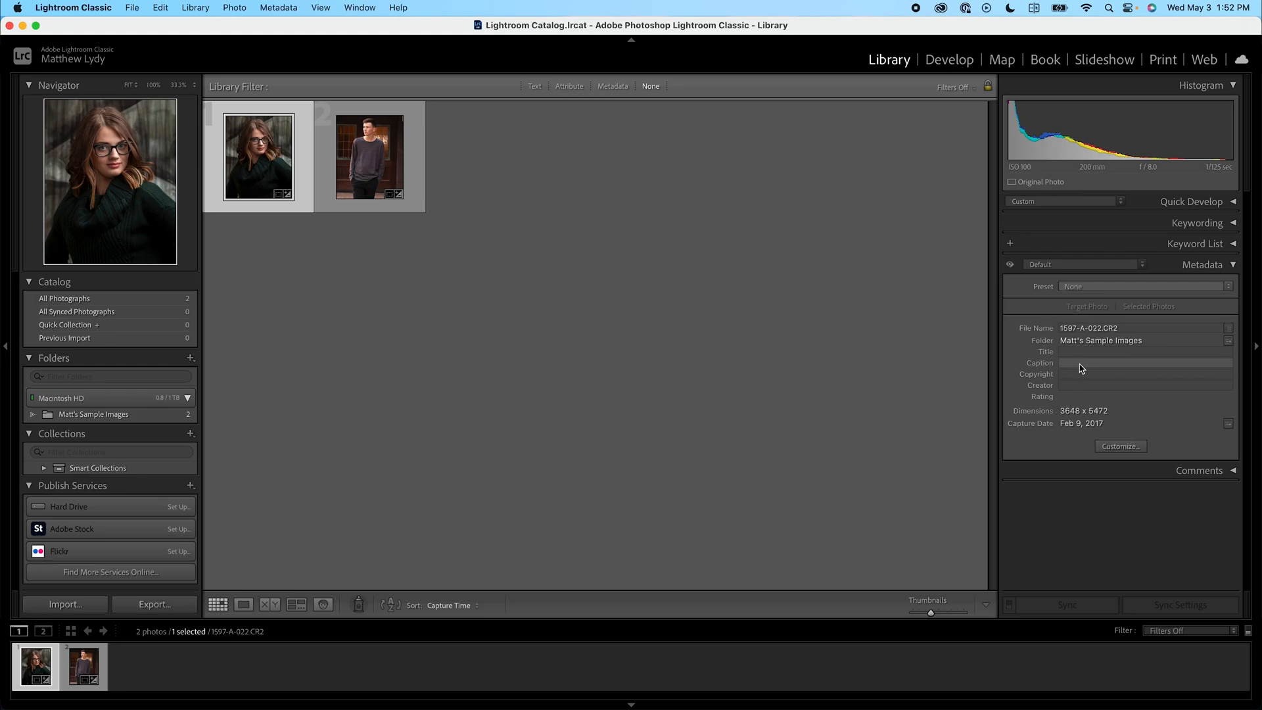
mouse_move(1085, 367)
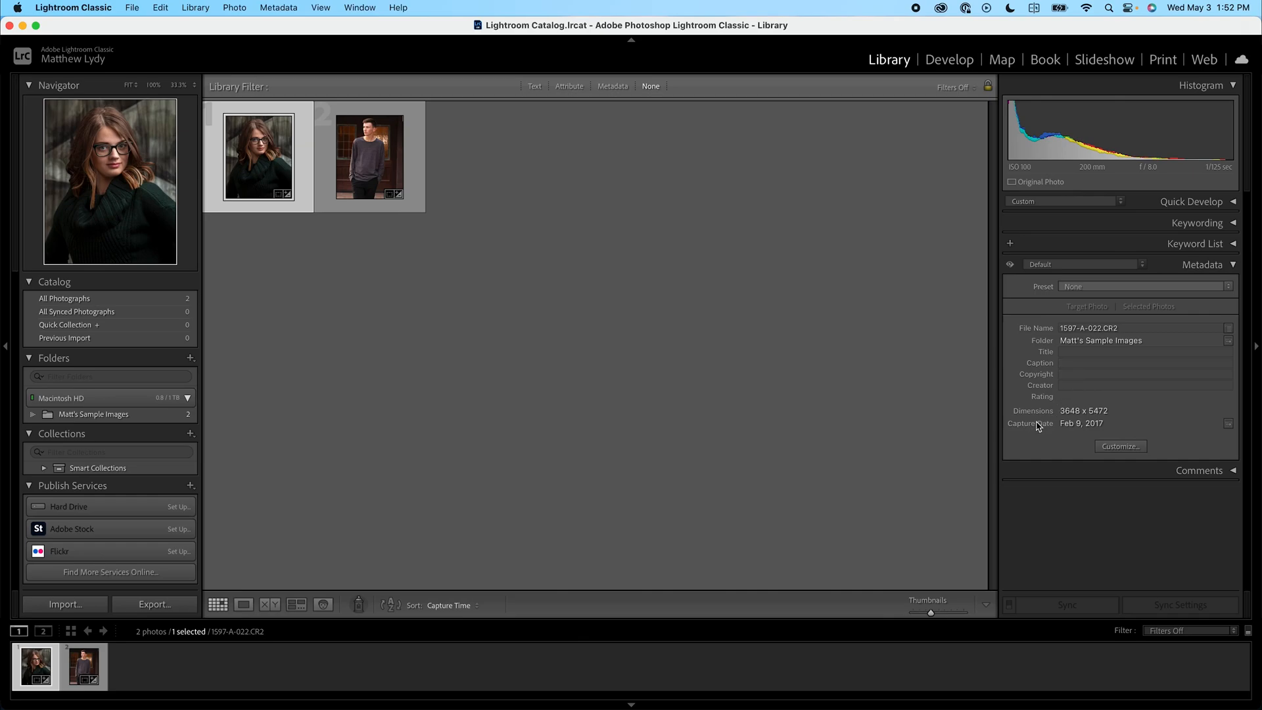
mouse_move(1026, 456)
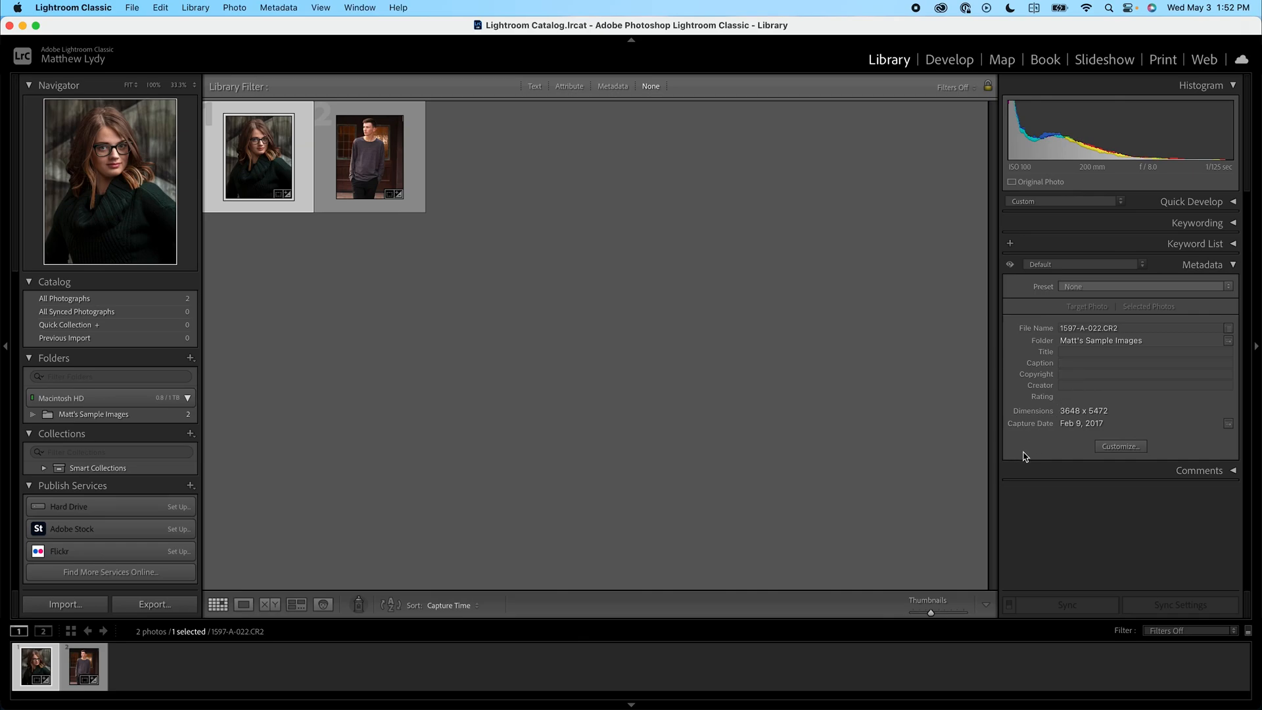
mouse_move(1093, 456)
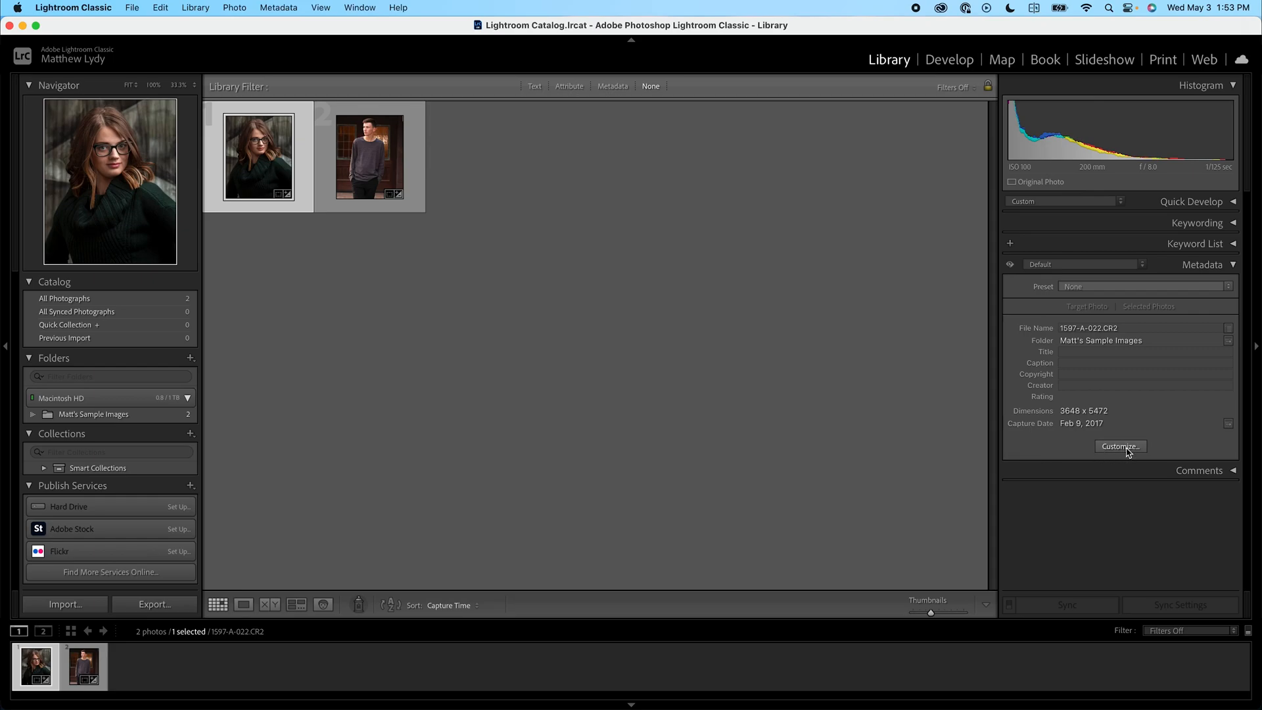
mouse_move(1120, 447)
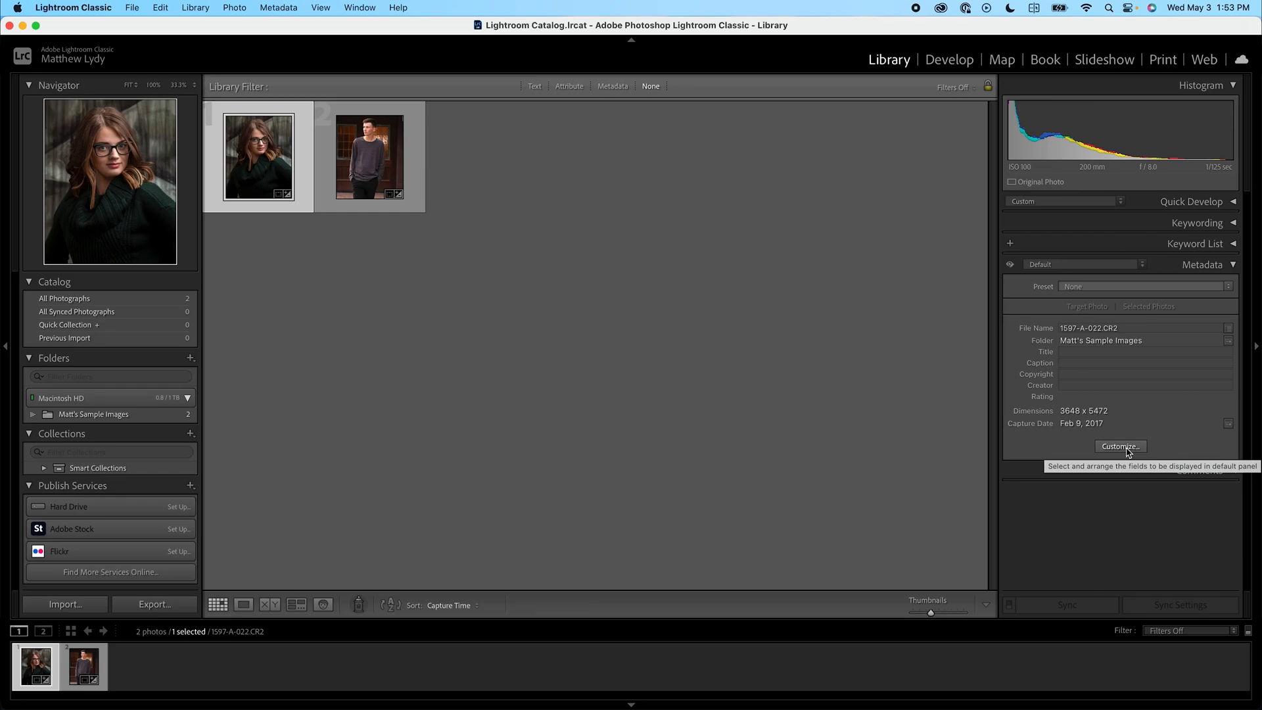
click(1119, 447)
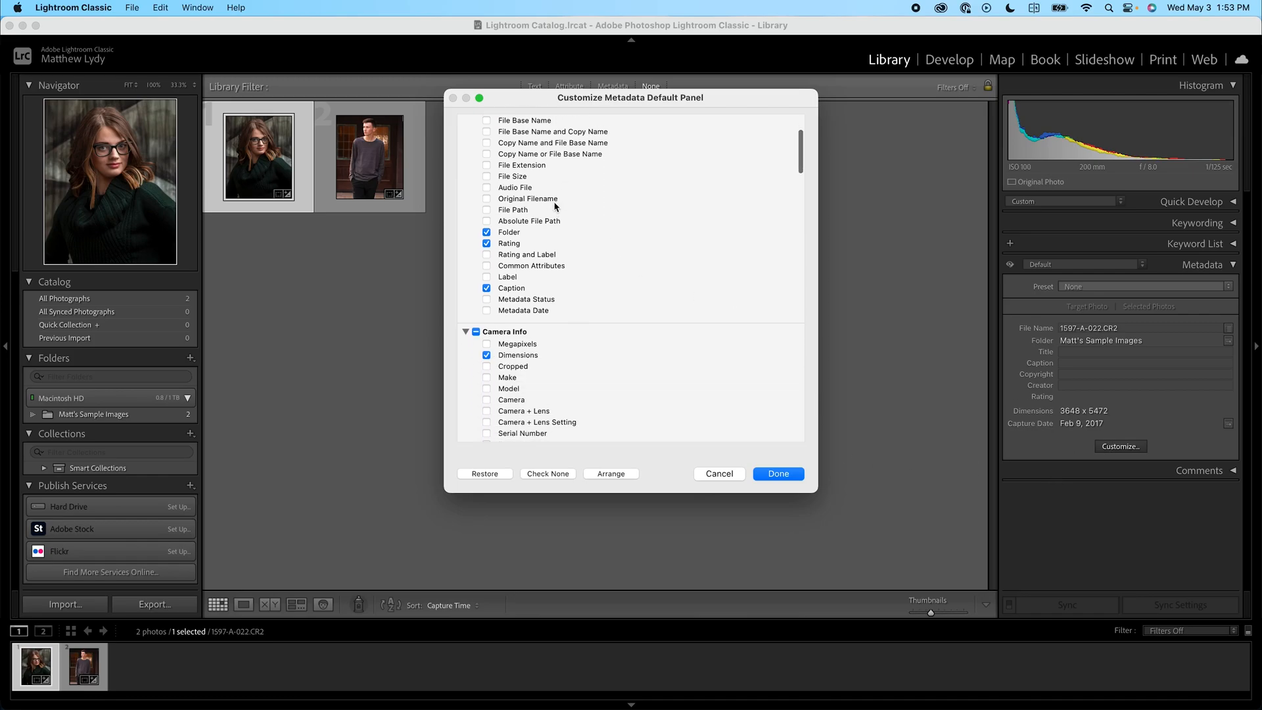
scroll(down, 3)
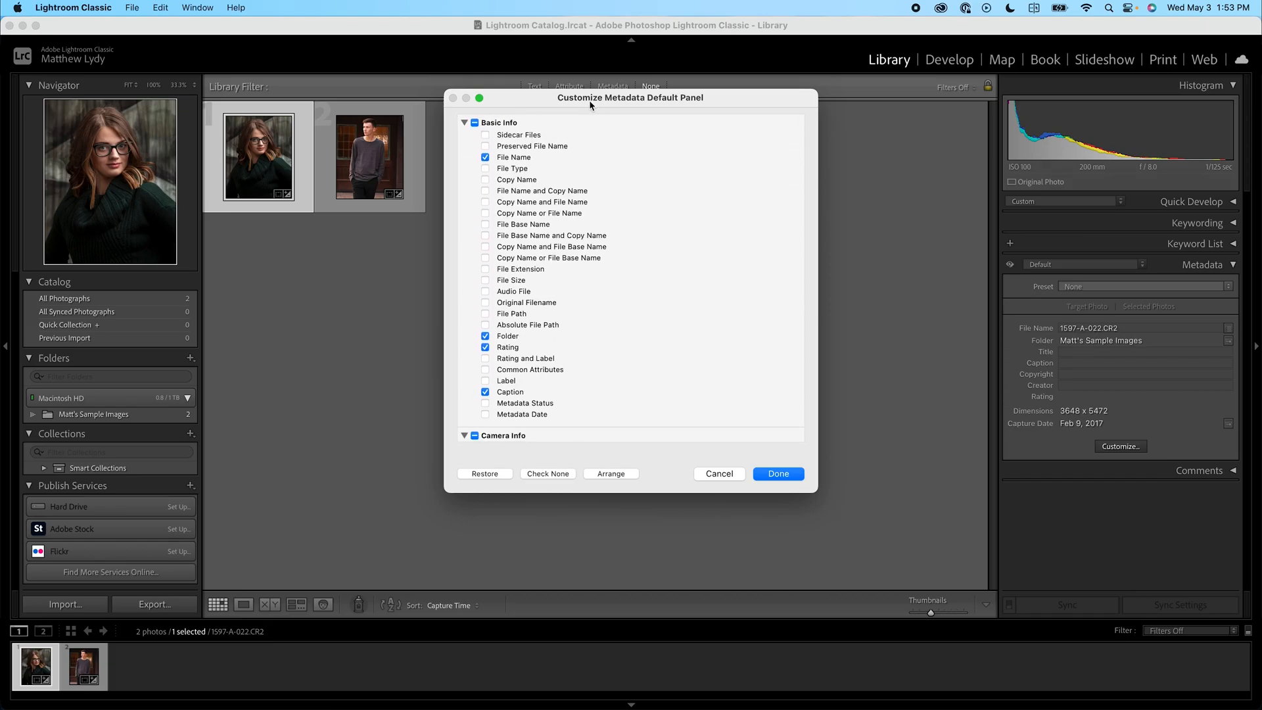
mouse_move(548, 105)
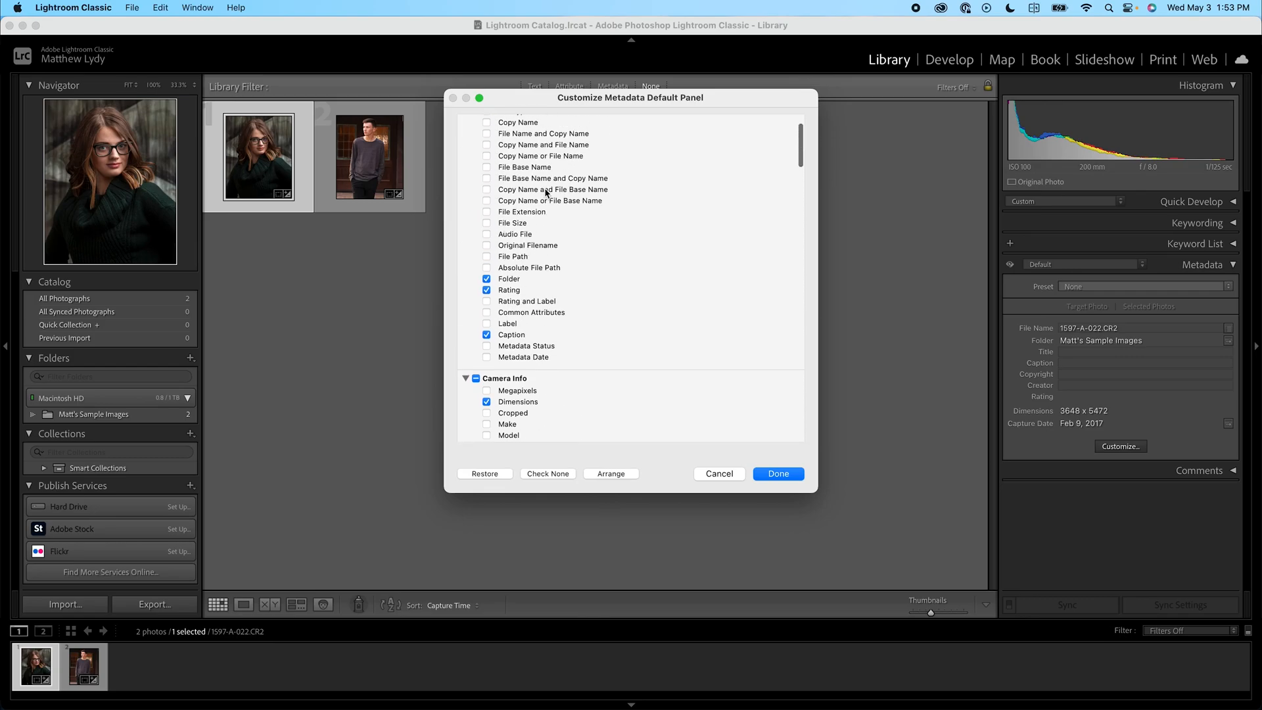
click(466, 123)
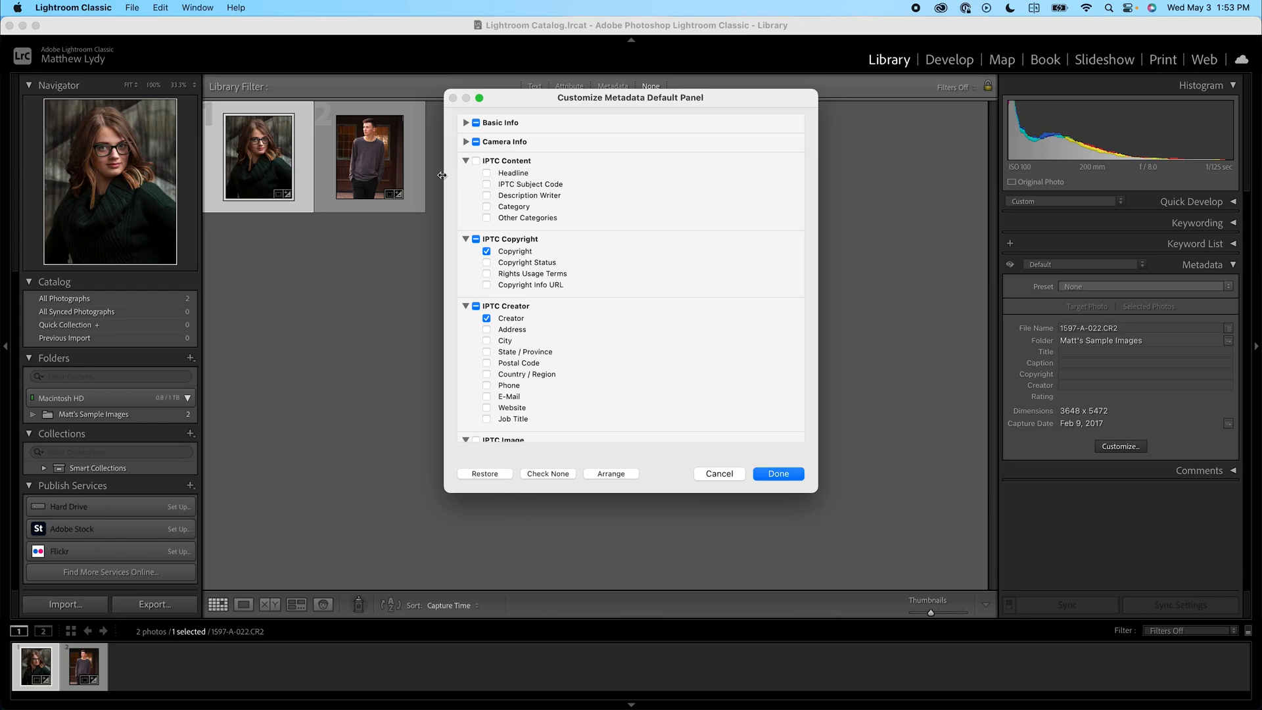
click(487, 250)
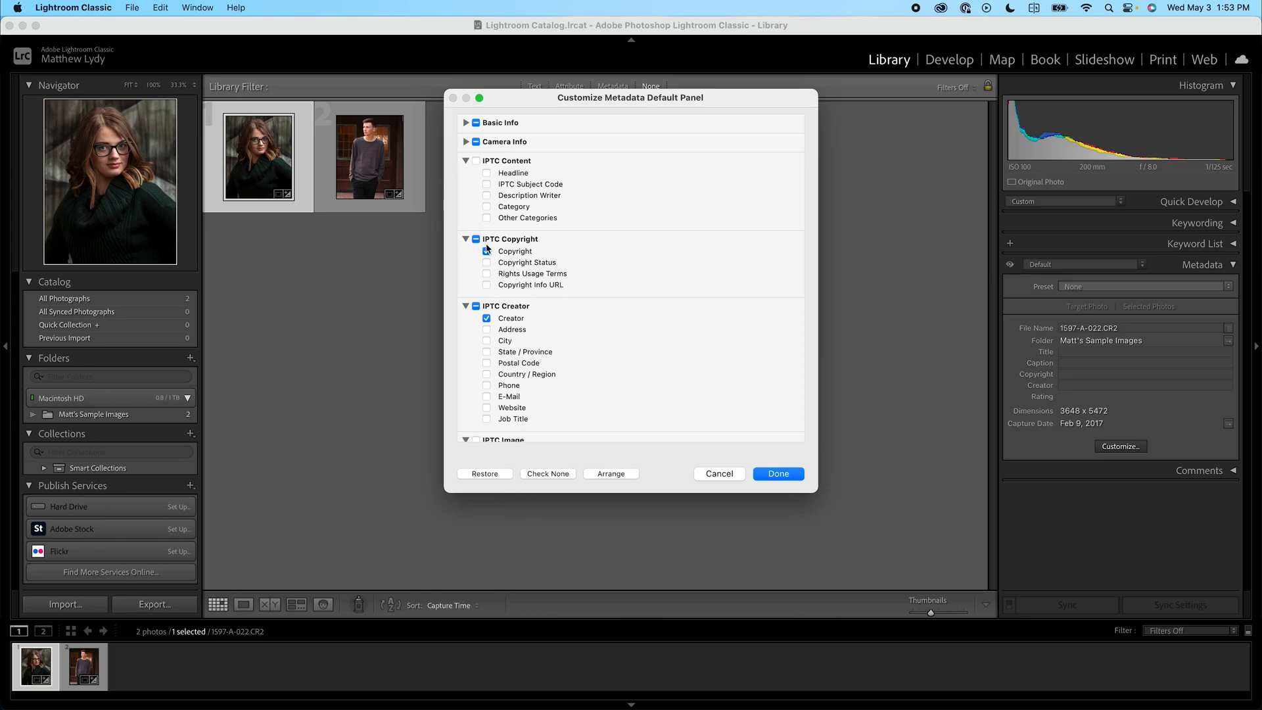
click(487, 251)
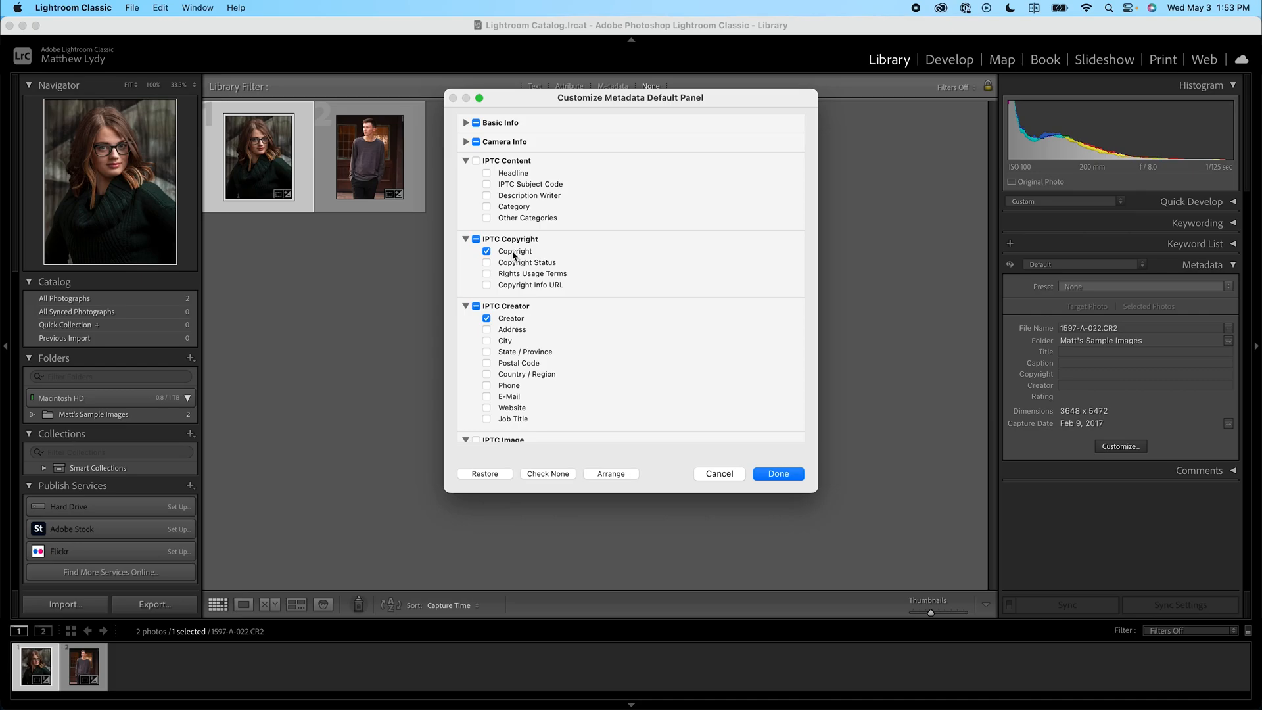
mouse_move(515, 252)
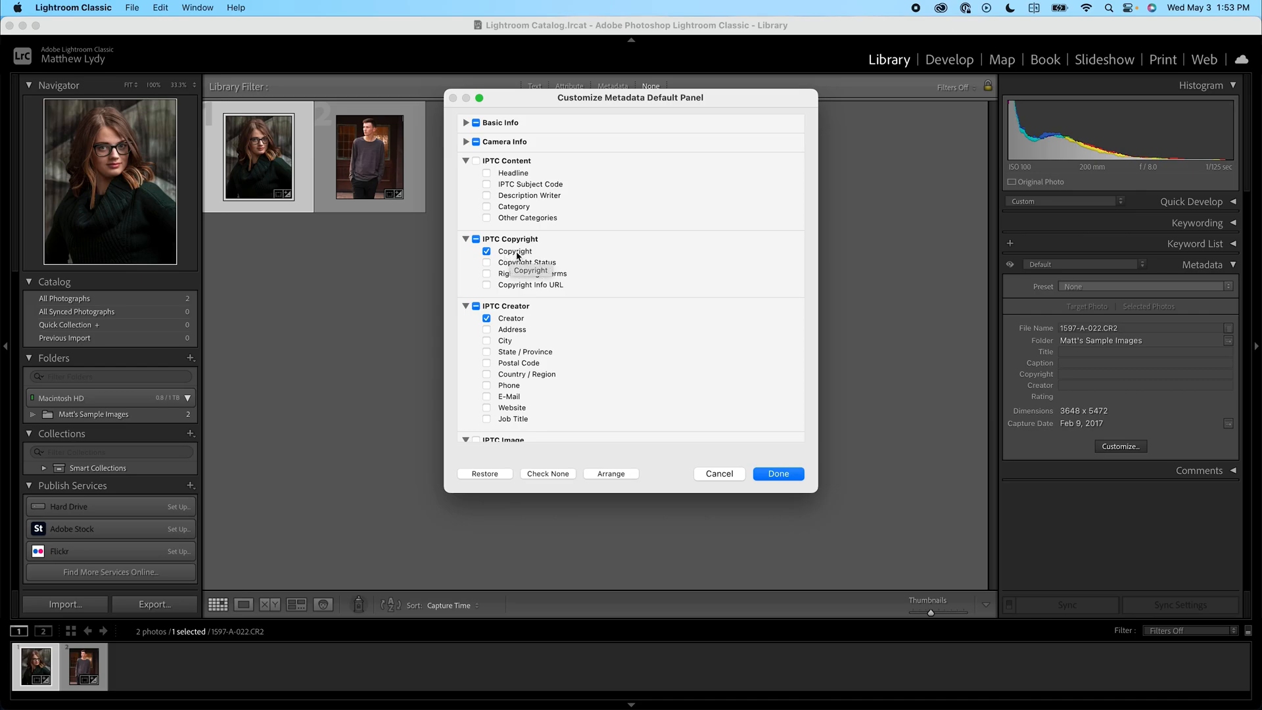
mouse_move(485, 291)
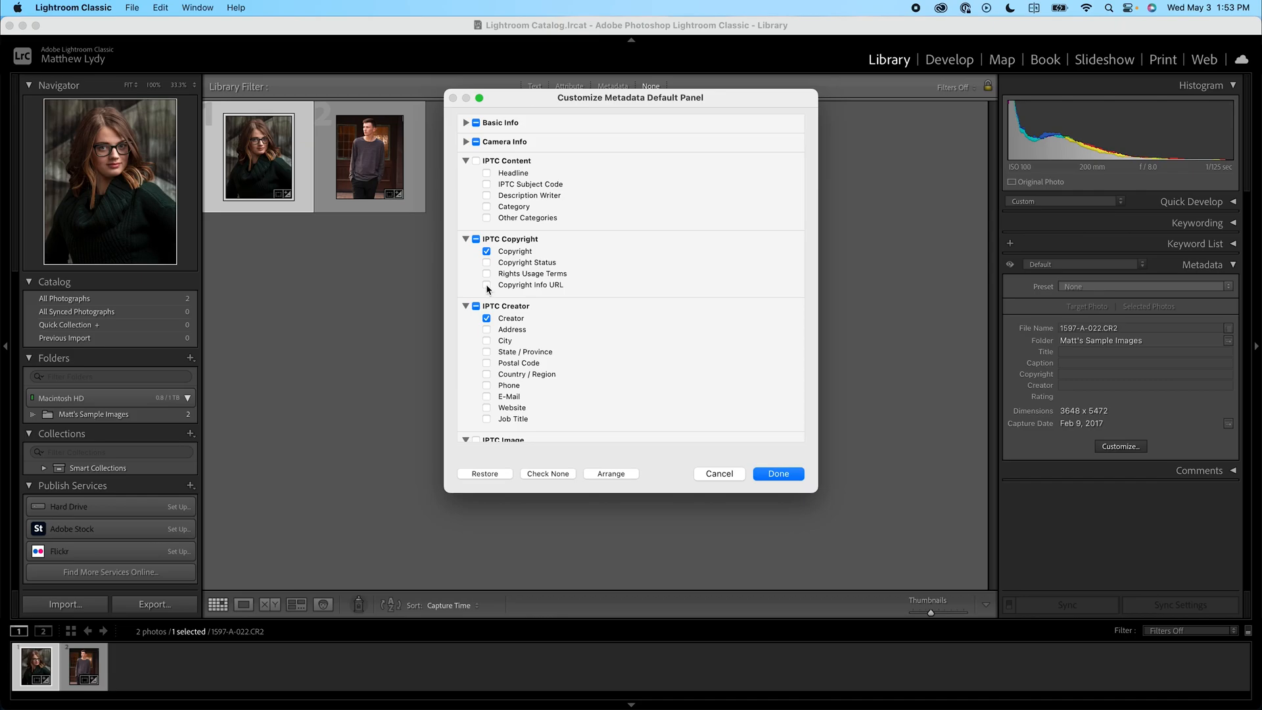
click(487, 284)
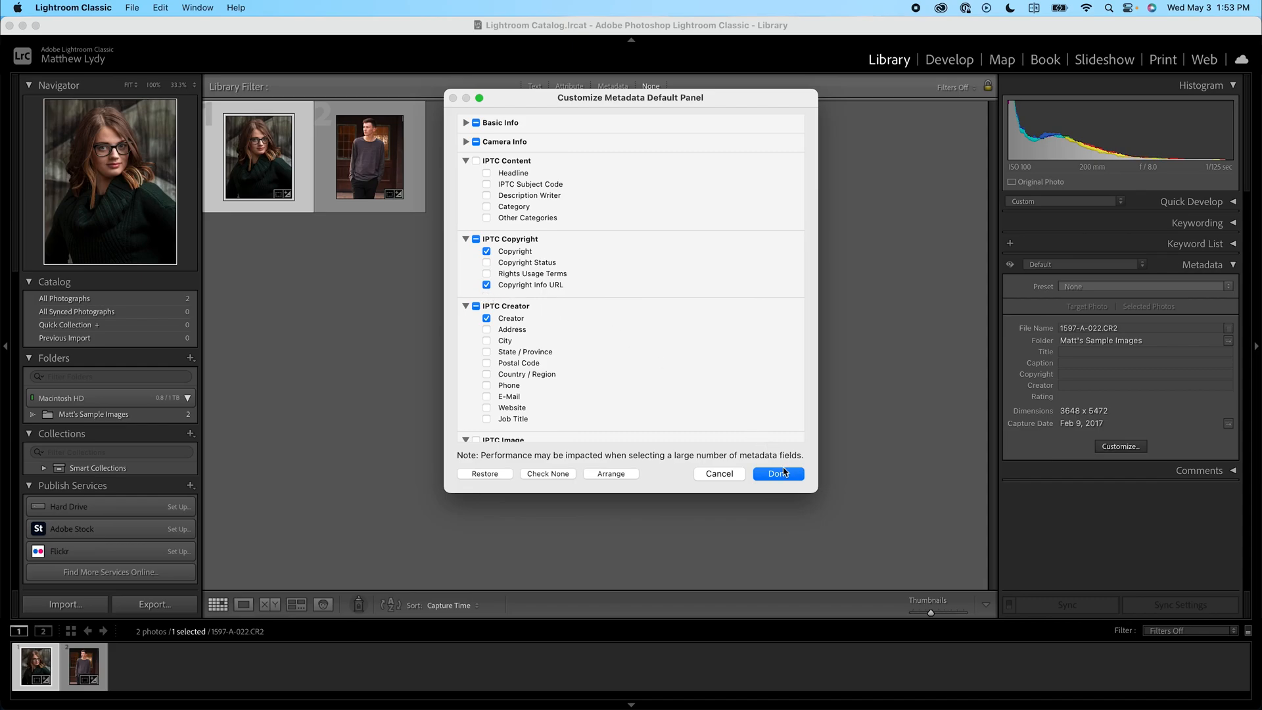
click(777, 473)
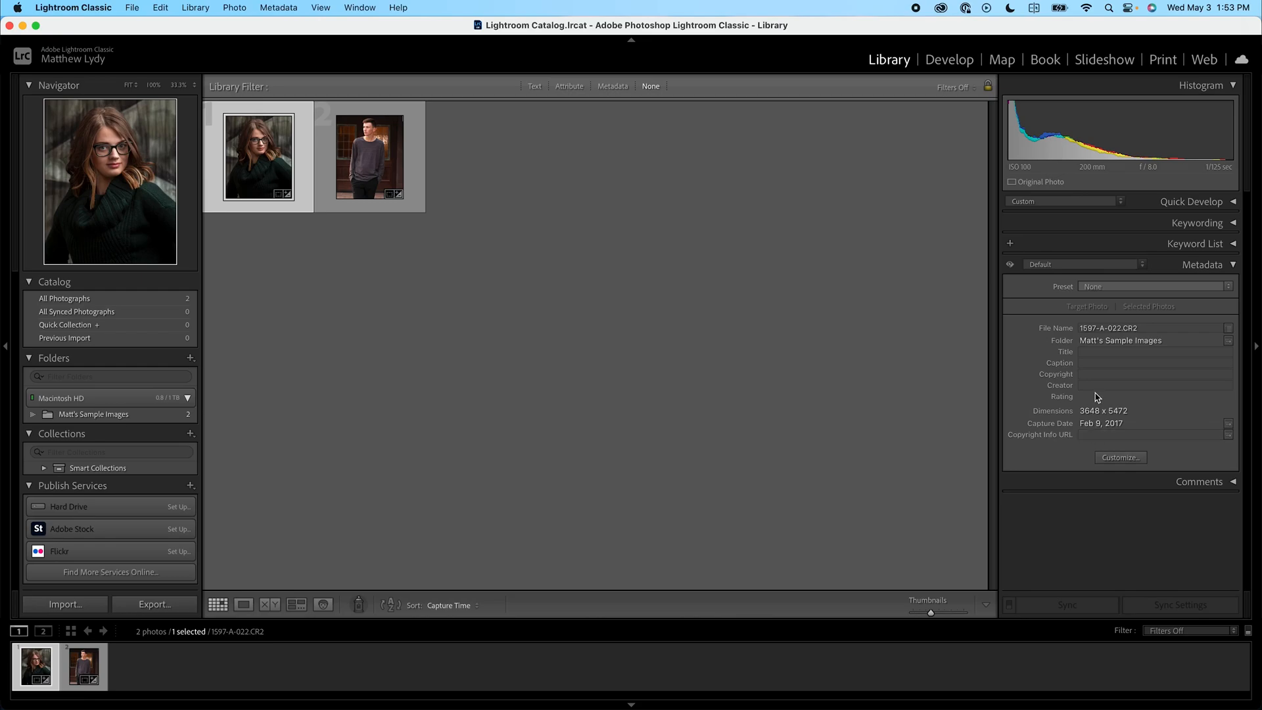
Enter the 2023 Matt Lydy Photography copyright, creator Matthew Lydy and the https studio website URL
click(1154, 373)
text(©Matt Lydy Photography, LLC)
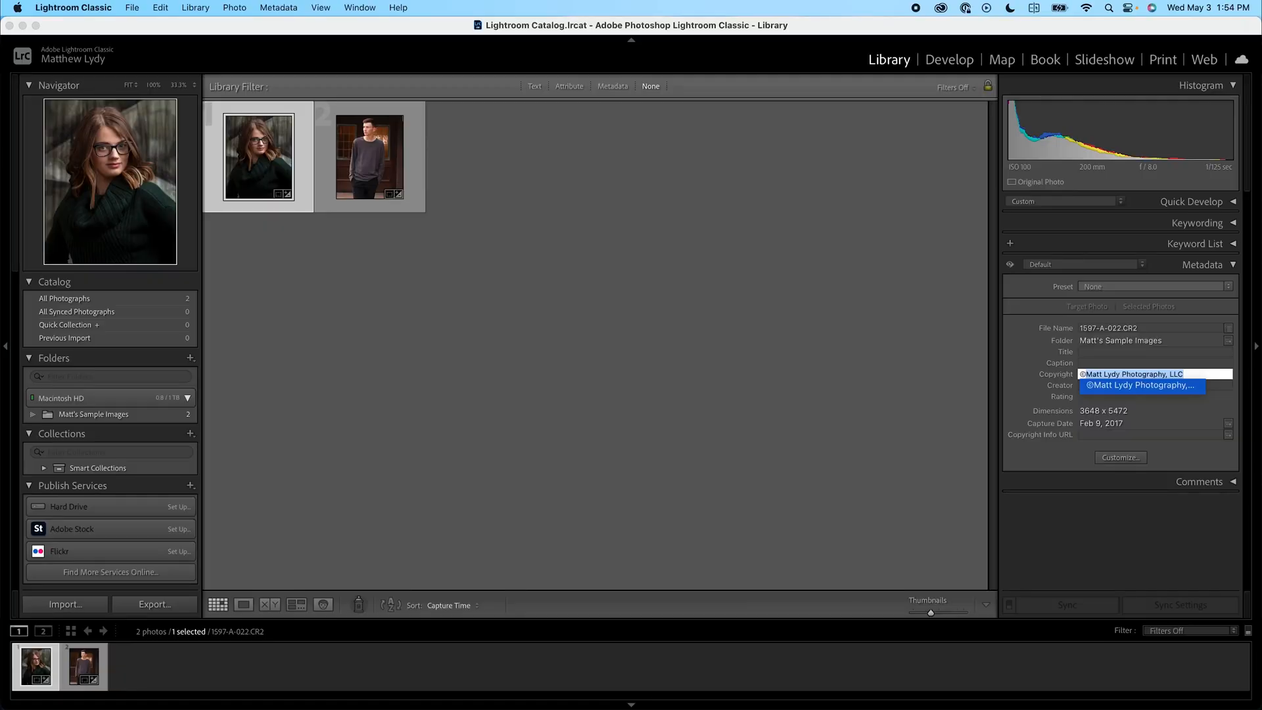
text(@2023)
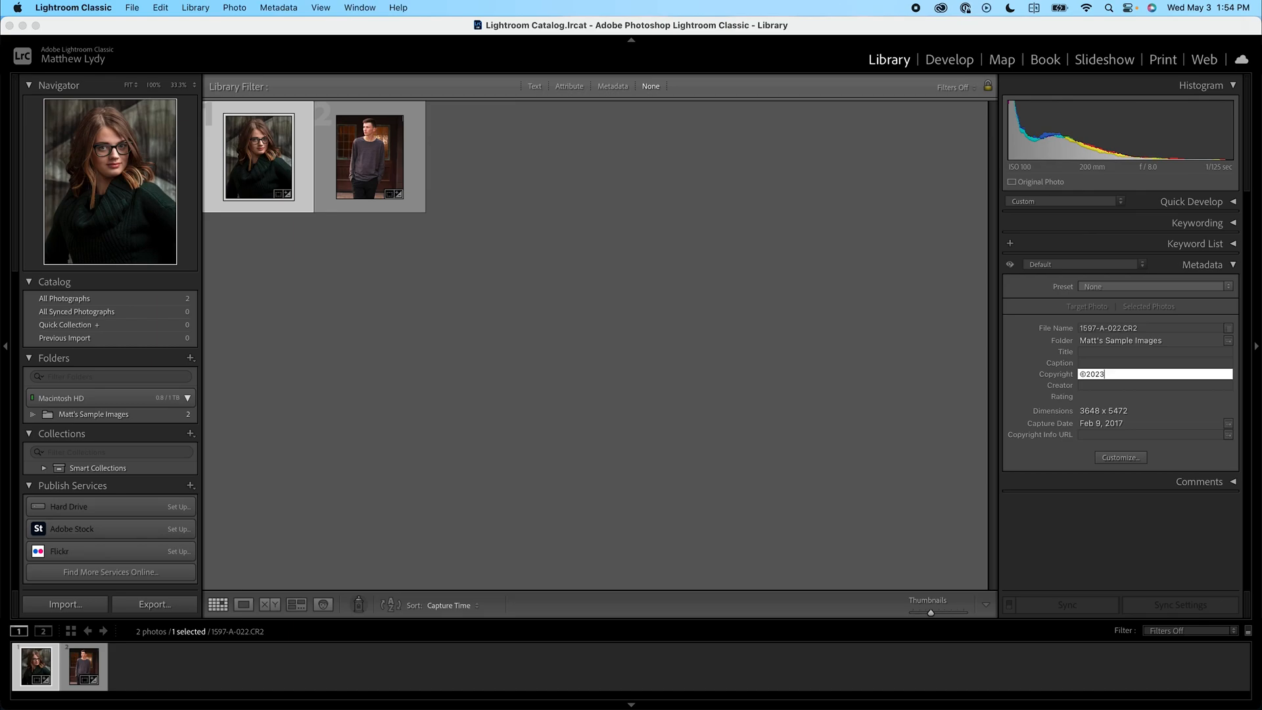
text(Matt)
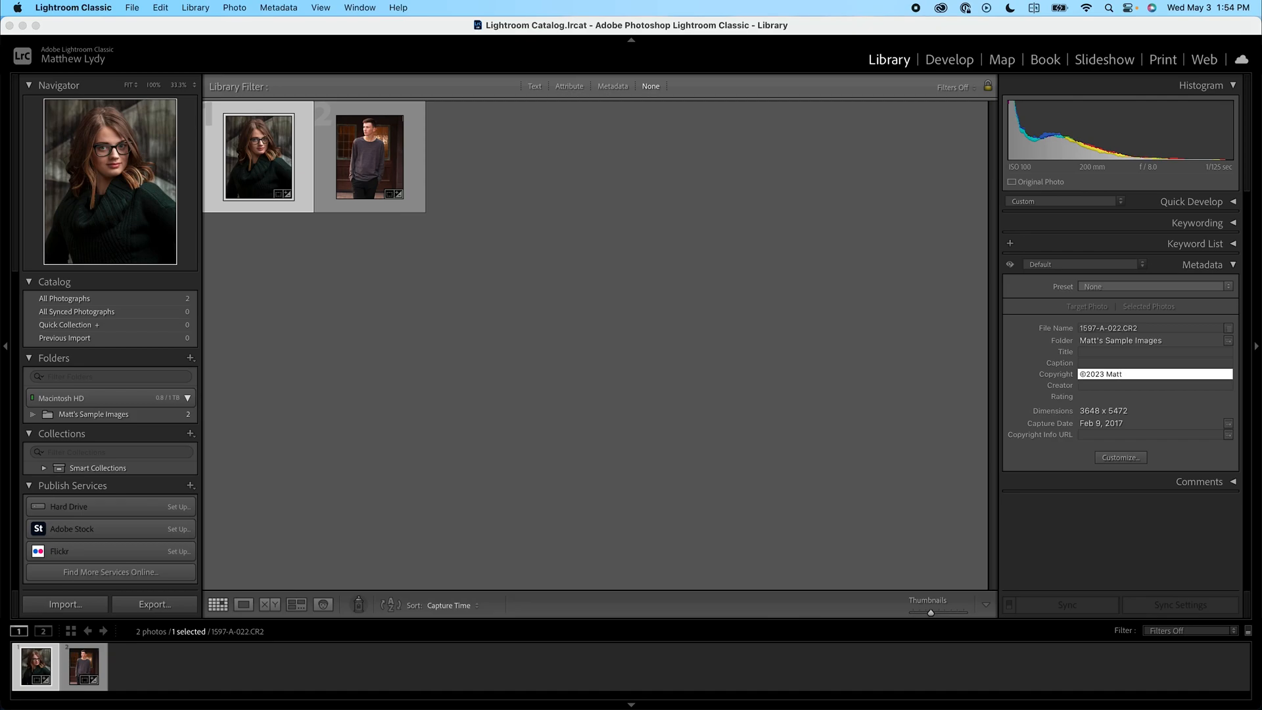
text(Lyphot)
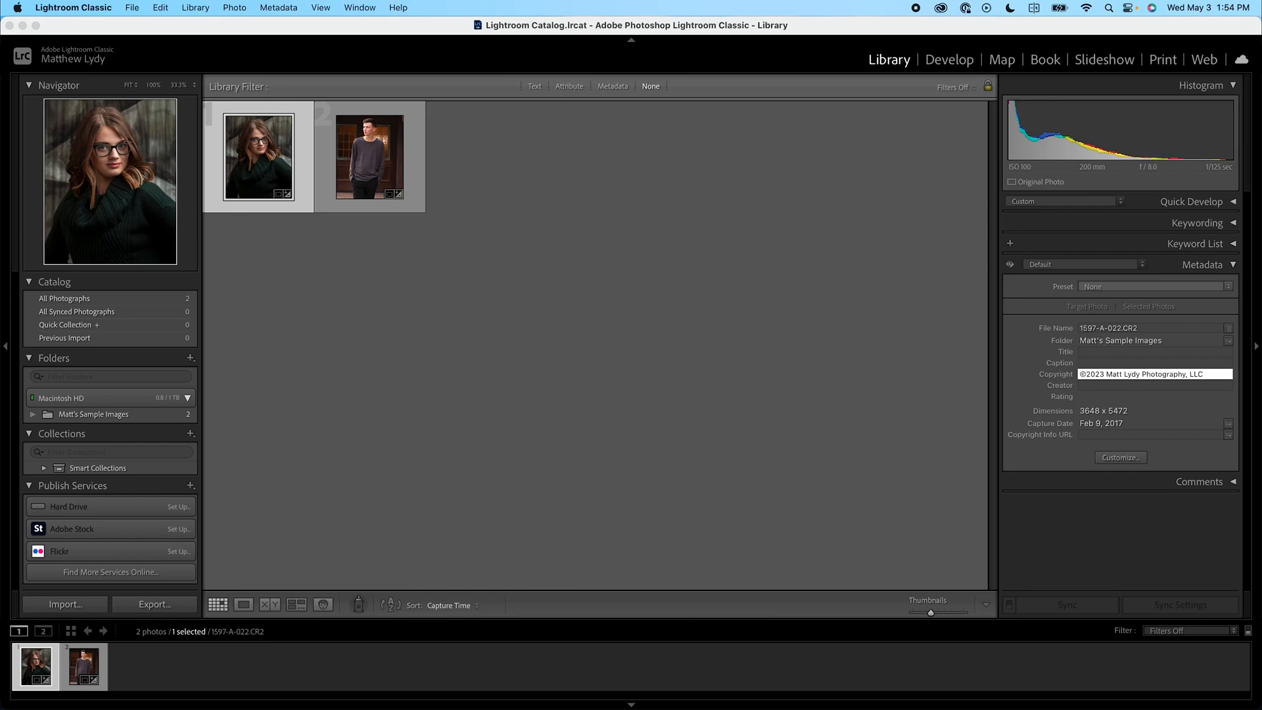
click(1151, 435)
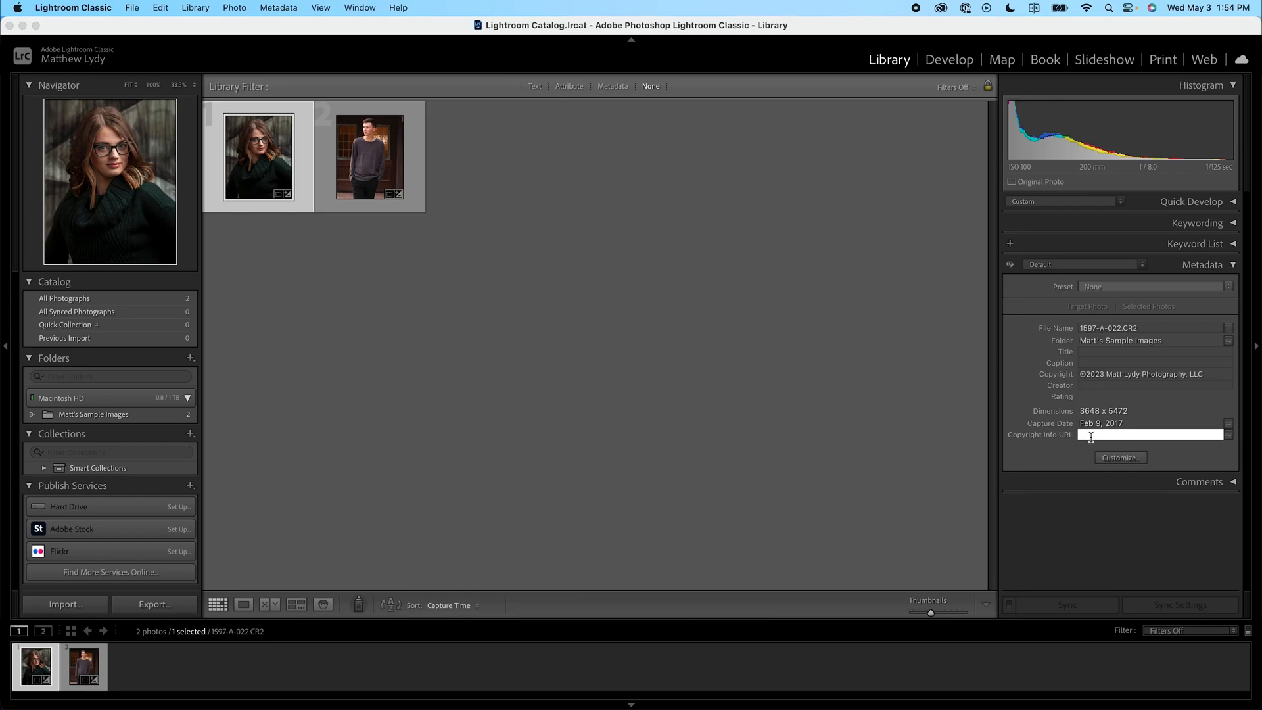
text(https://www.lydyphotography.com)
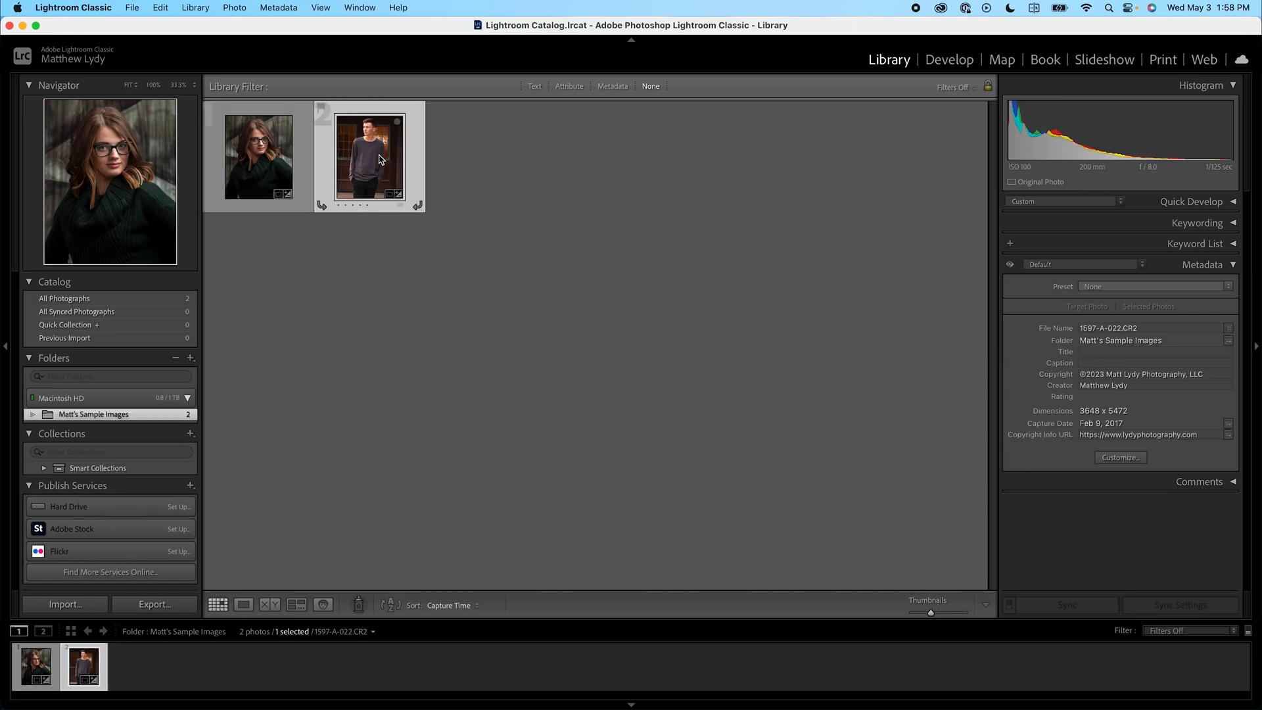
Compare the empty second portrait with the first, then return to the first portrait
click(368, 157)
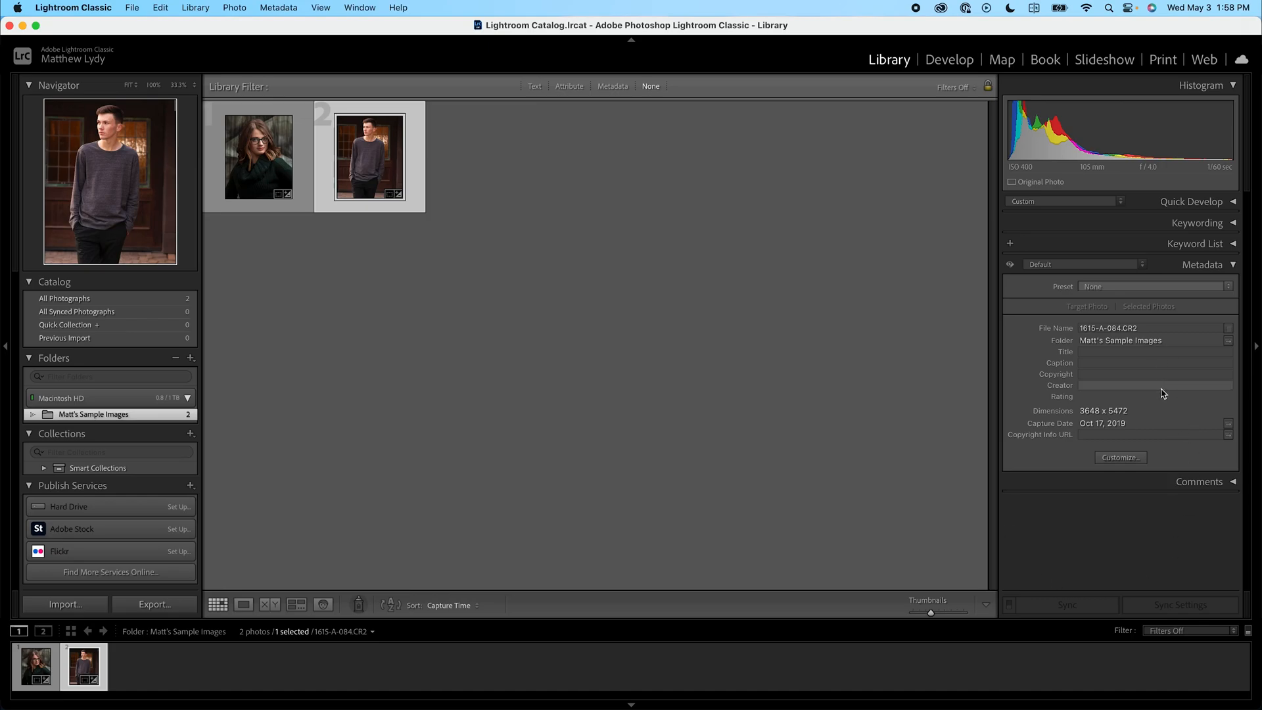
mouse_move(567, 267)
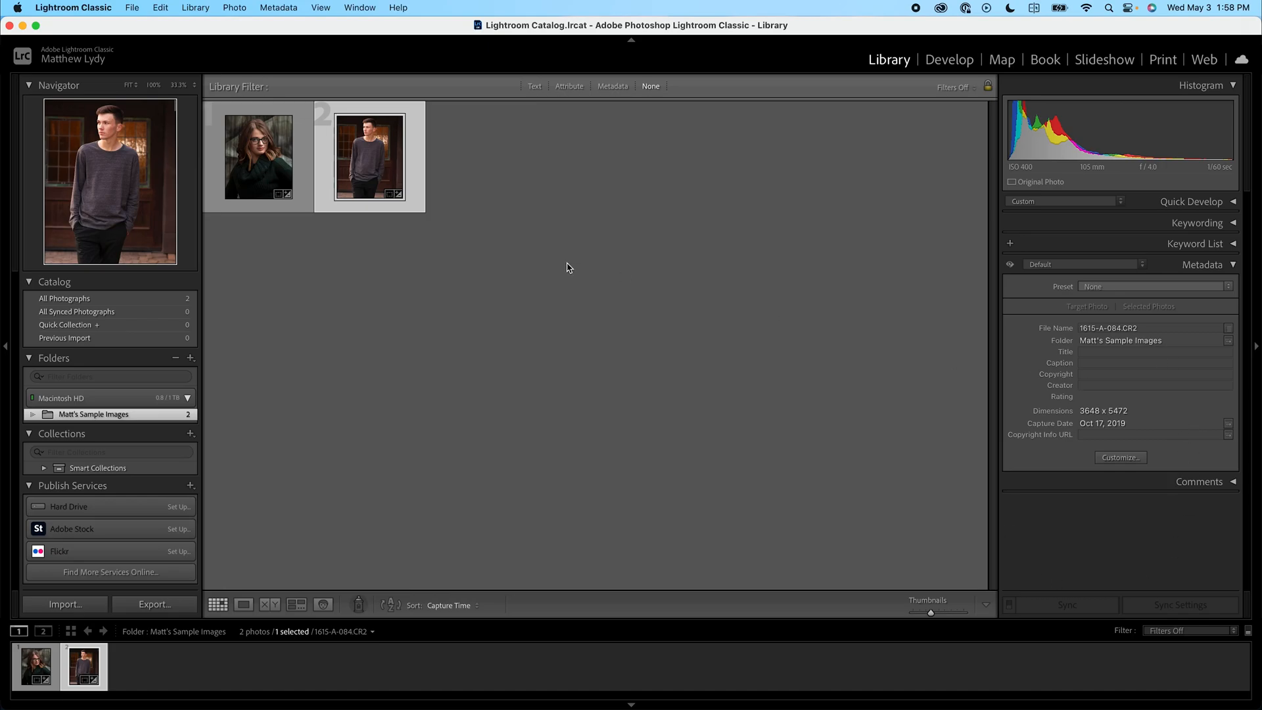
click(258, 156)
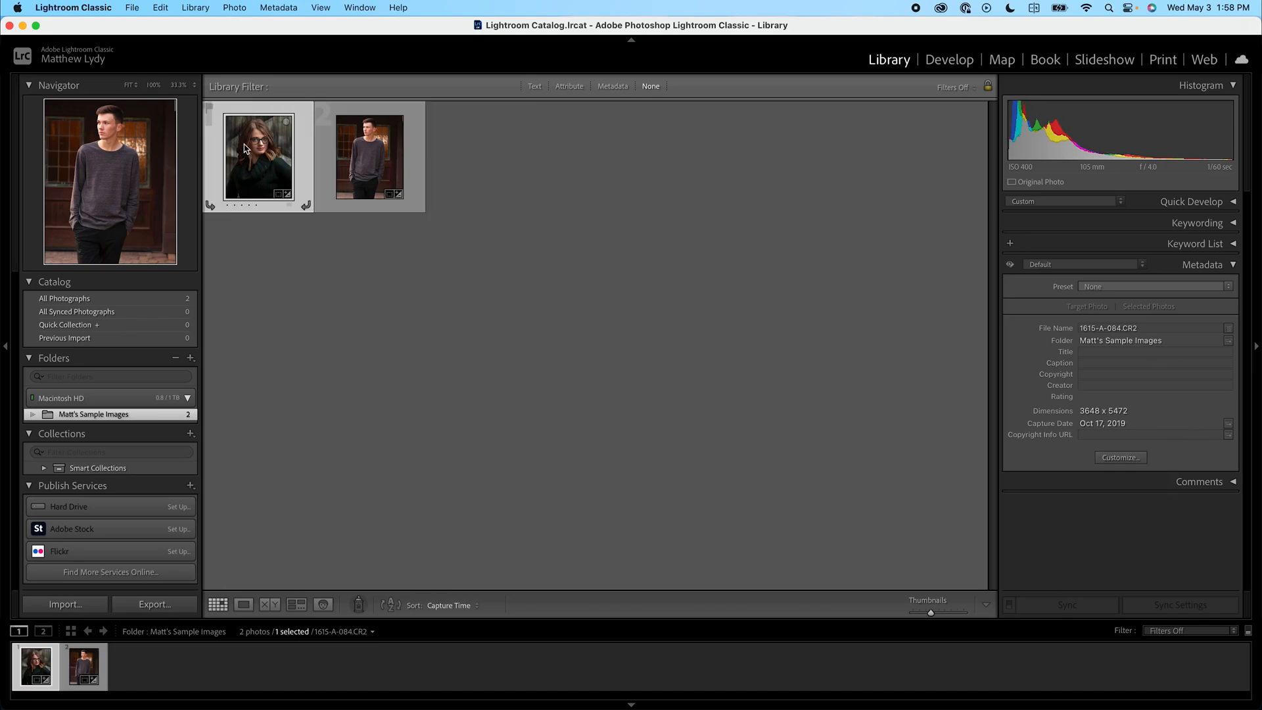
click(258, 156)
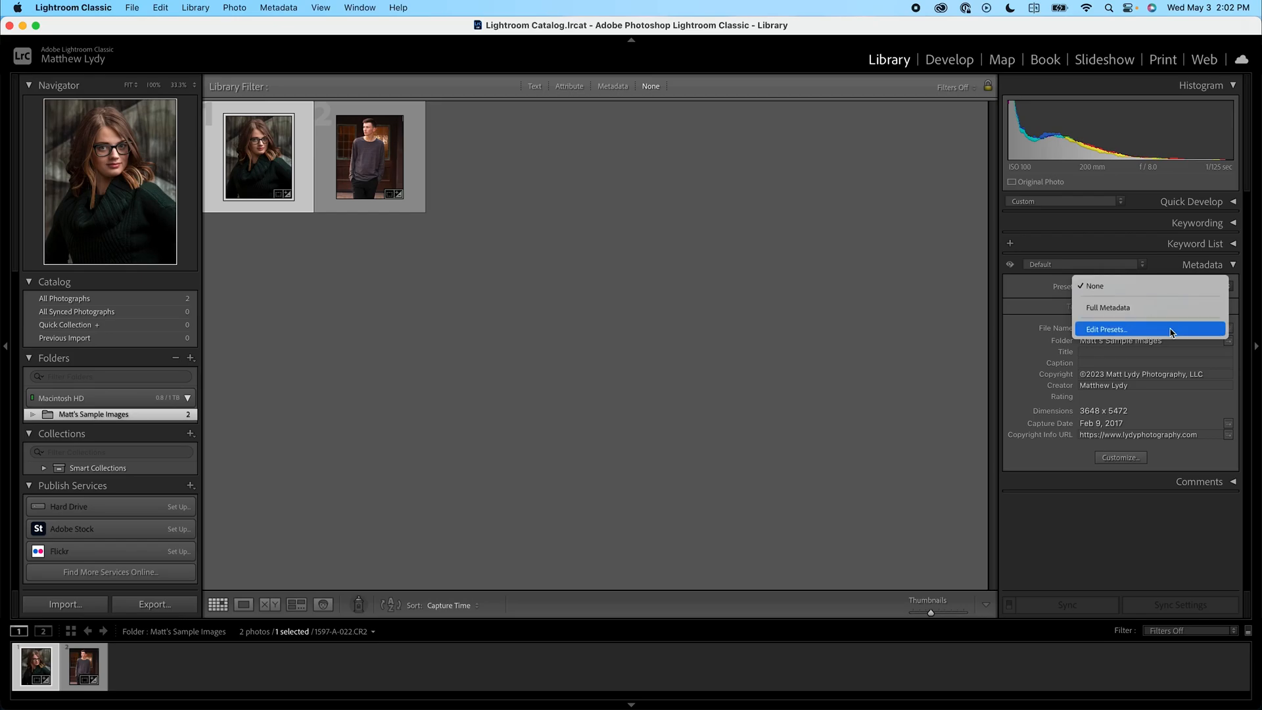
In Edit Presets, include copyright, copyright URL, creator name and creator website fields
click(1106, 328)
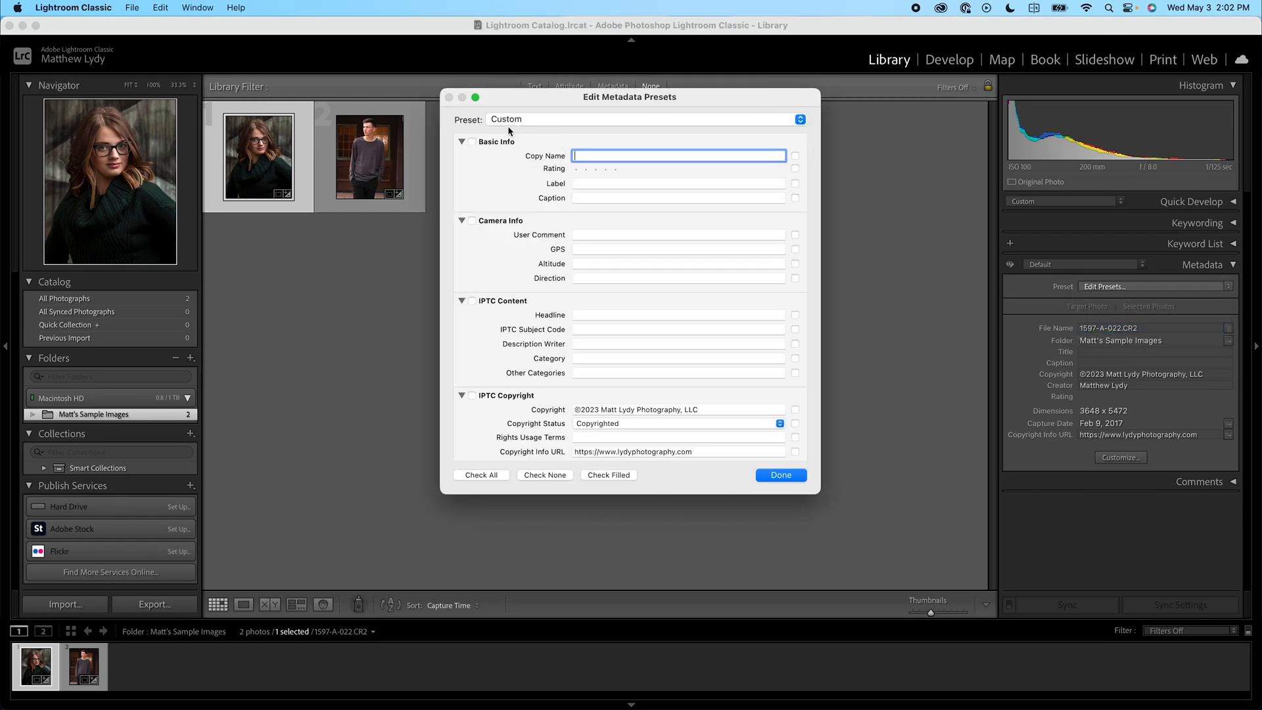
scroll(down, 3)
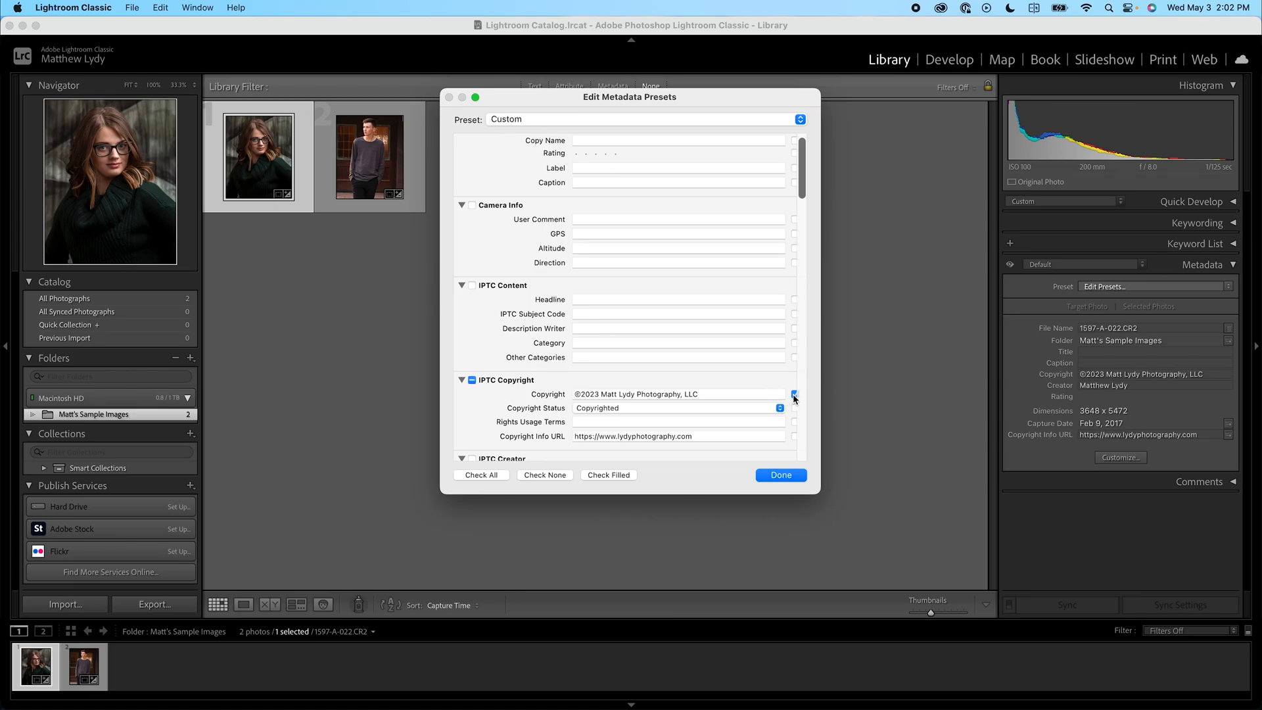
scroll(down, 3)
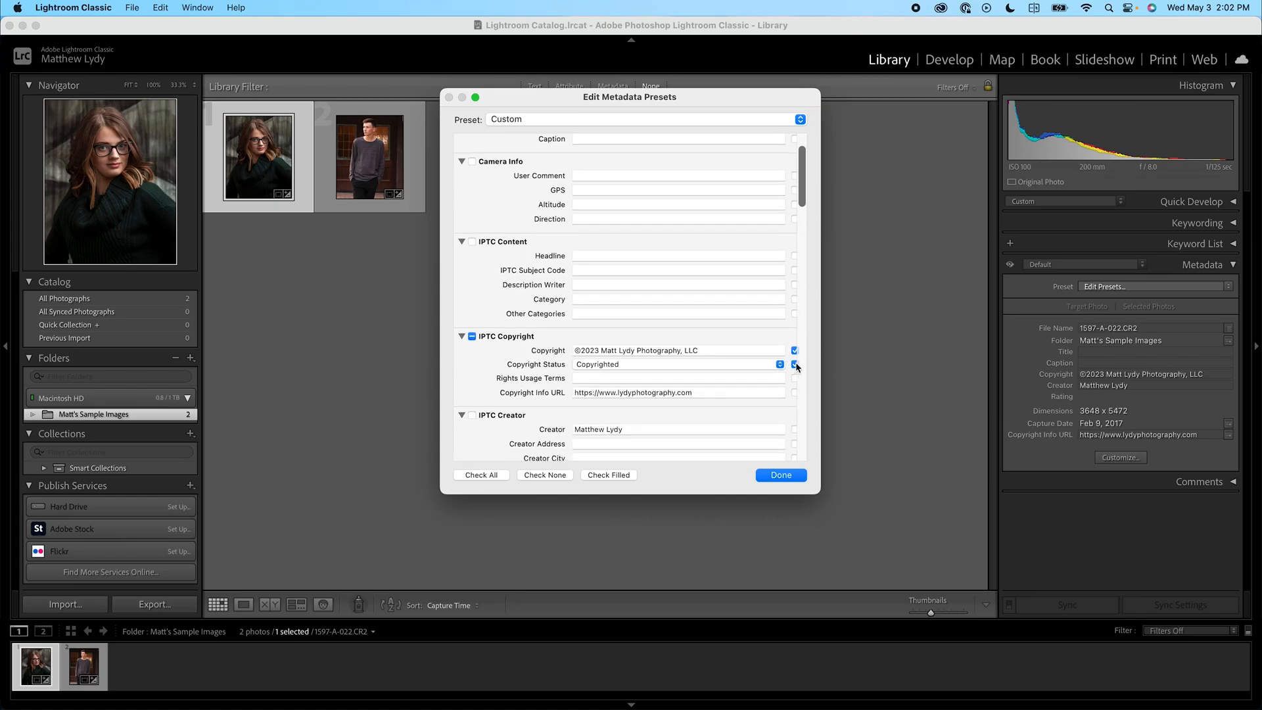
click(795, 393)
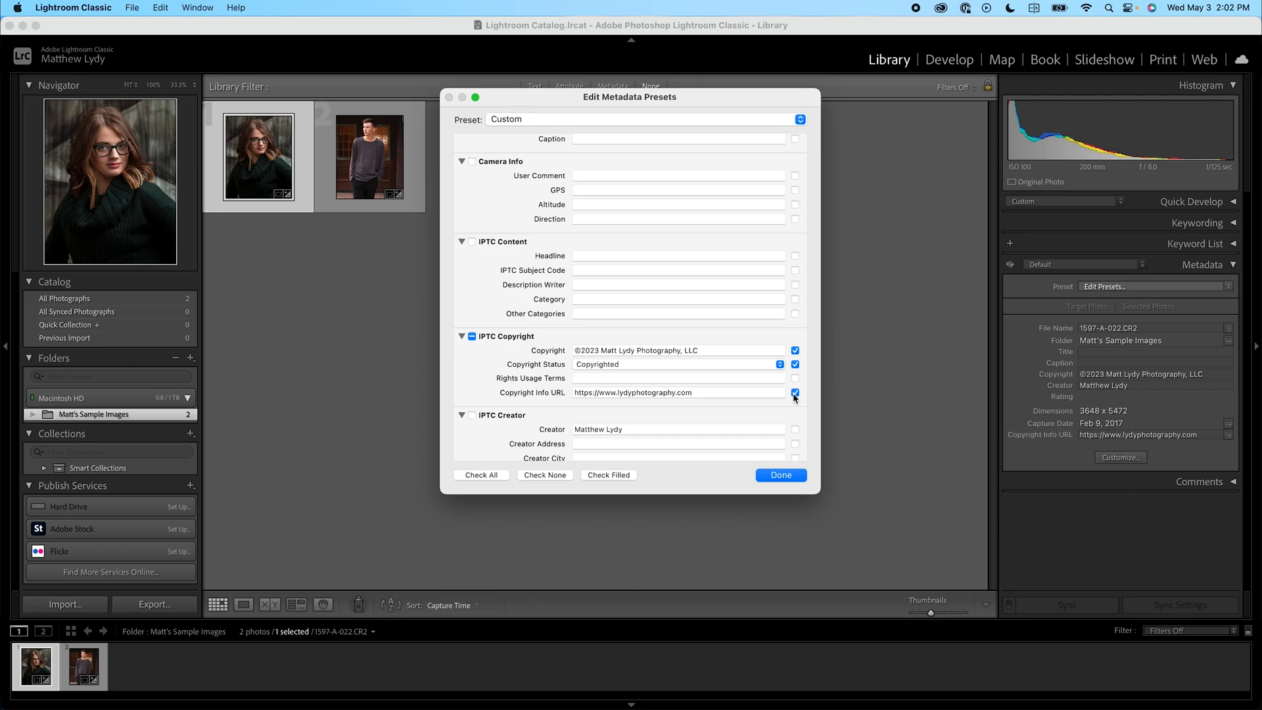
scroll(down, 3)
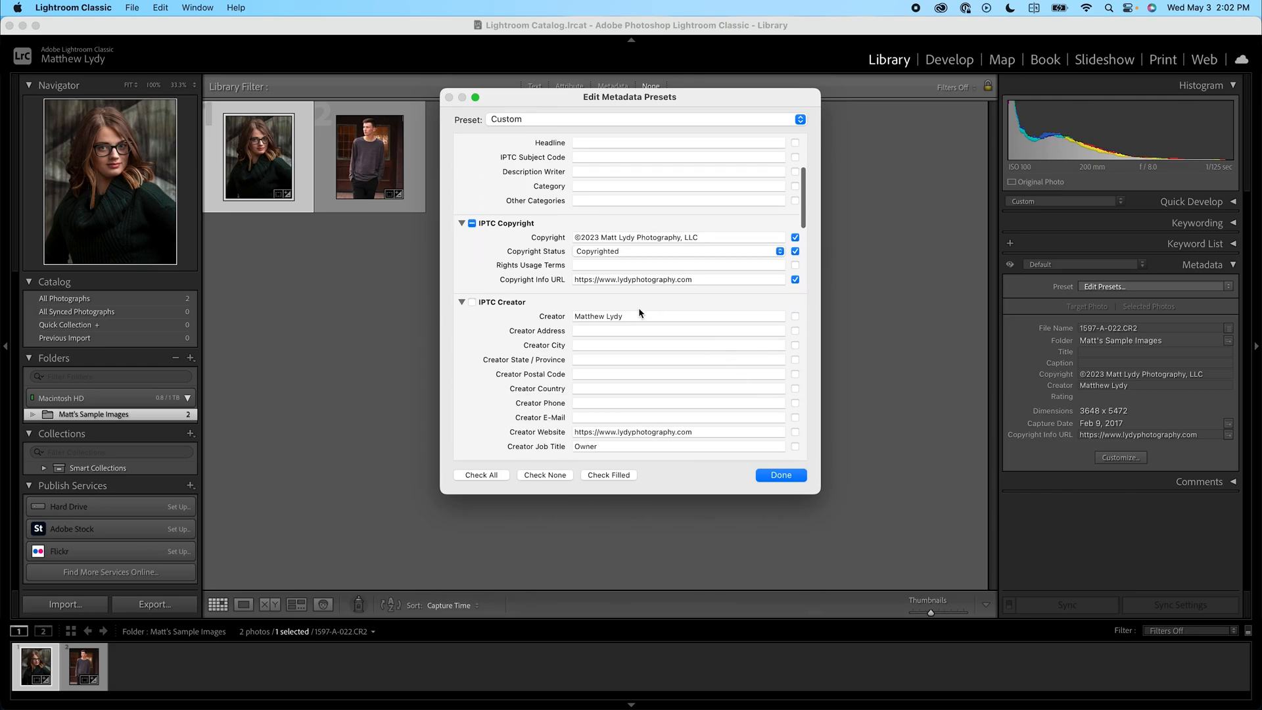
click(796, 315)
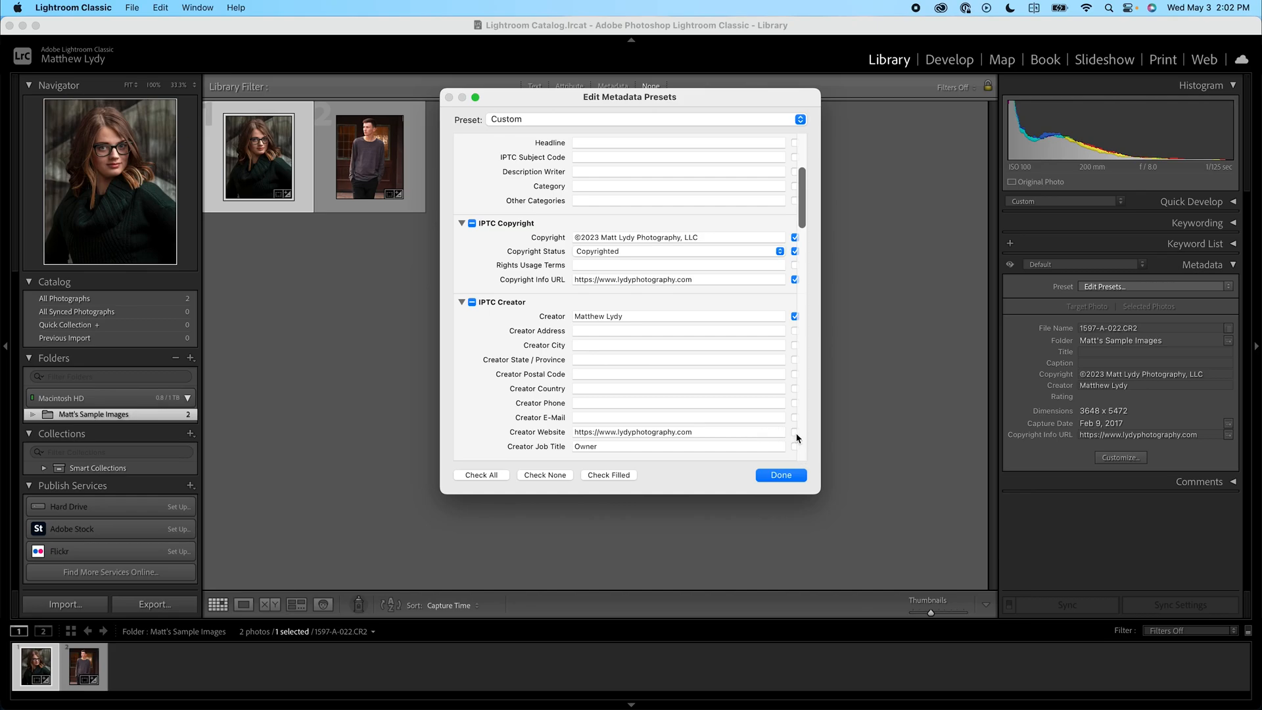
click(794, 432)
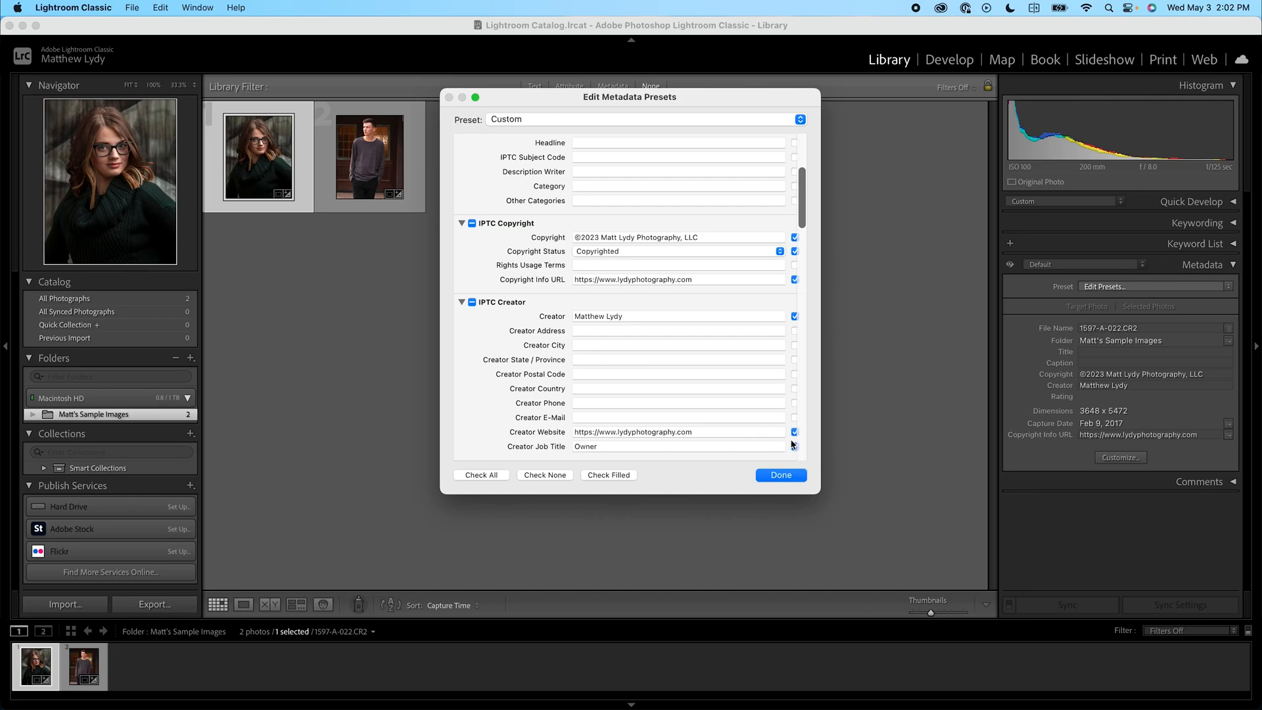
scroll(down, 3)
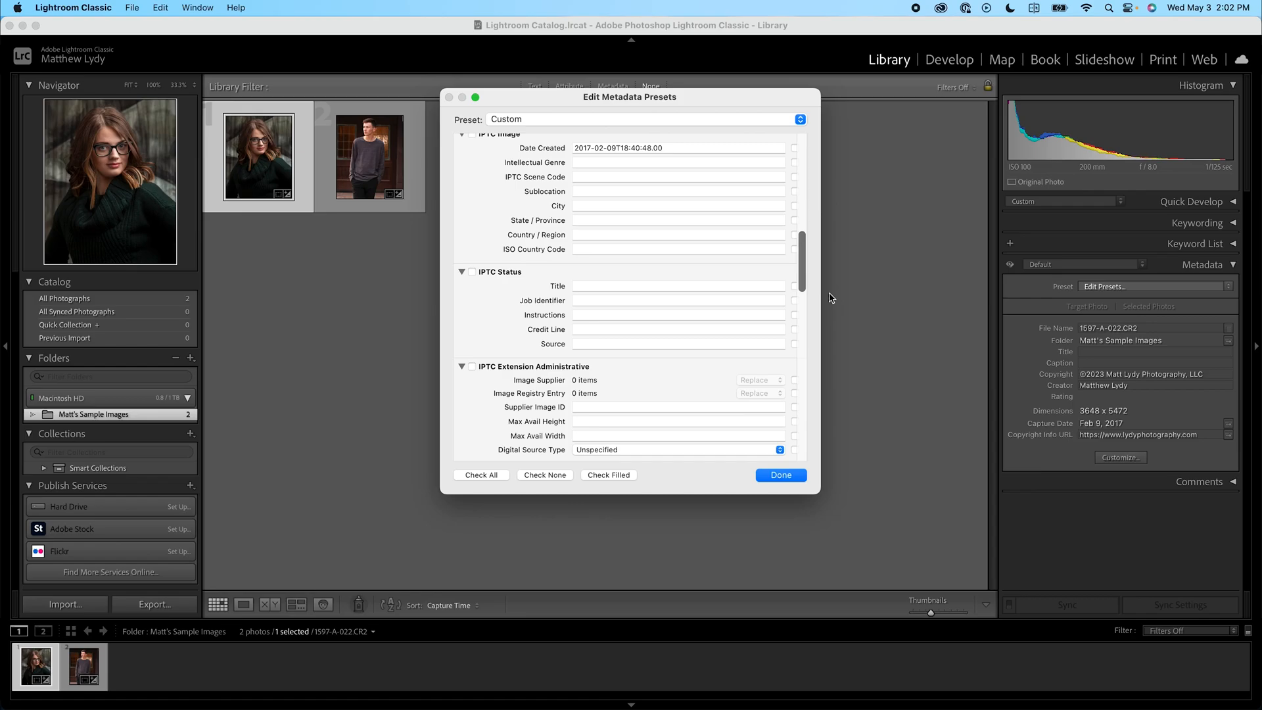
scroll(down, 3)
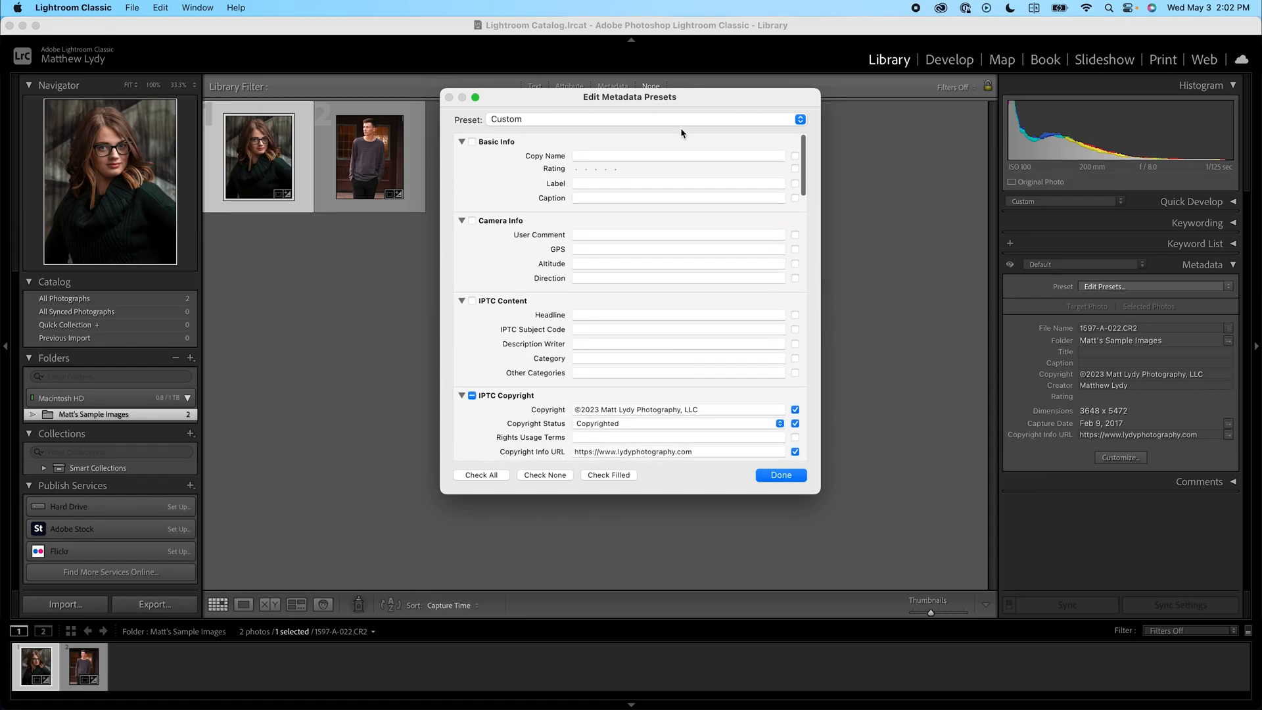
Save the checked fields as a new preset named Matt's Copyright Info
click(644, 118)
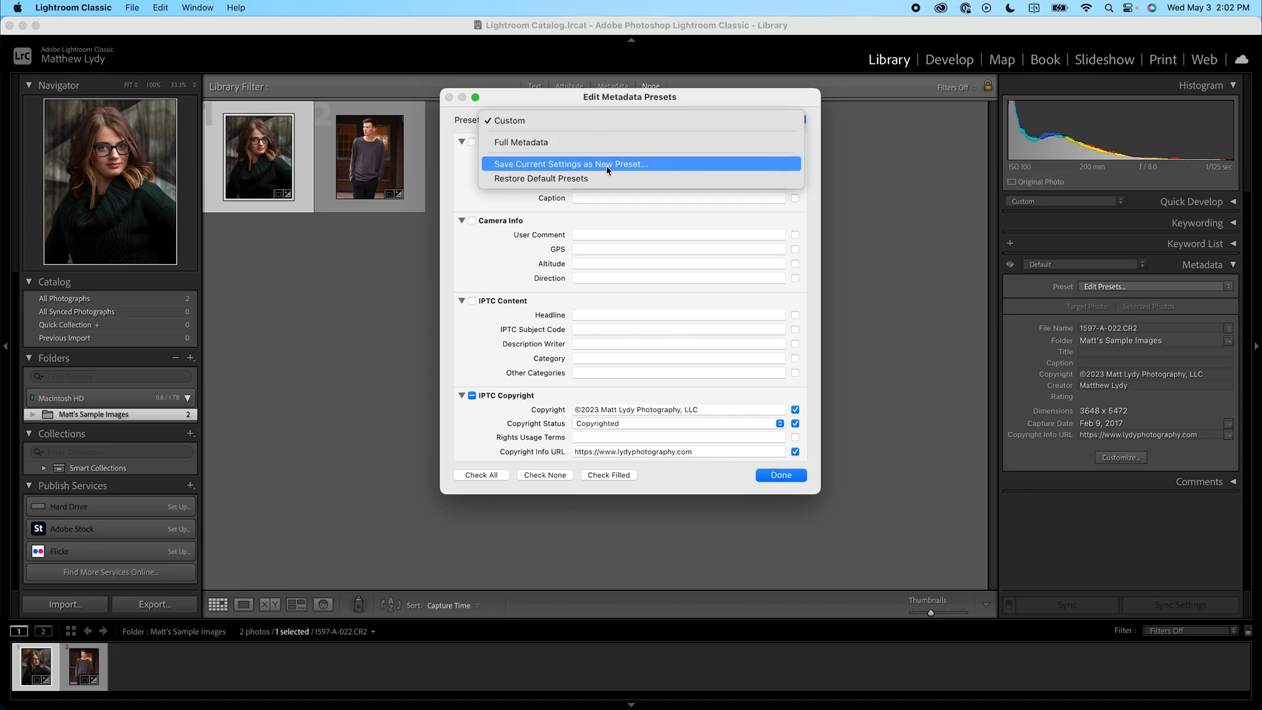
click(570, 164)
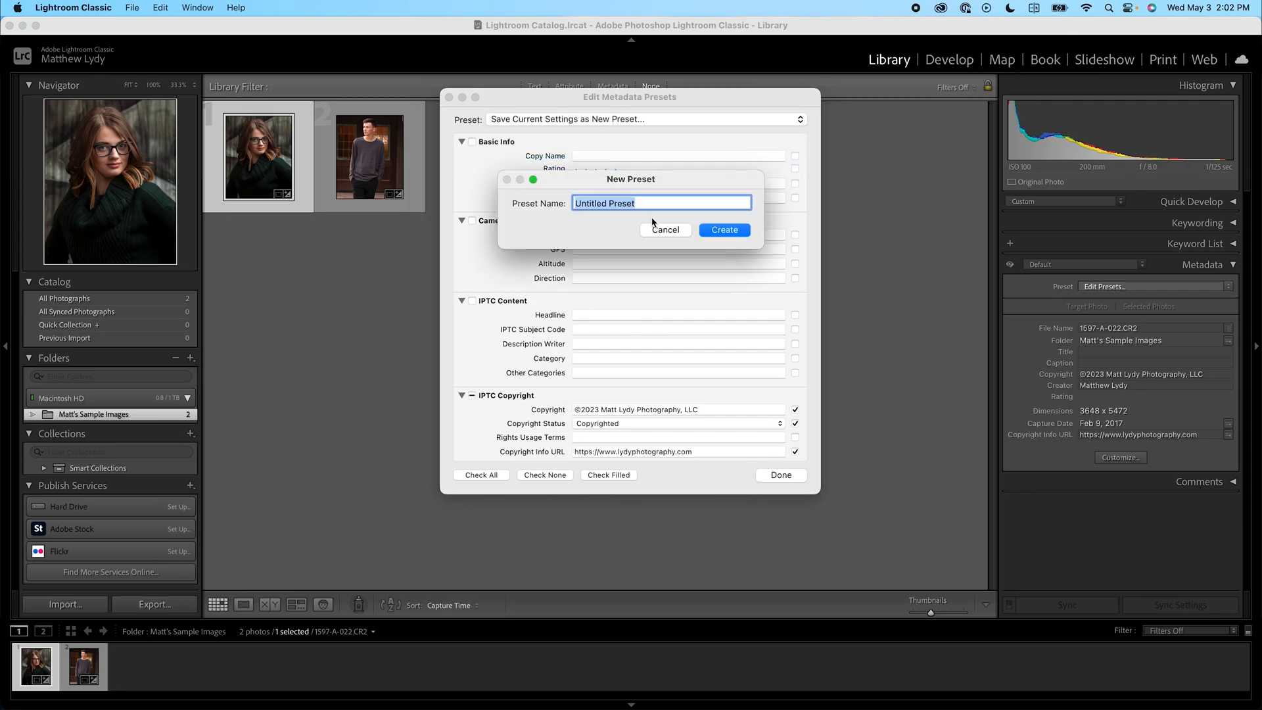
text(Matt's Copyright)
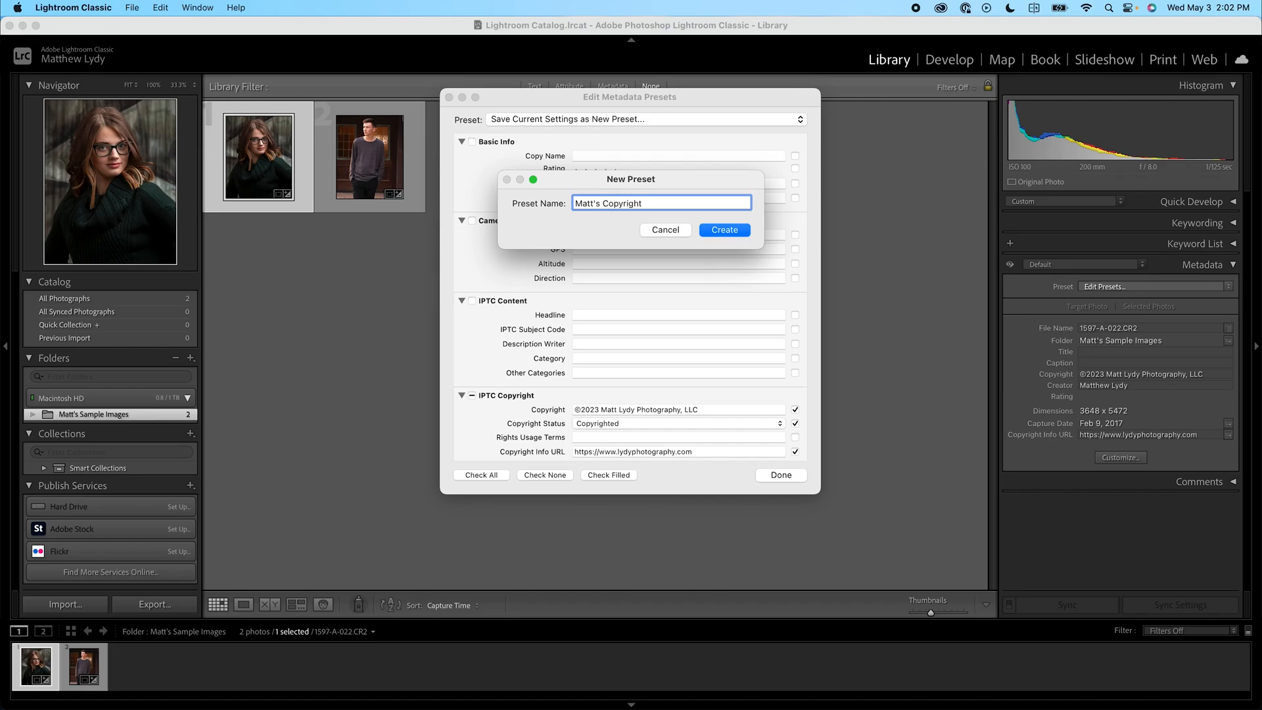
click(722, 229)
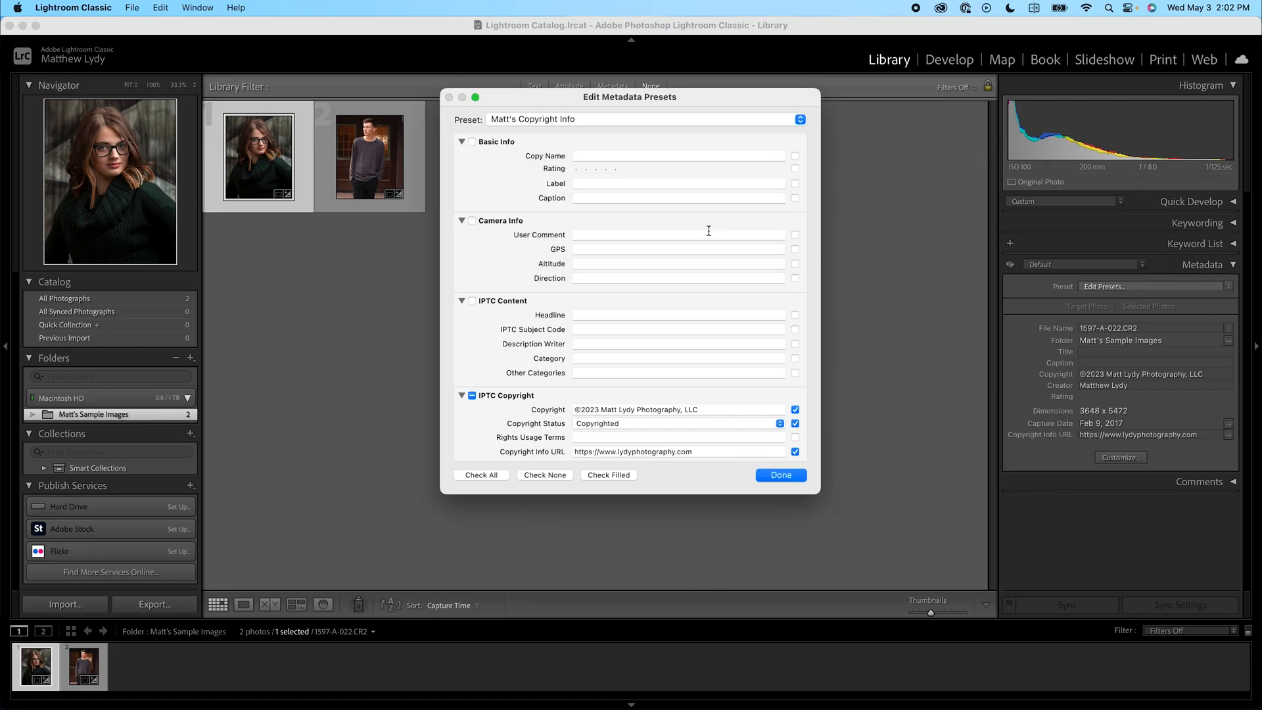
click(779, 474)
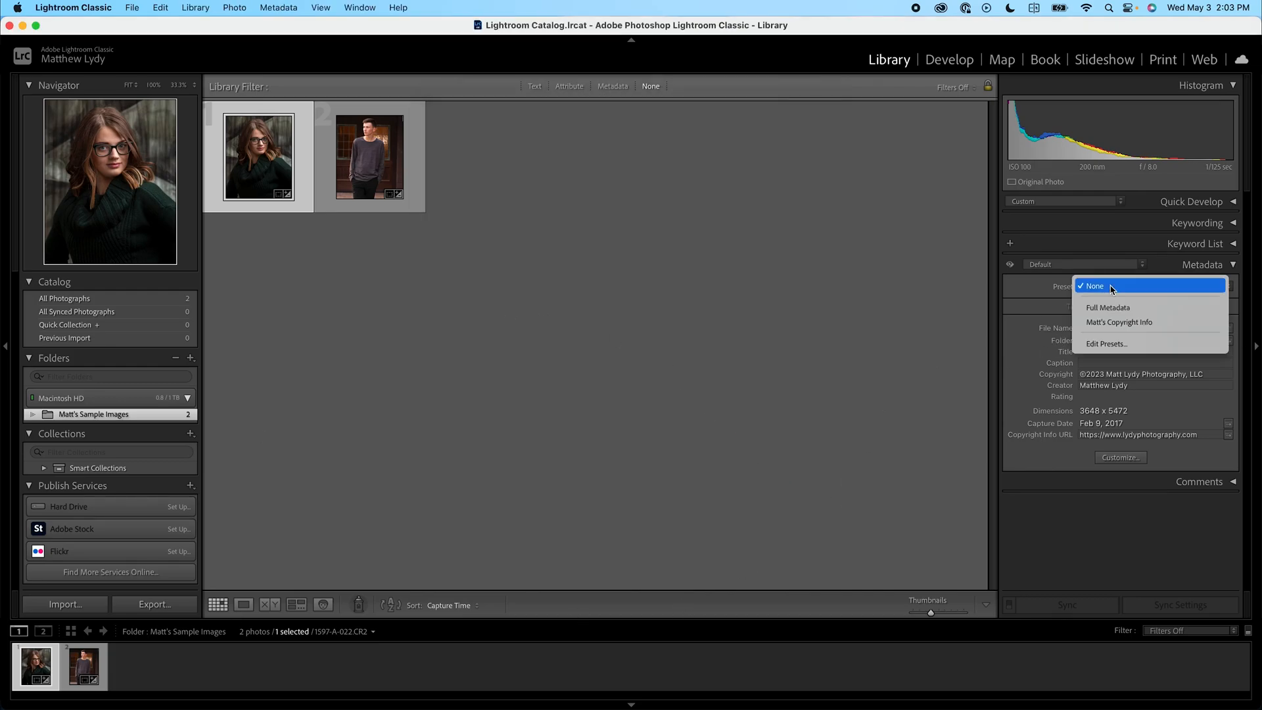
mouse_move(1119, 322)
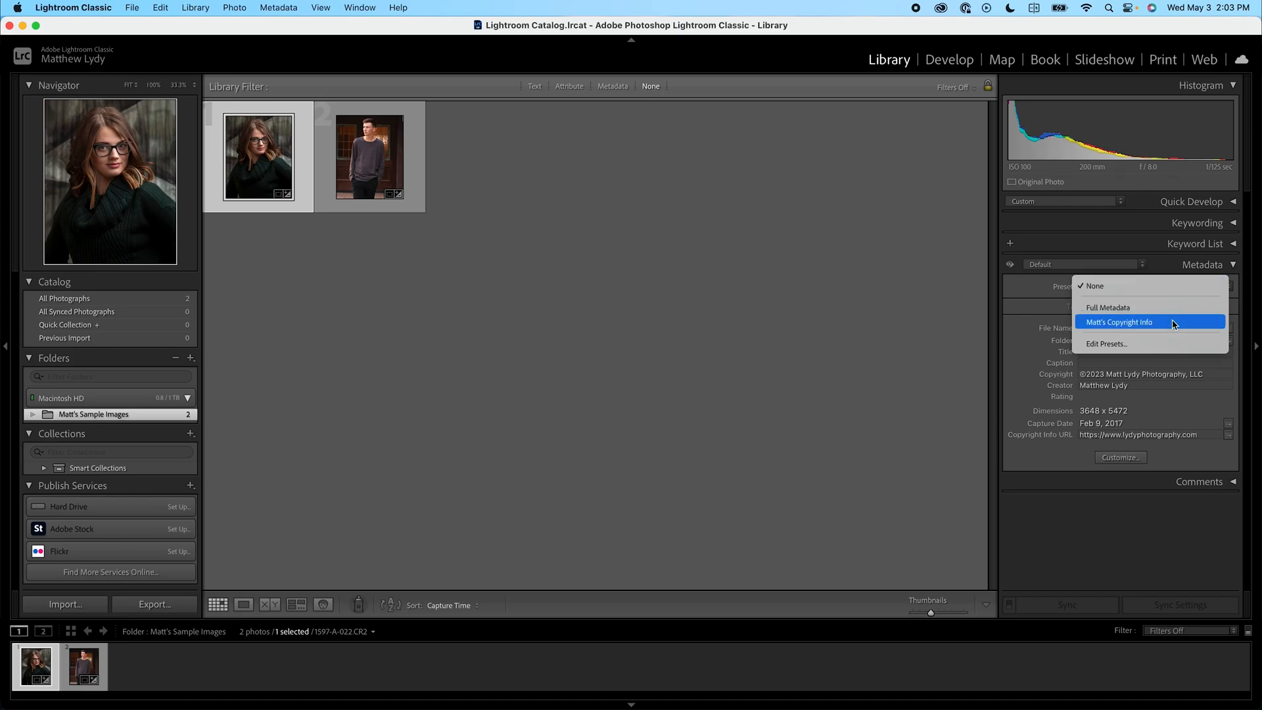
Apply the Matt's Copyright Info preset to the second portrait
click(369, 155)
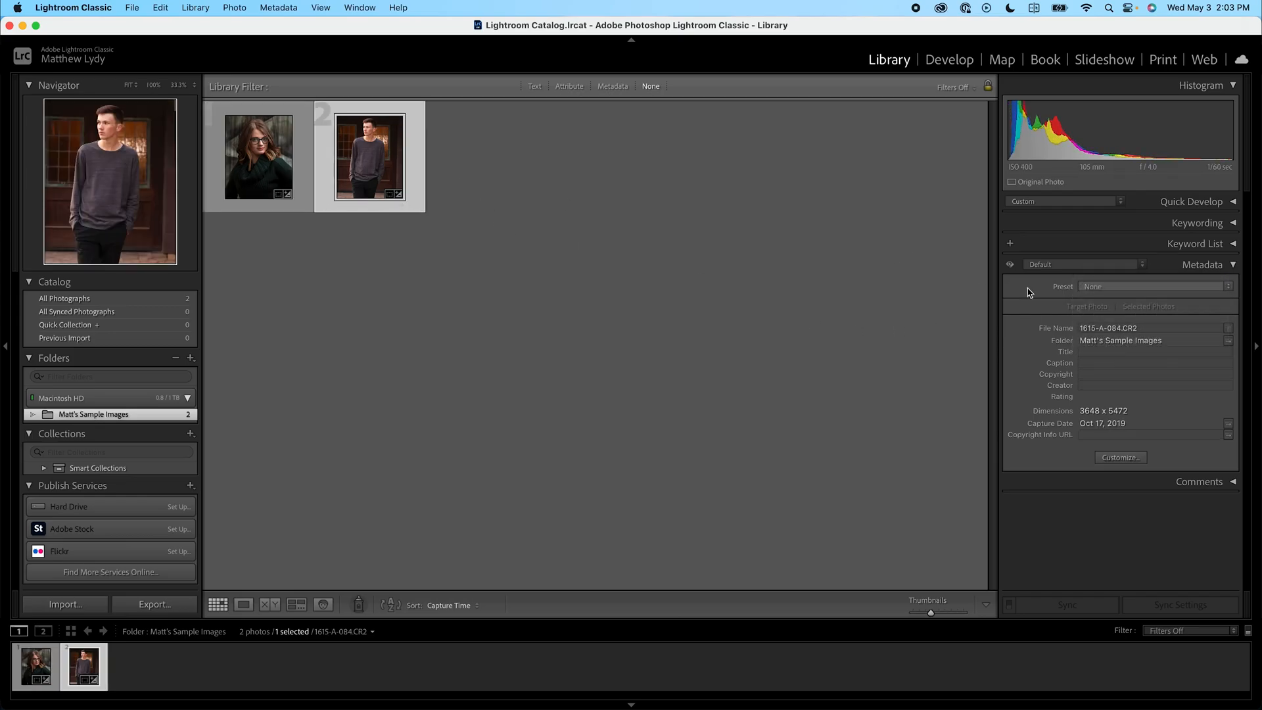
click(1151, 286)
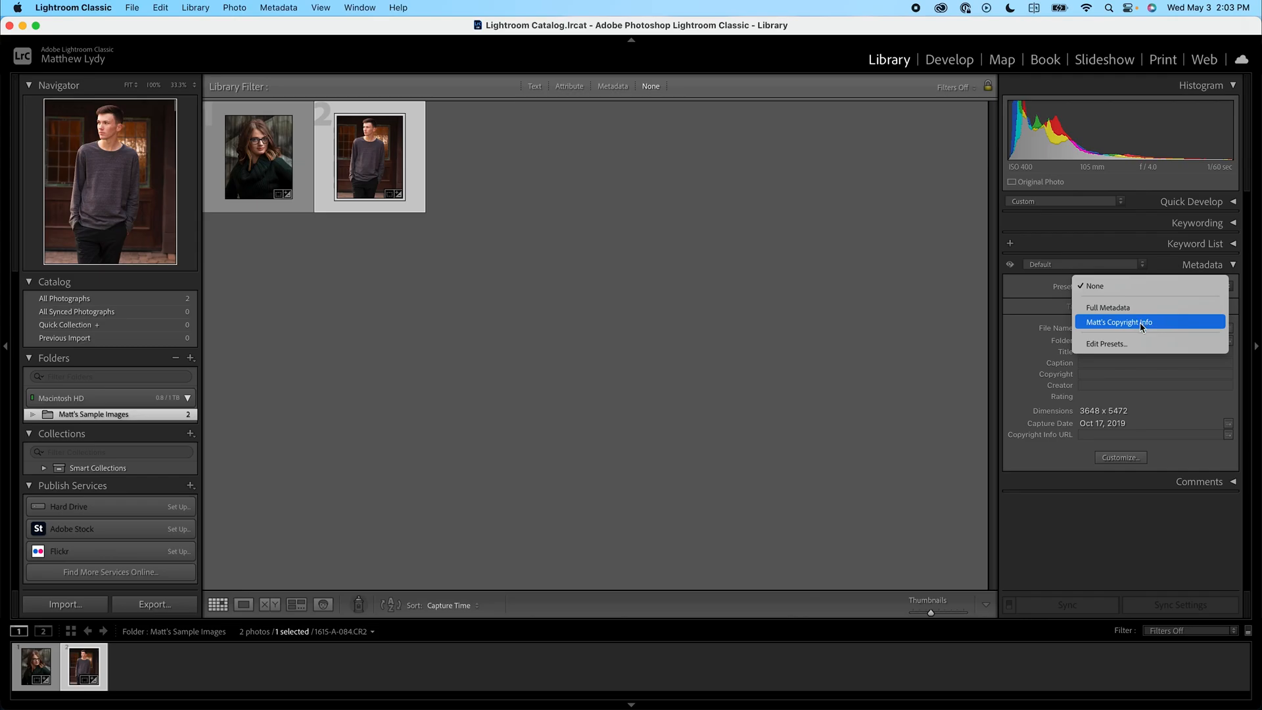
click(1120, 322)
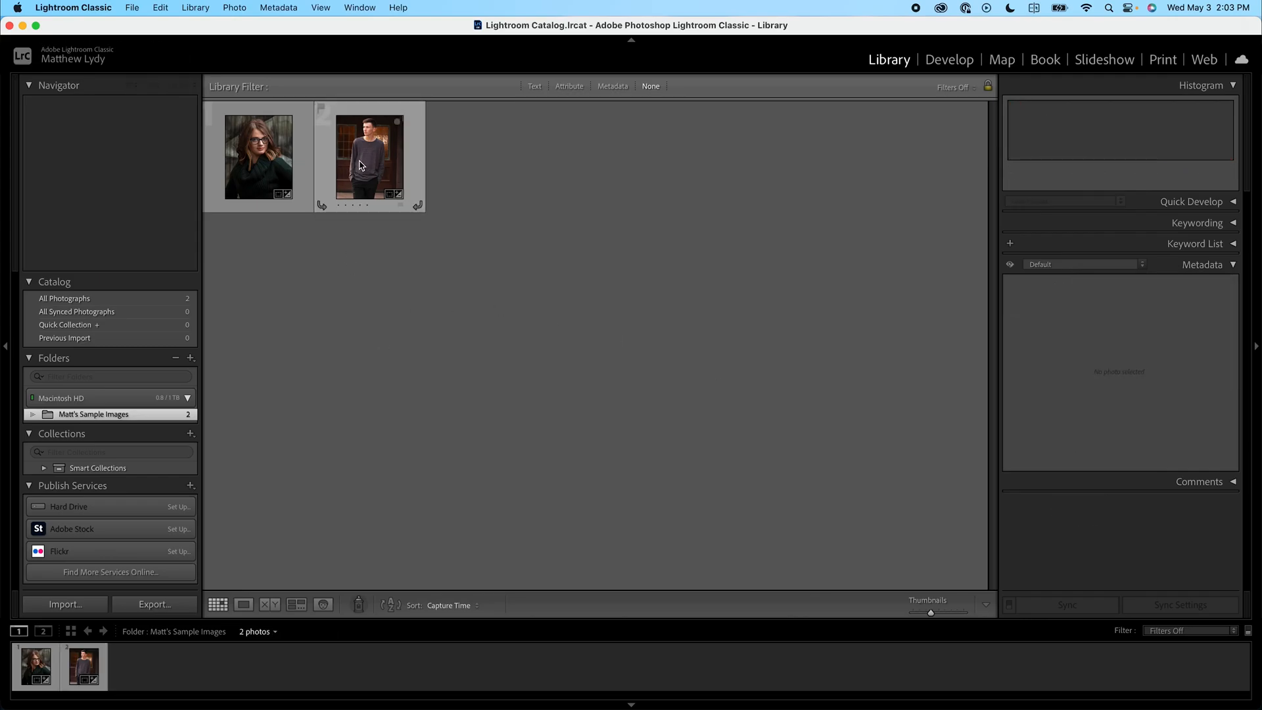
click(369, 157)
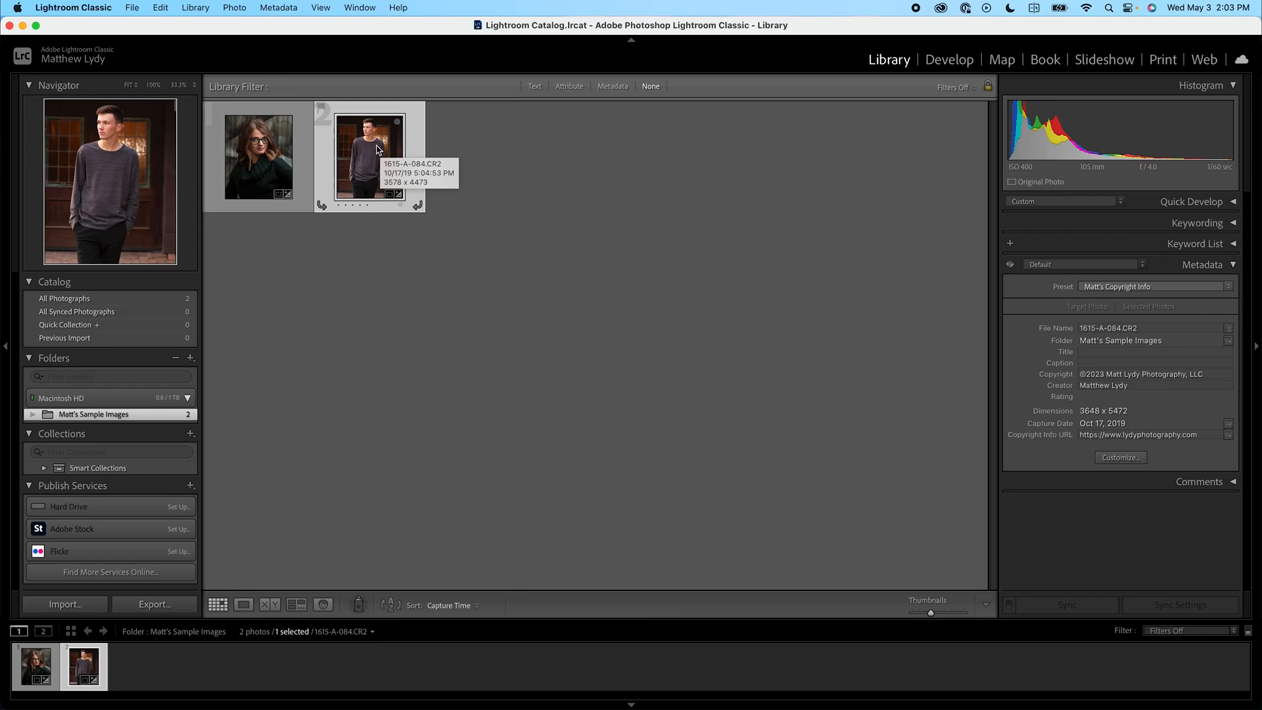
Save the second portrait's metadata to an XMP sidecar file and reveal it in Finder
right_click(377, 151)
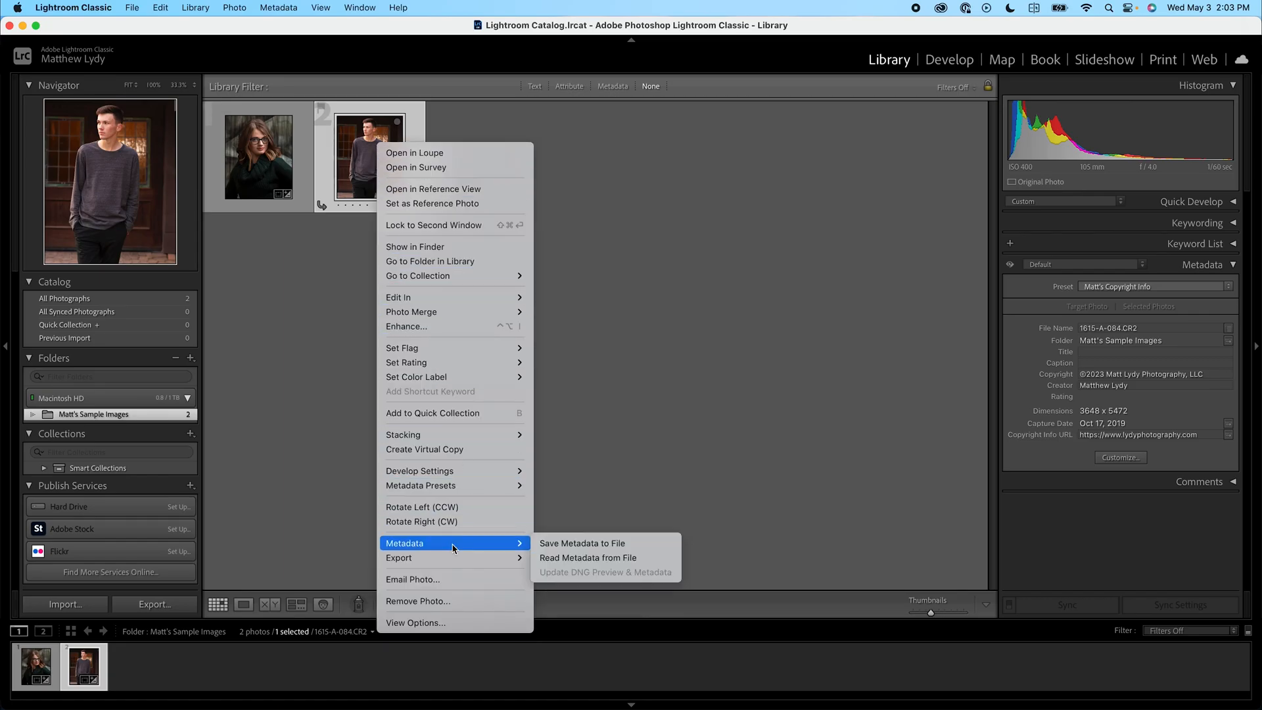
mouse_move(584, 542)
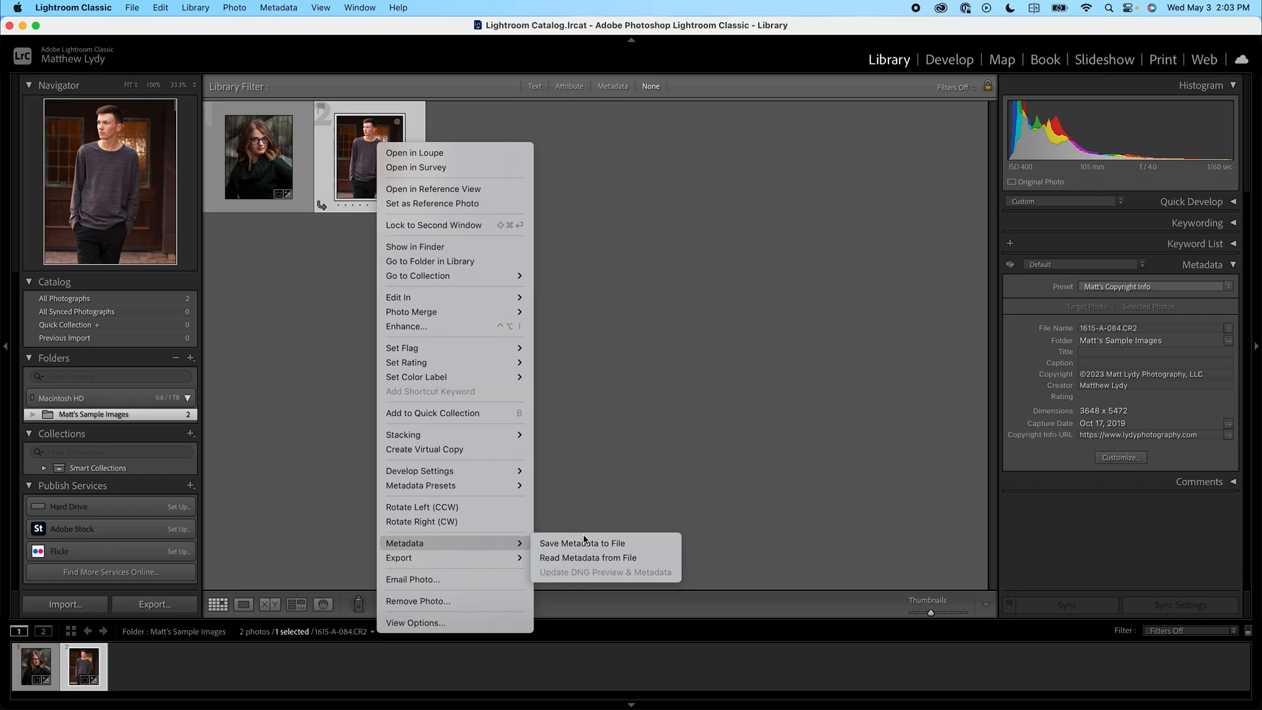
click(581, 542)
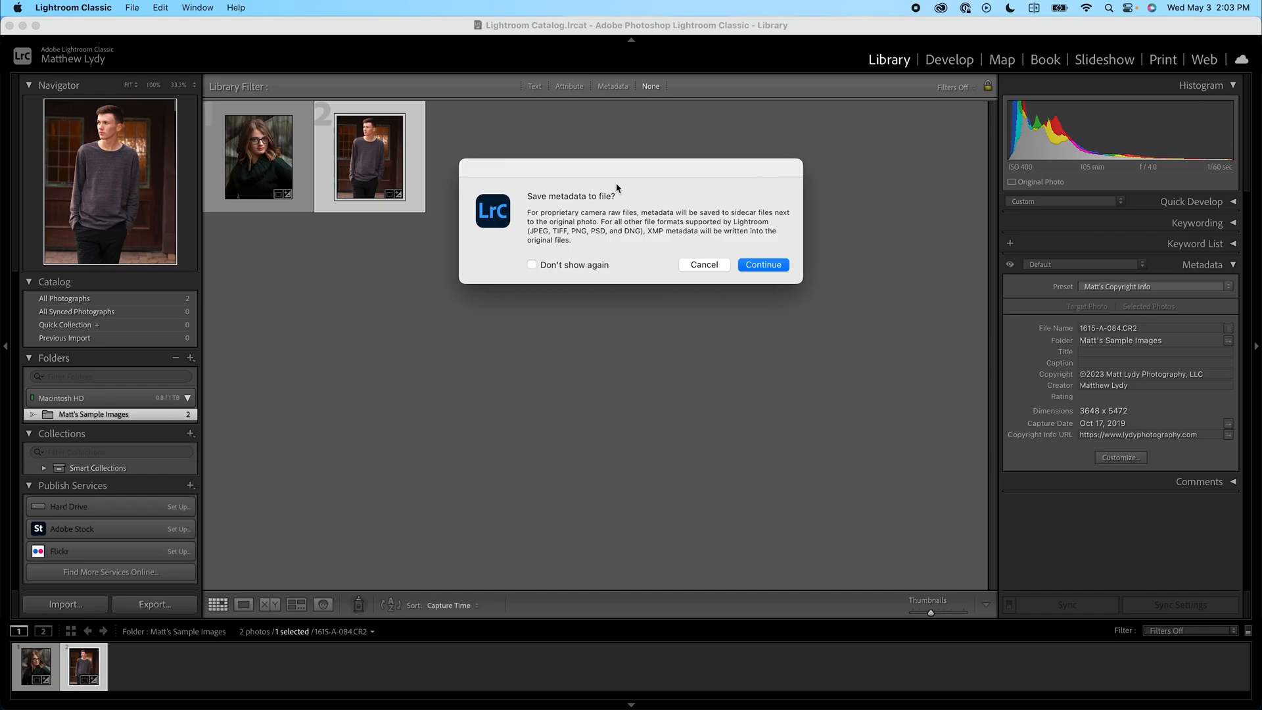
mouse_move(533, 252)
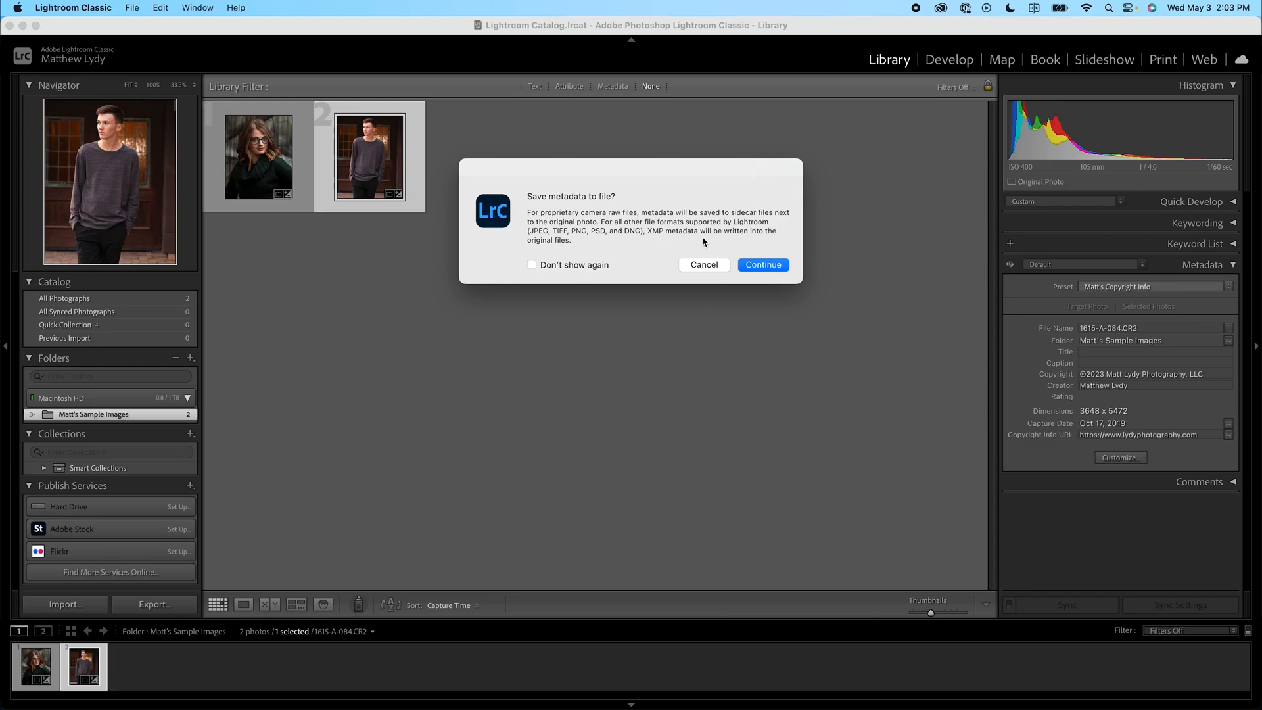
click(761, 265)
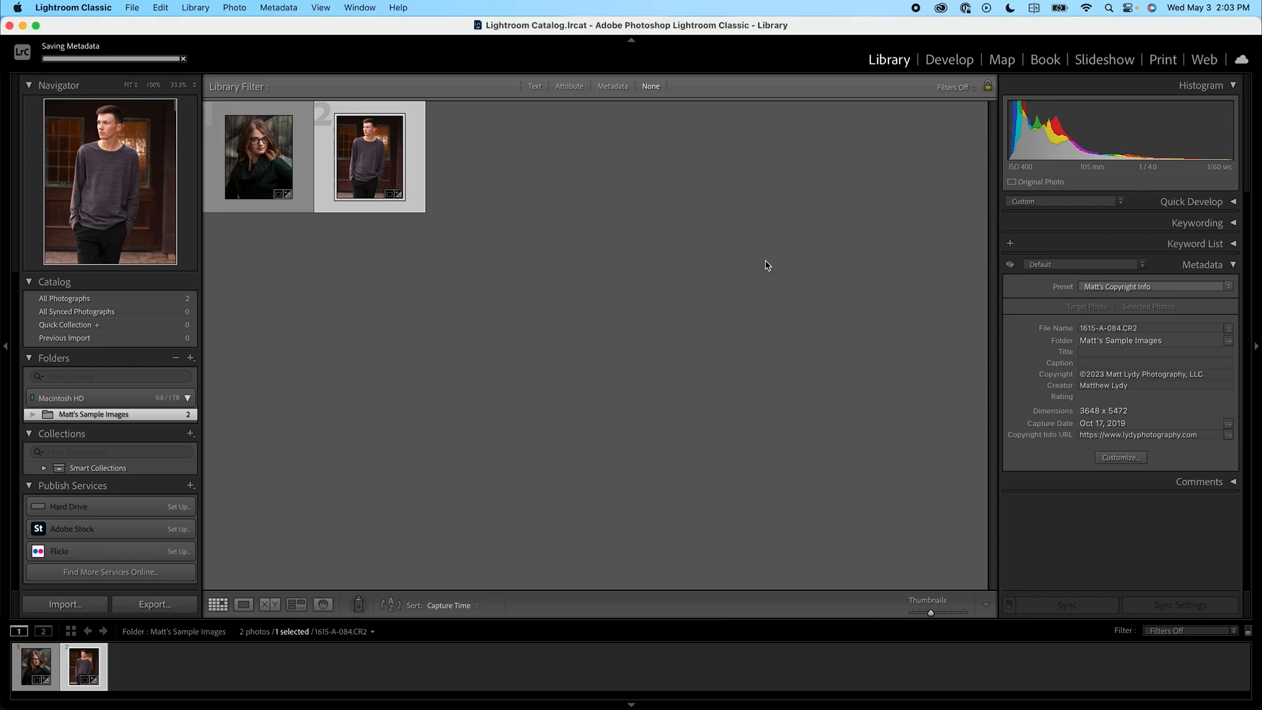
right_click(368, 156)
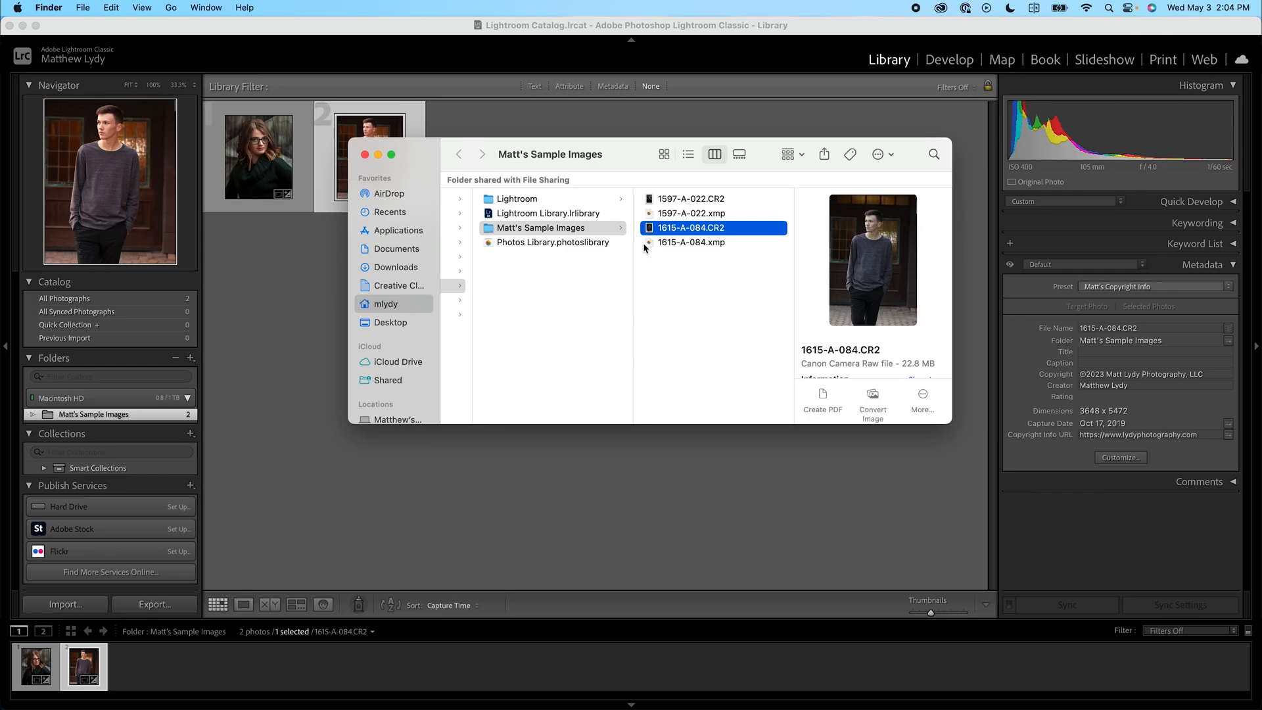
mouse_move(695, 233)
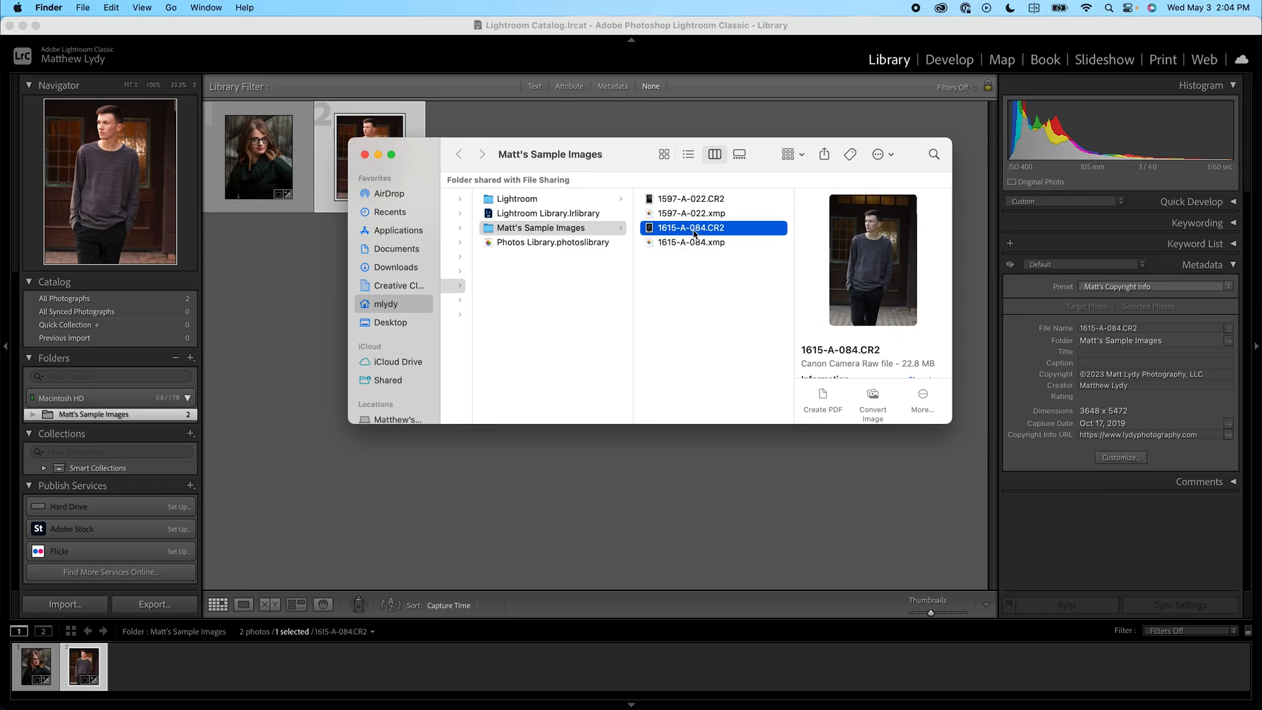
mouse_move(679, 245)
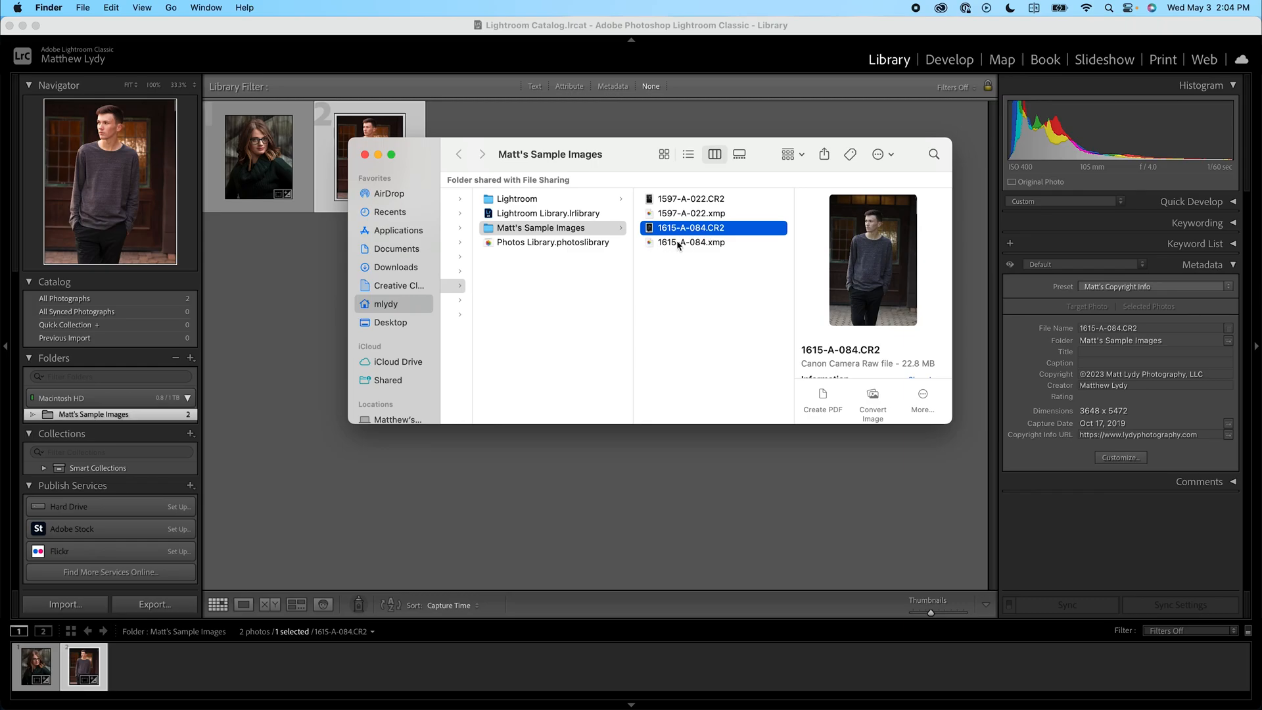
Select the 1615-A-084.xmp sidecar beside its CR2 raw file in Finder
click(690, 242)
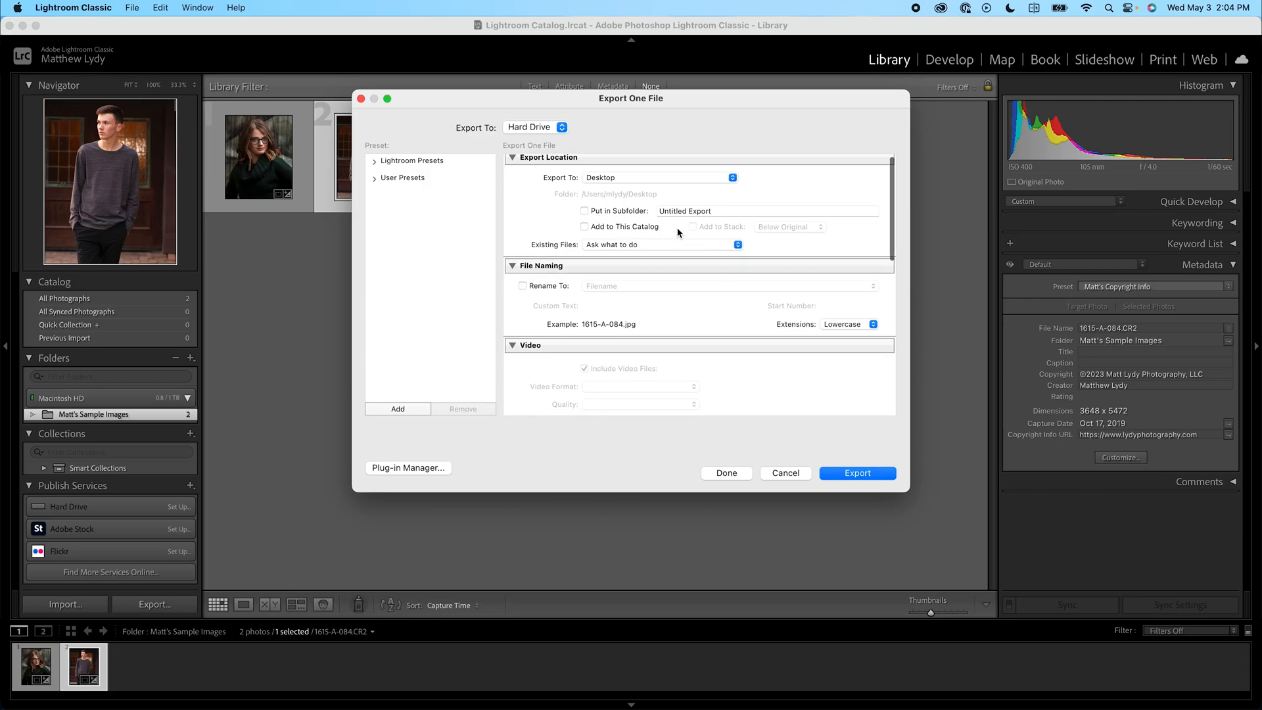
Review the export settings for the Desktop JPEG export of 1615-A-084
scroll(down, 3)
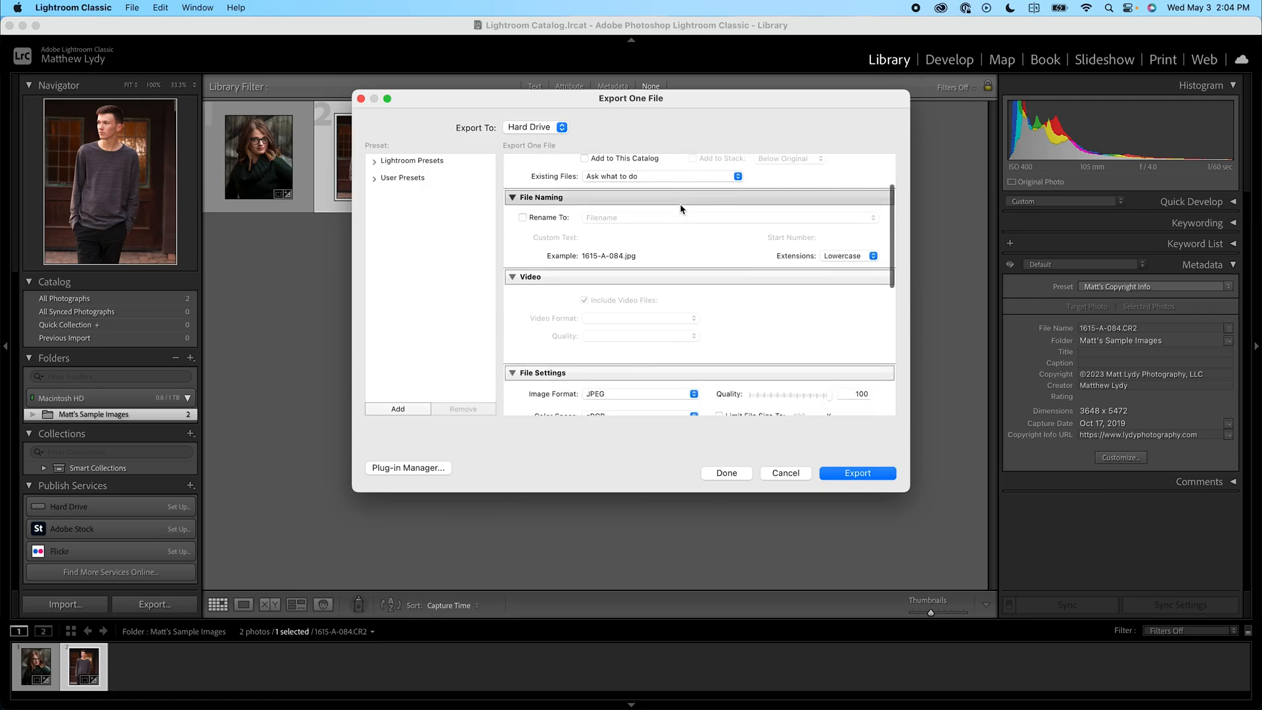
scroll(down, 3)
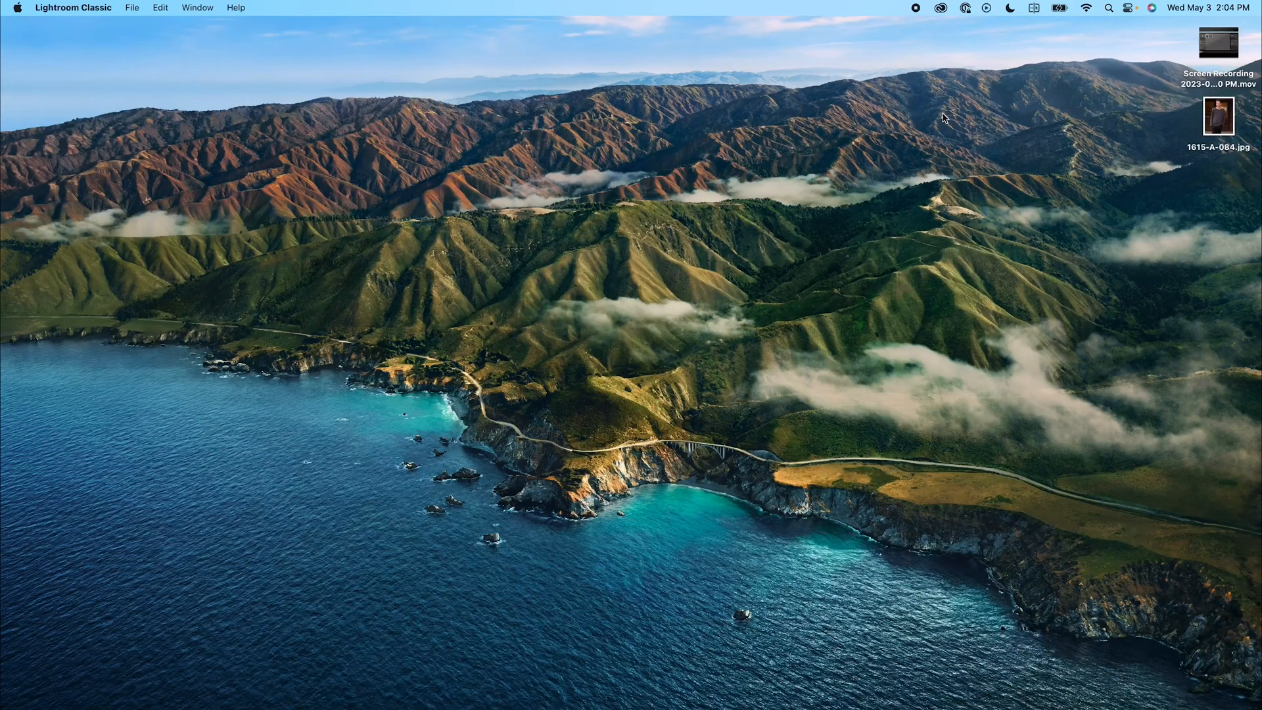
Inspect 1615-A-084.jpg in Preview's Inspector across IPTC, General and Exif sections
double_click(1218, 116)
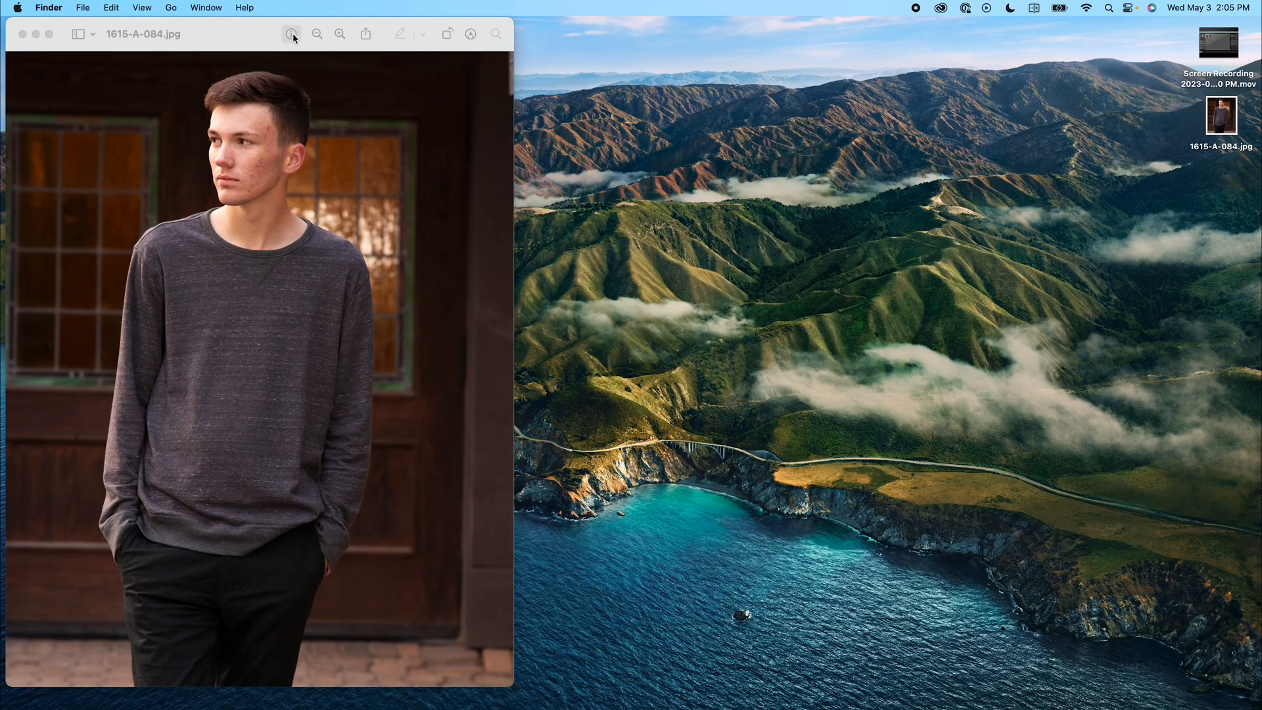
click(290, 34)
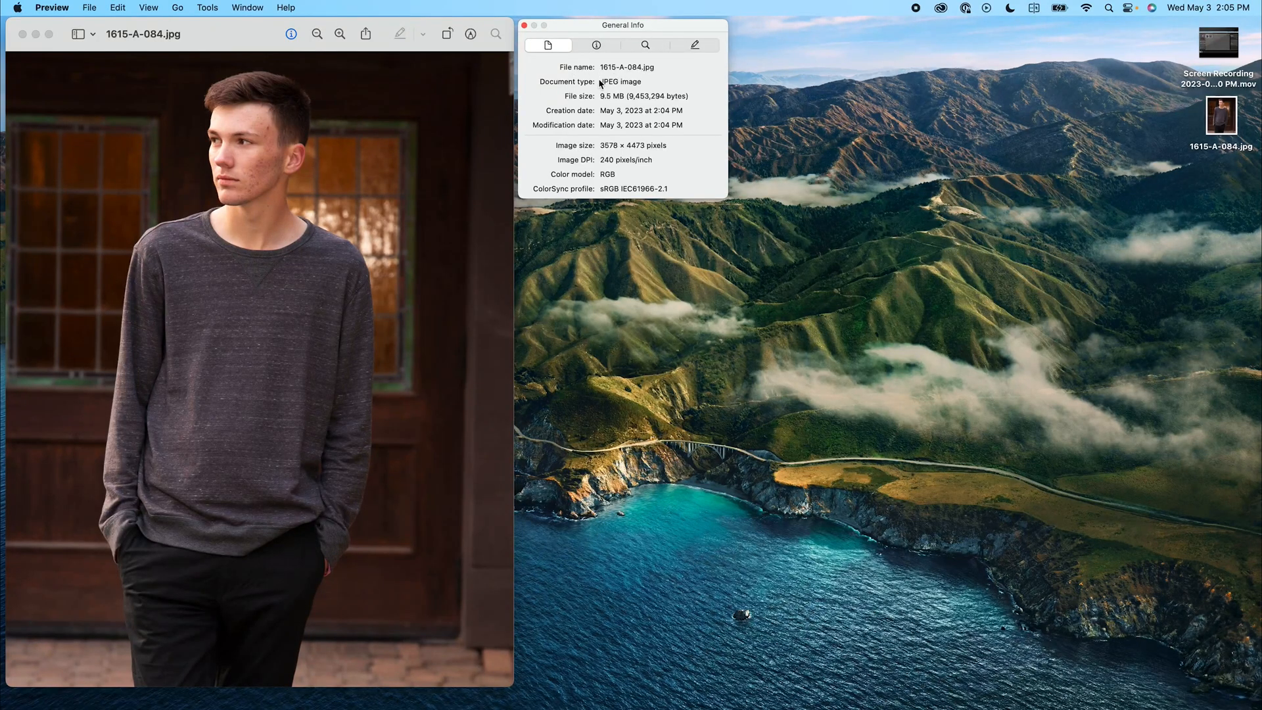
click(595, 45)
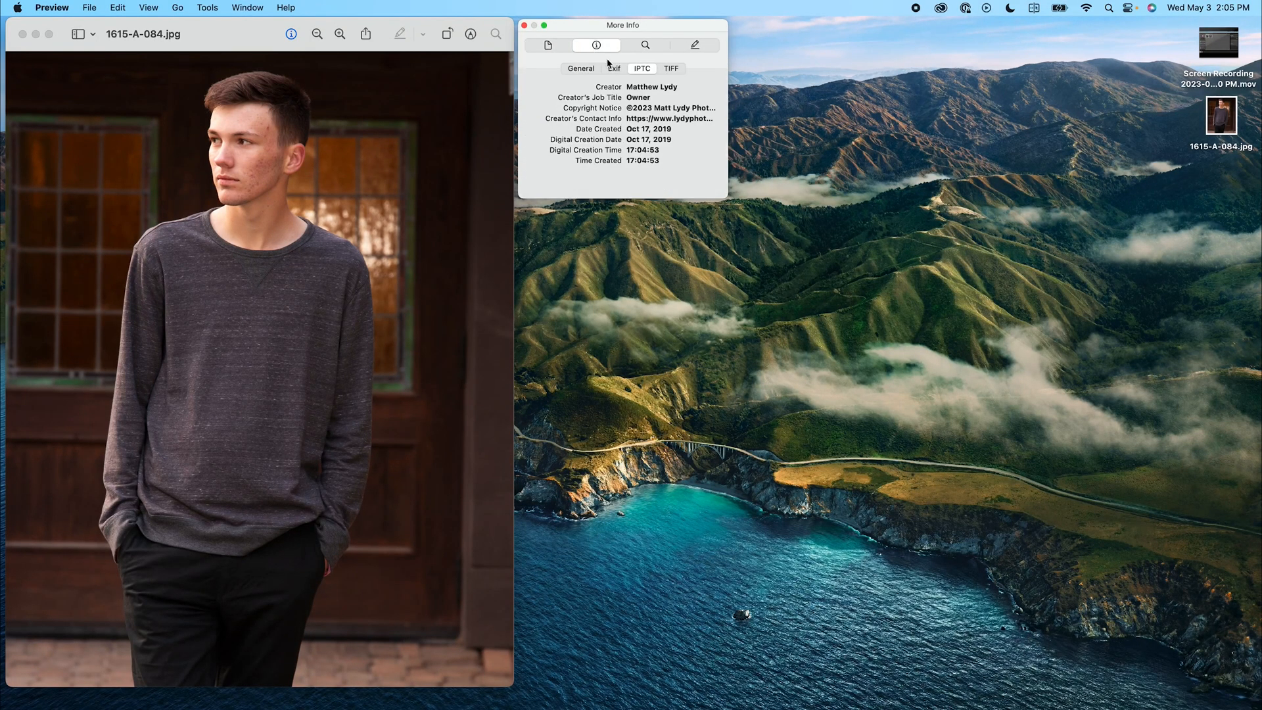
click(581, 68)
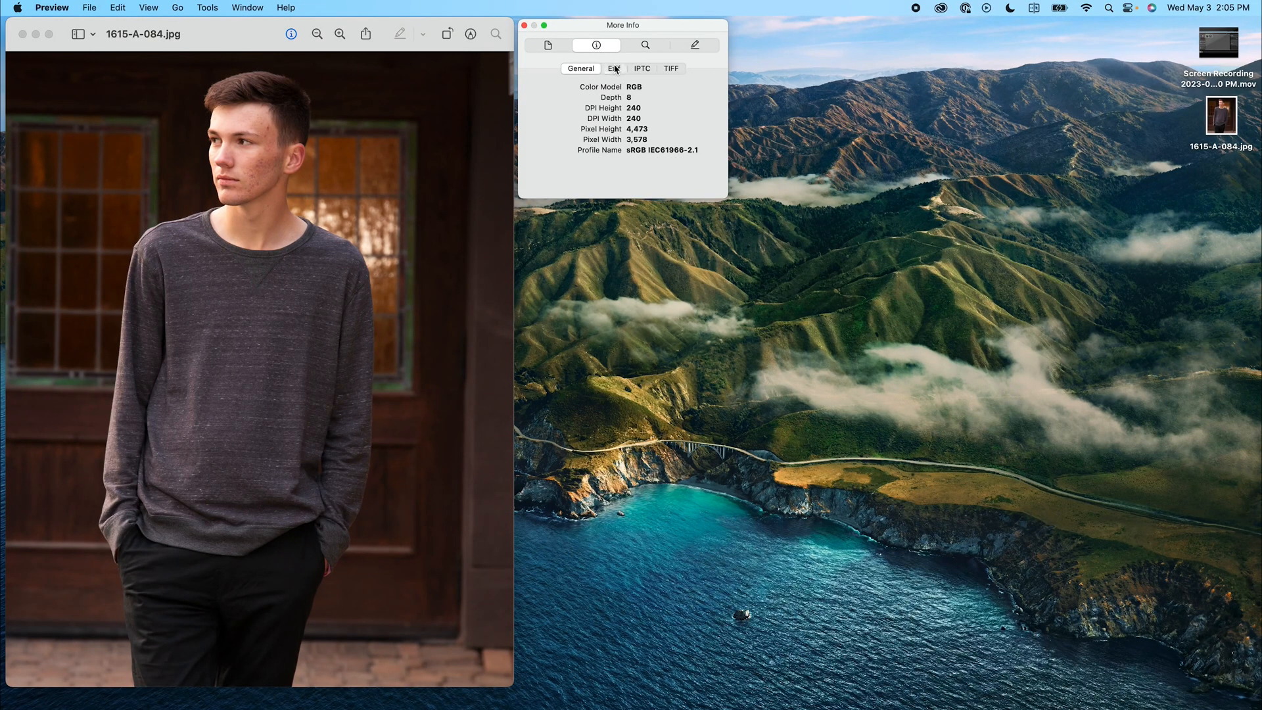
click(614, 69)
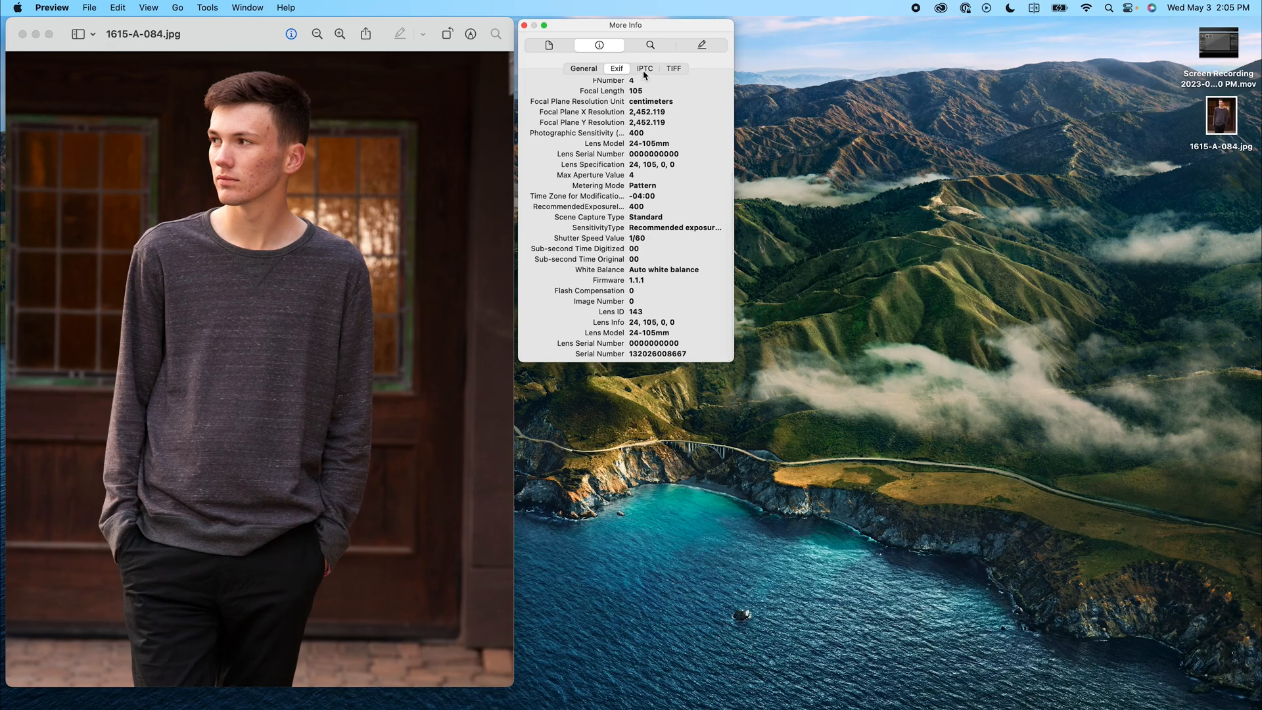
click(645, 69)
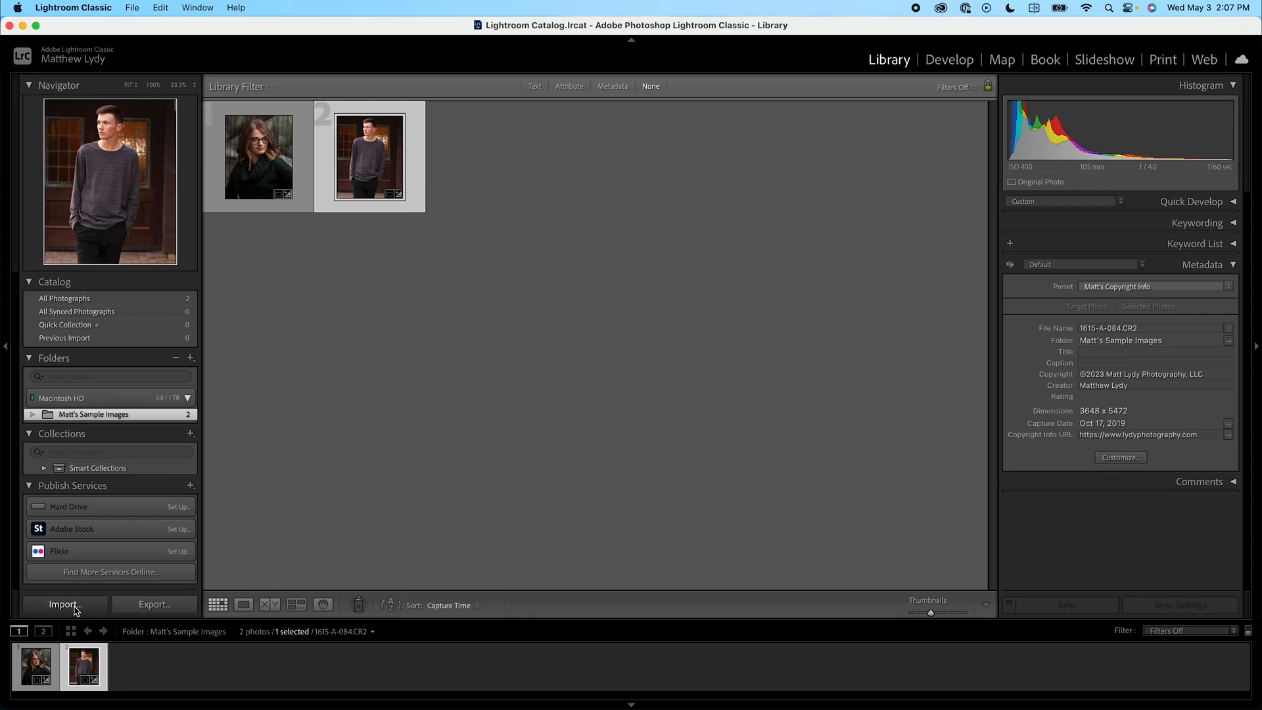
Import from Matt's Sample Images with the Matt's Copyright Info metadata preset applied
click(64, 605)
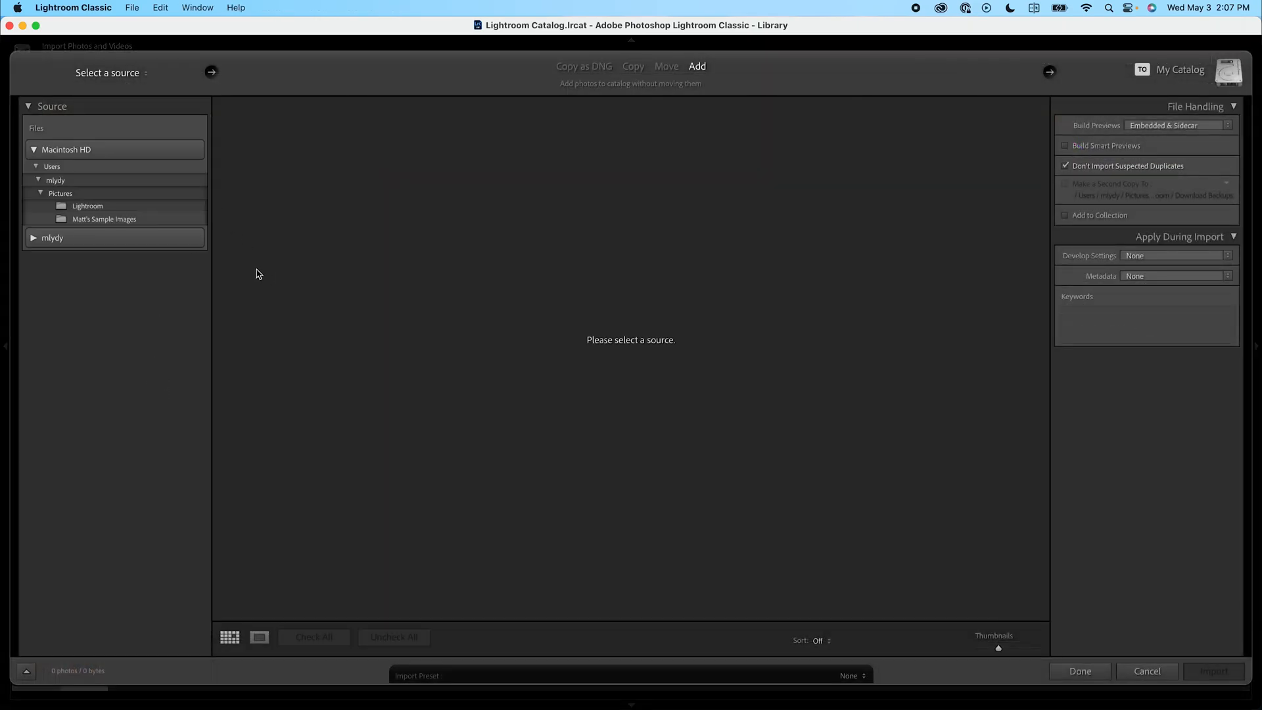
click(103, 218)
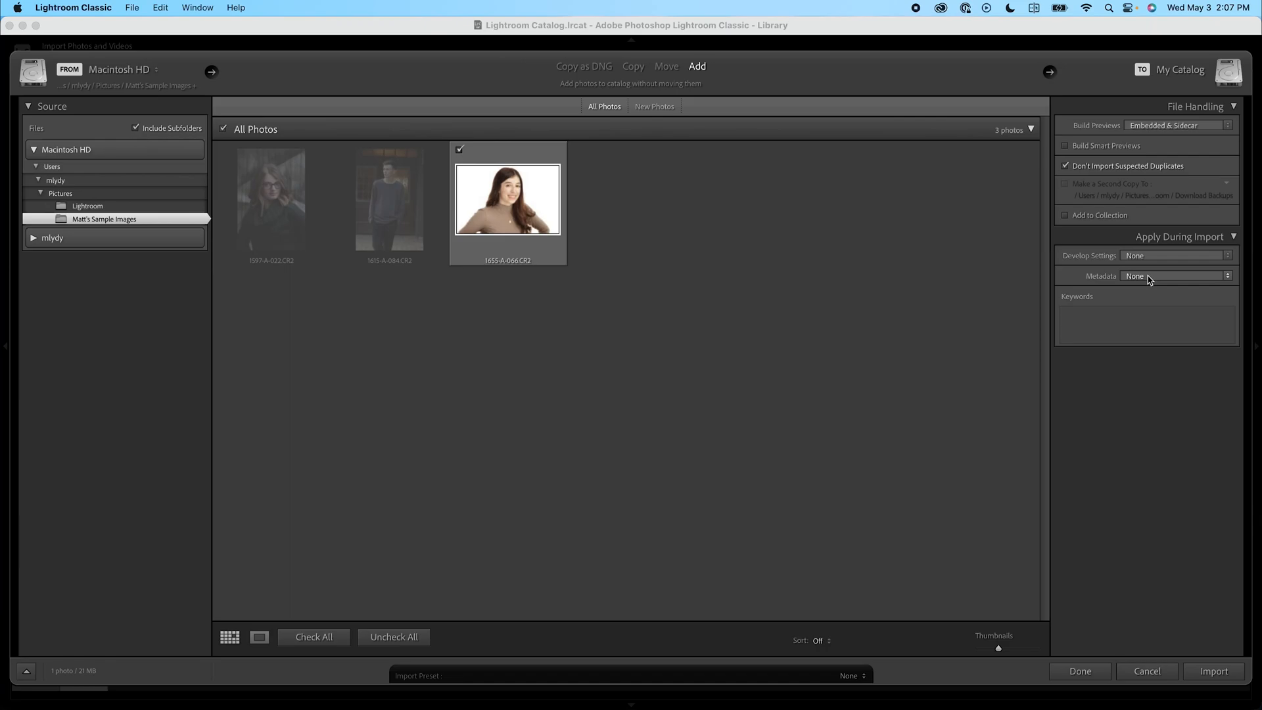
click(1175, 275)
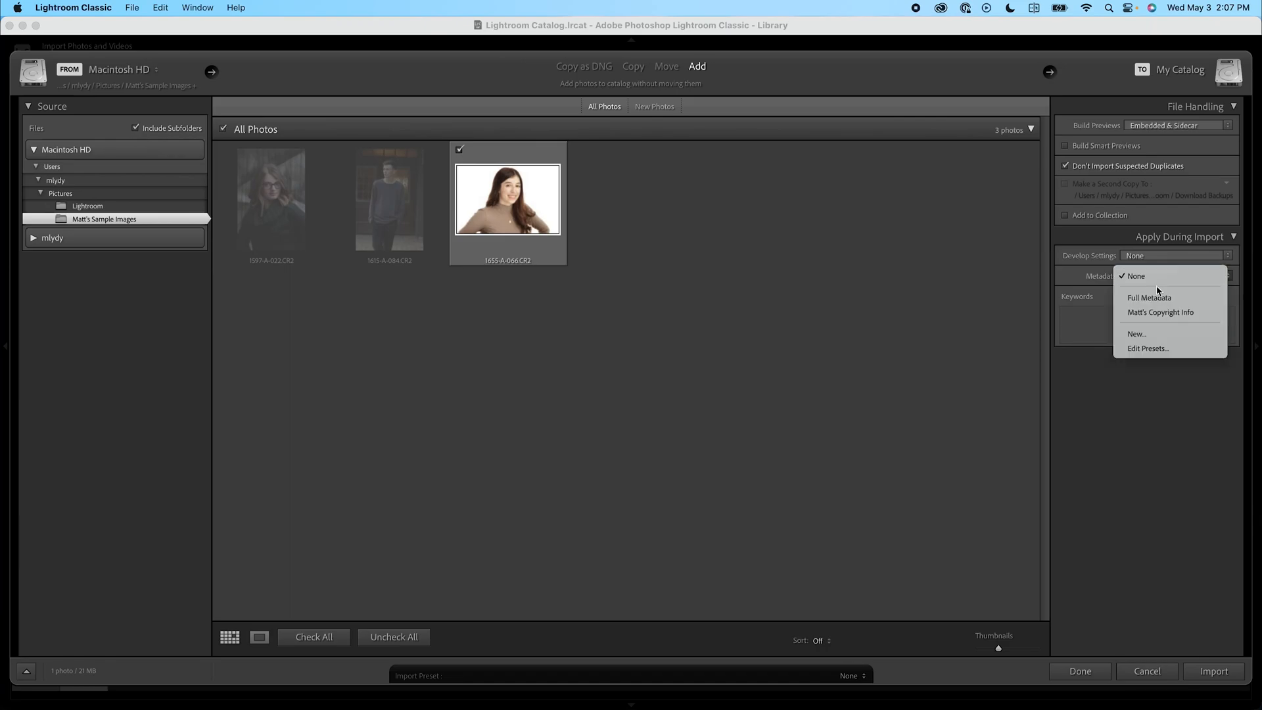
mouse_move(1159, 312)
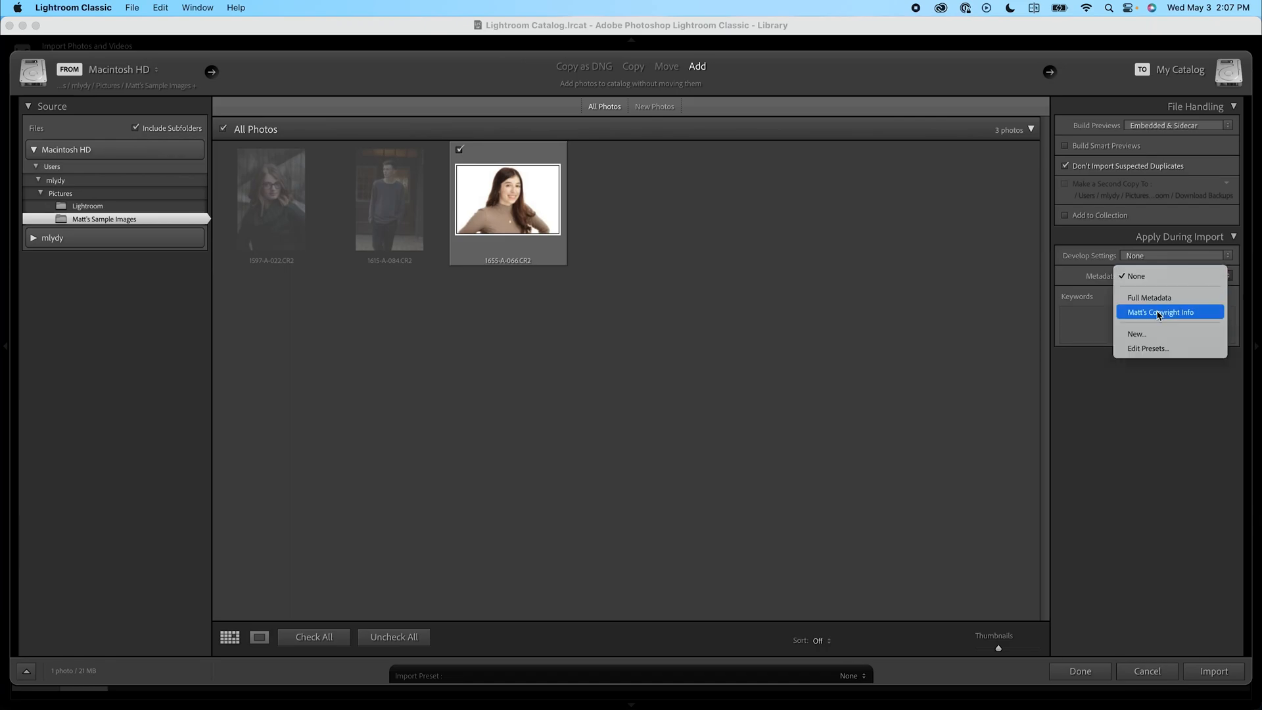
click(1159, 312)
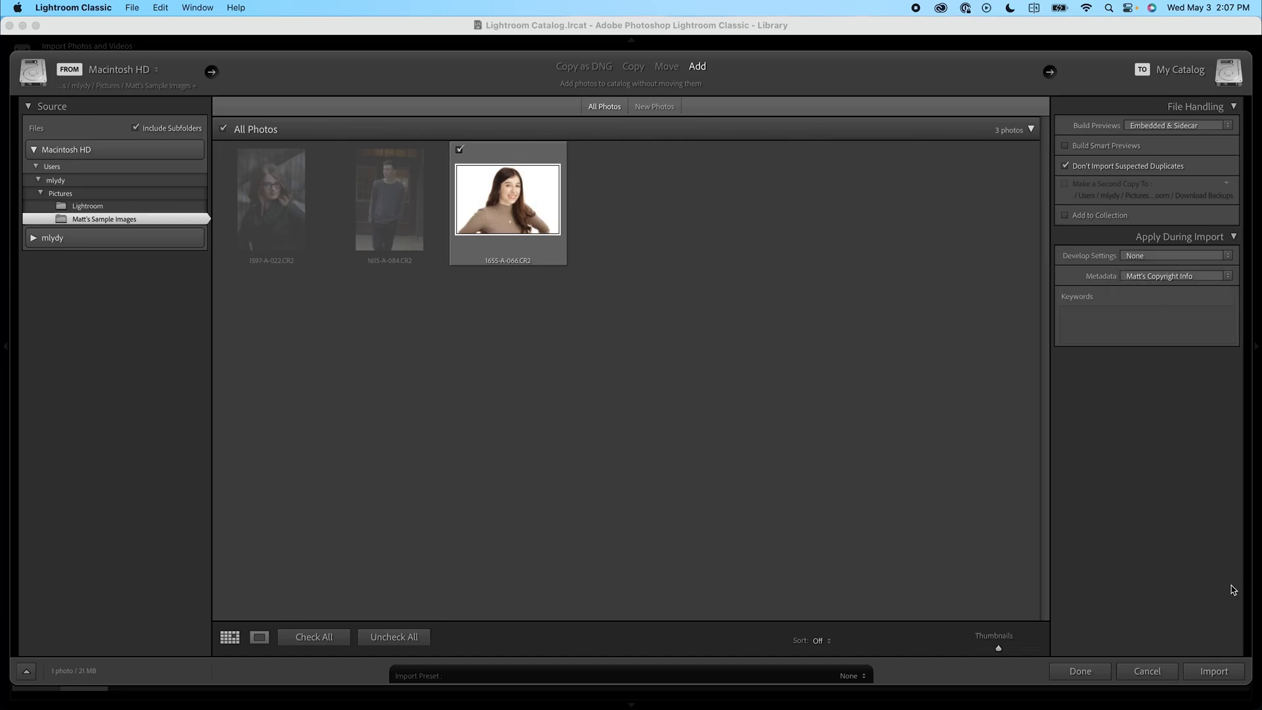
click(1212, 670)
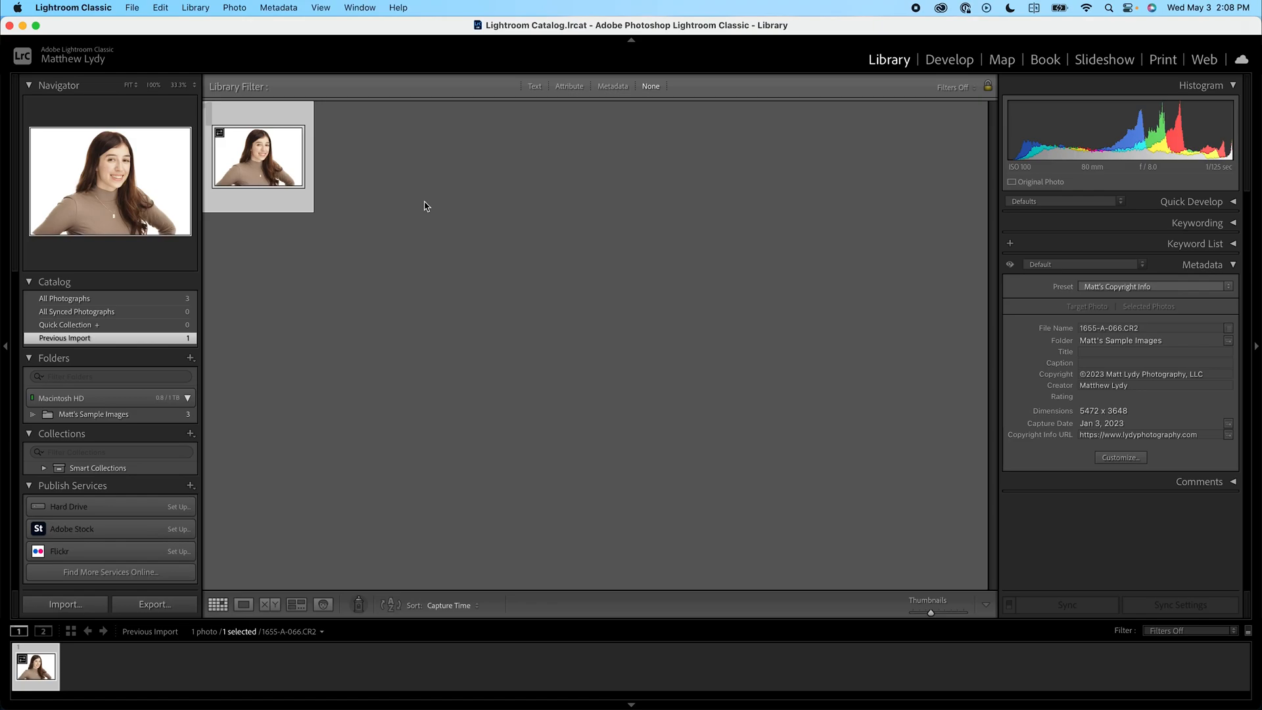
mouse_move(272, 140)
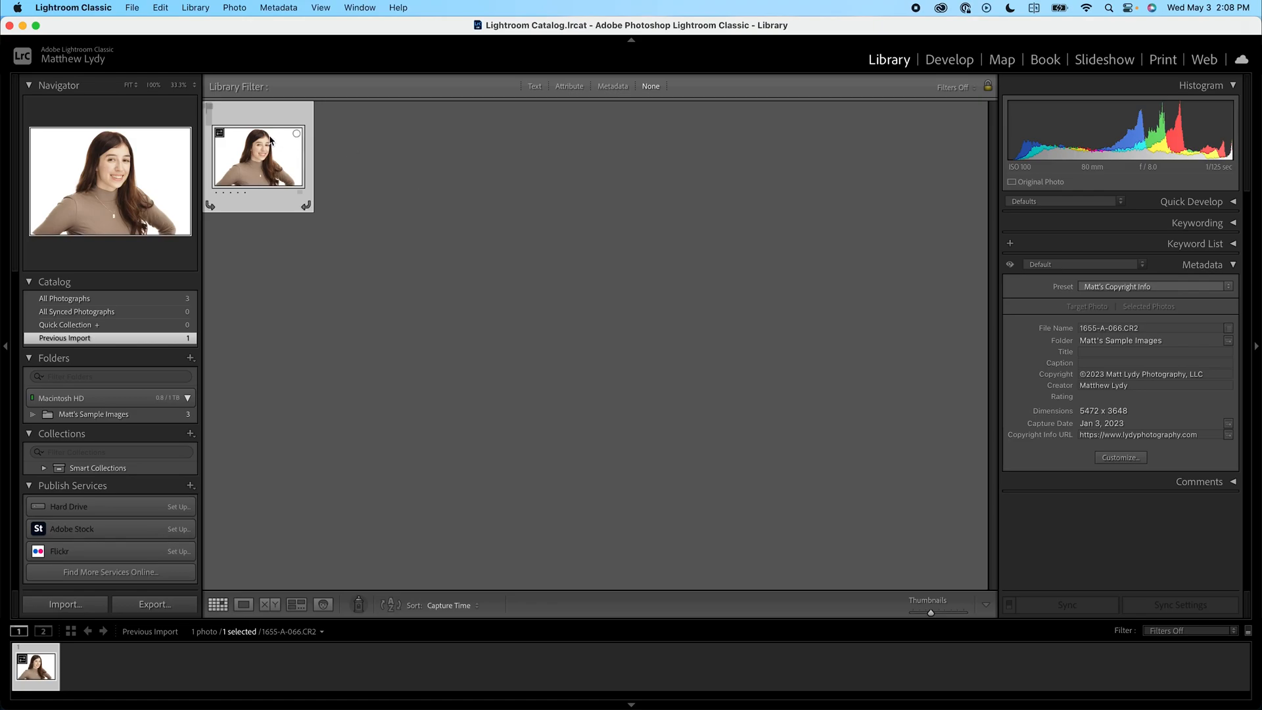
mouse_move(318, 290)
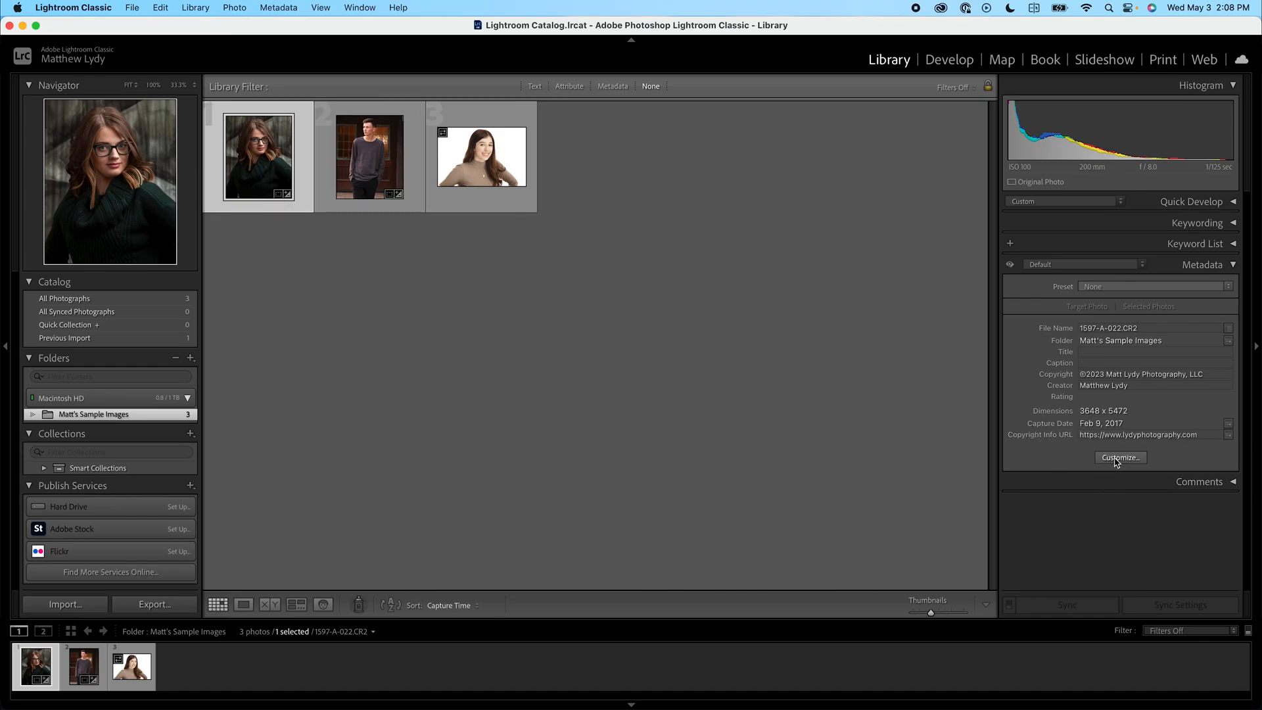
mouse_move(1138, 466)
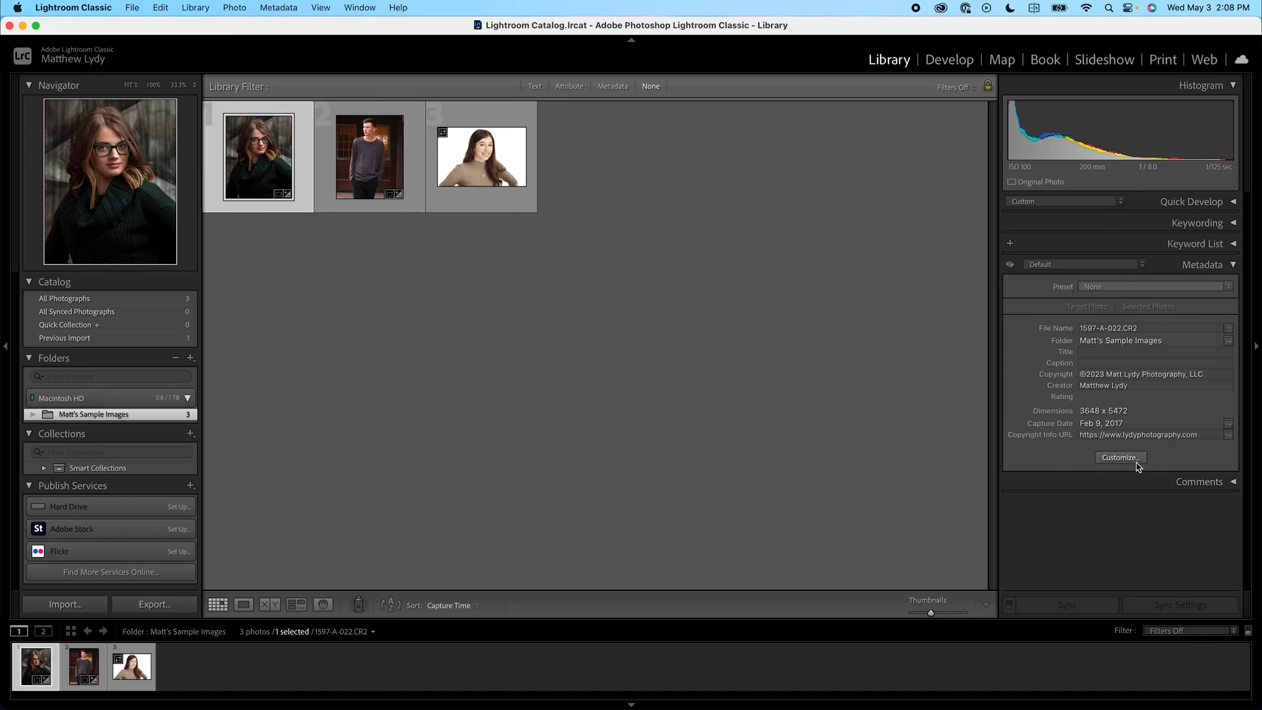
Add Camera, Serial Number and Exposure from Camera Info to the default metadata panel
click(1118, 458)
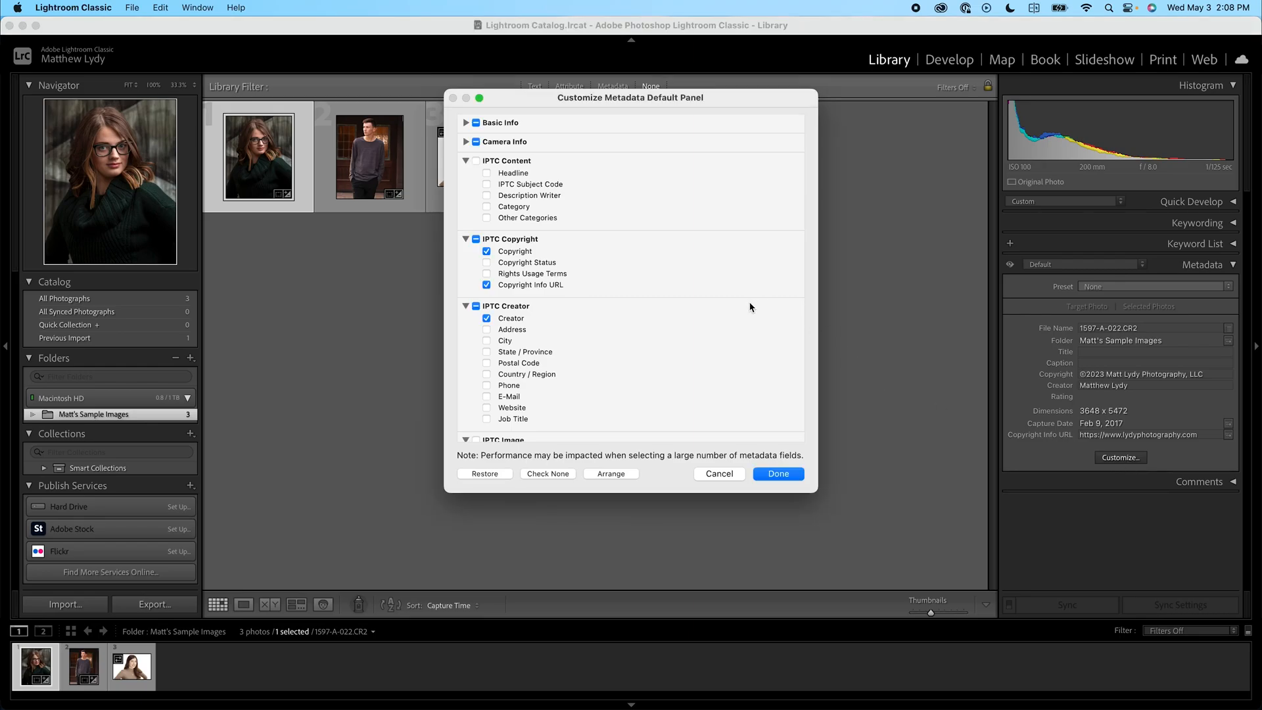
scroll(down, 3)
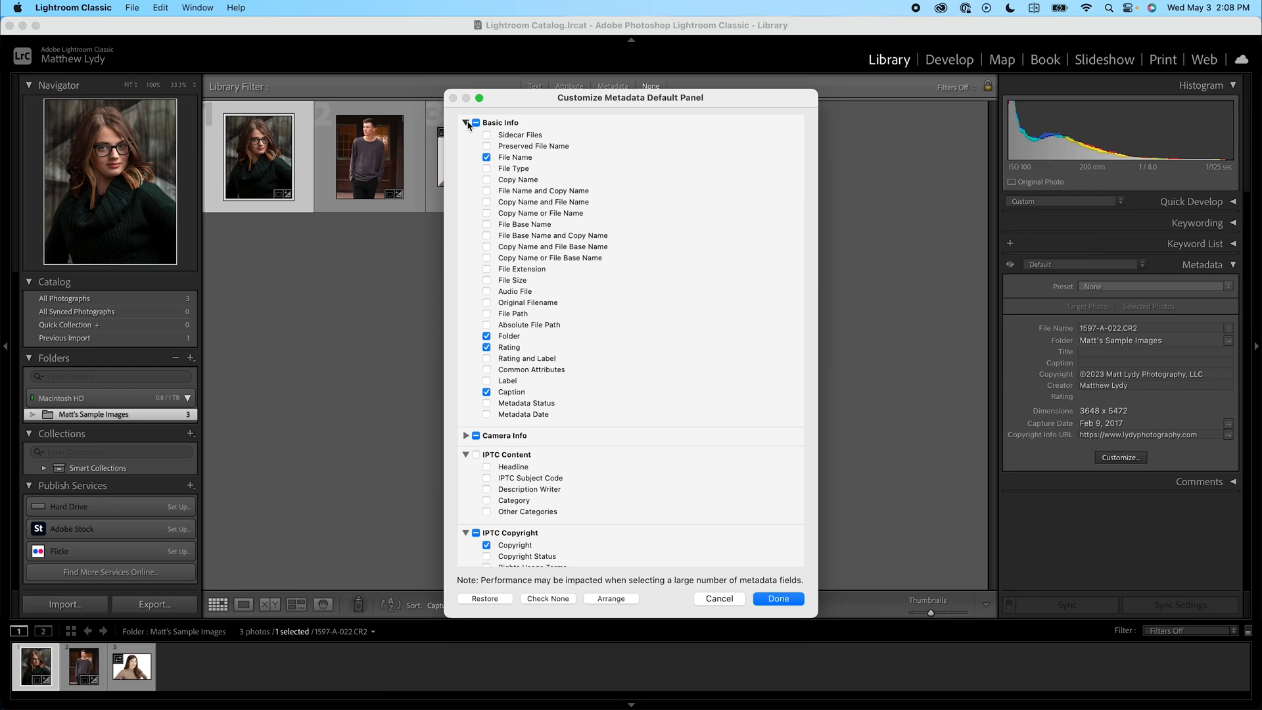
click(465, 122)
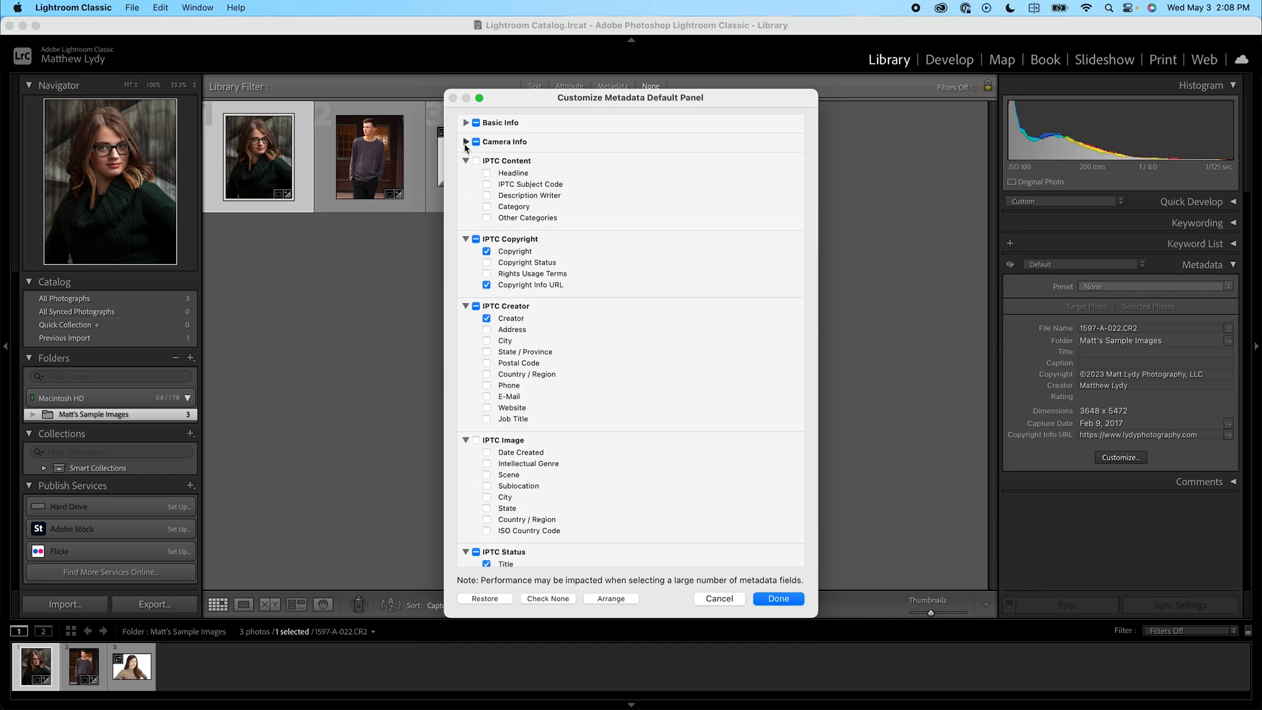
click(465, 142)
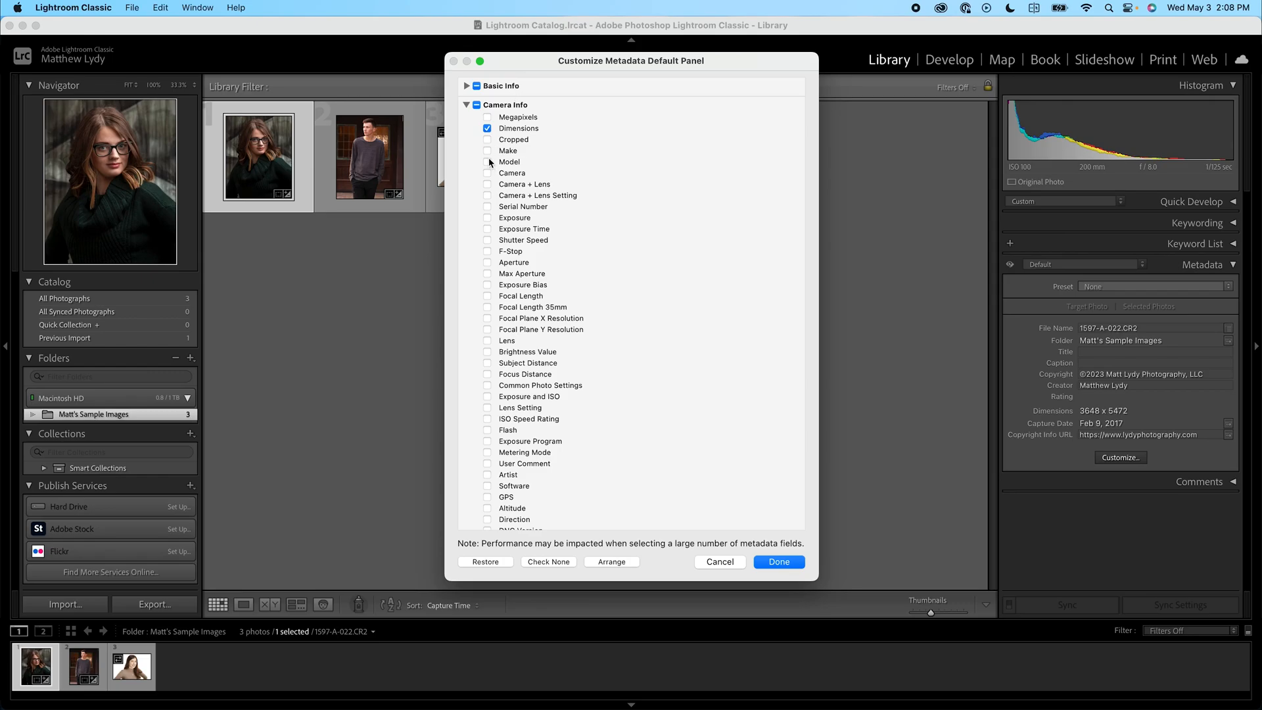
click(488, 173)
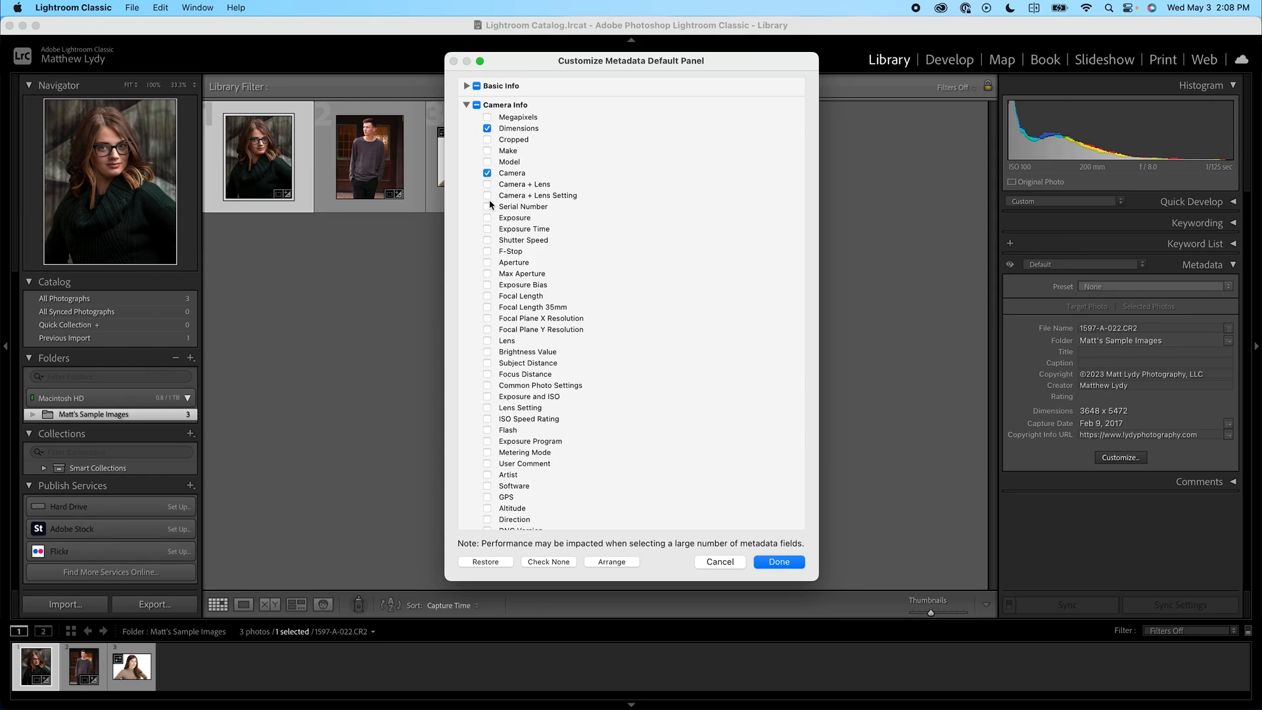
click(487, 206)
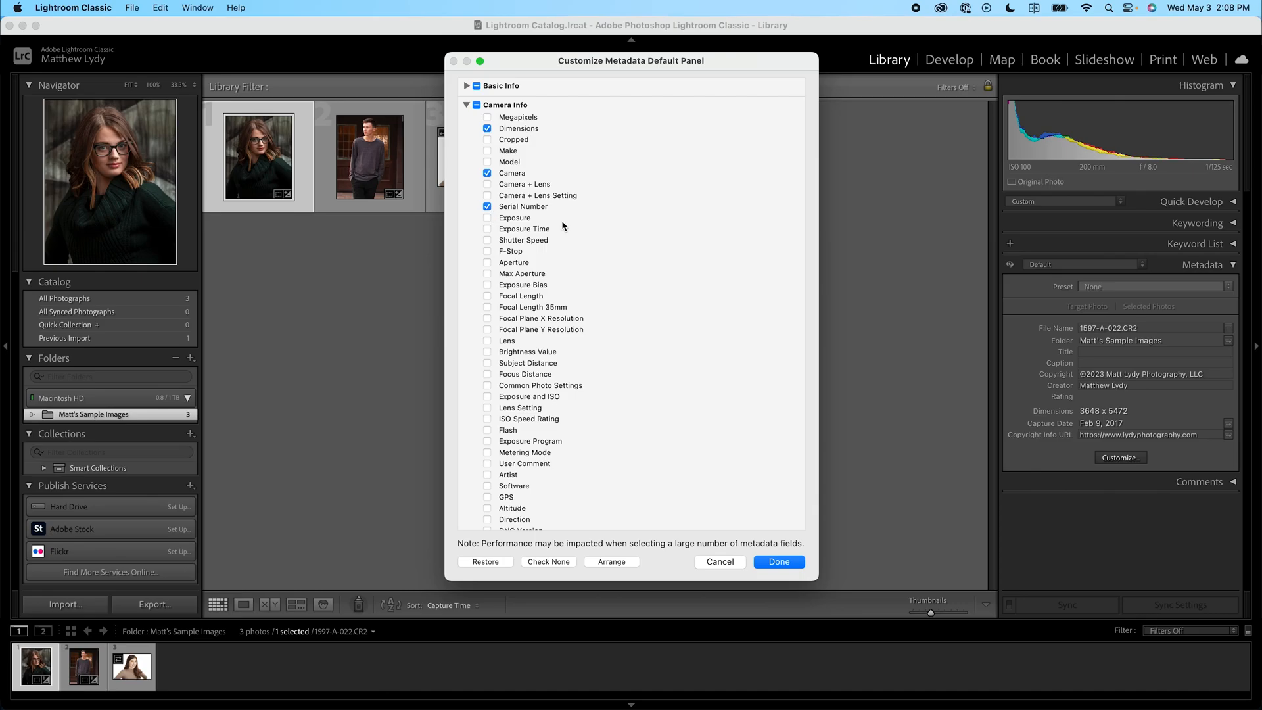
mouse_move(491, 228)
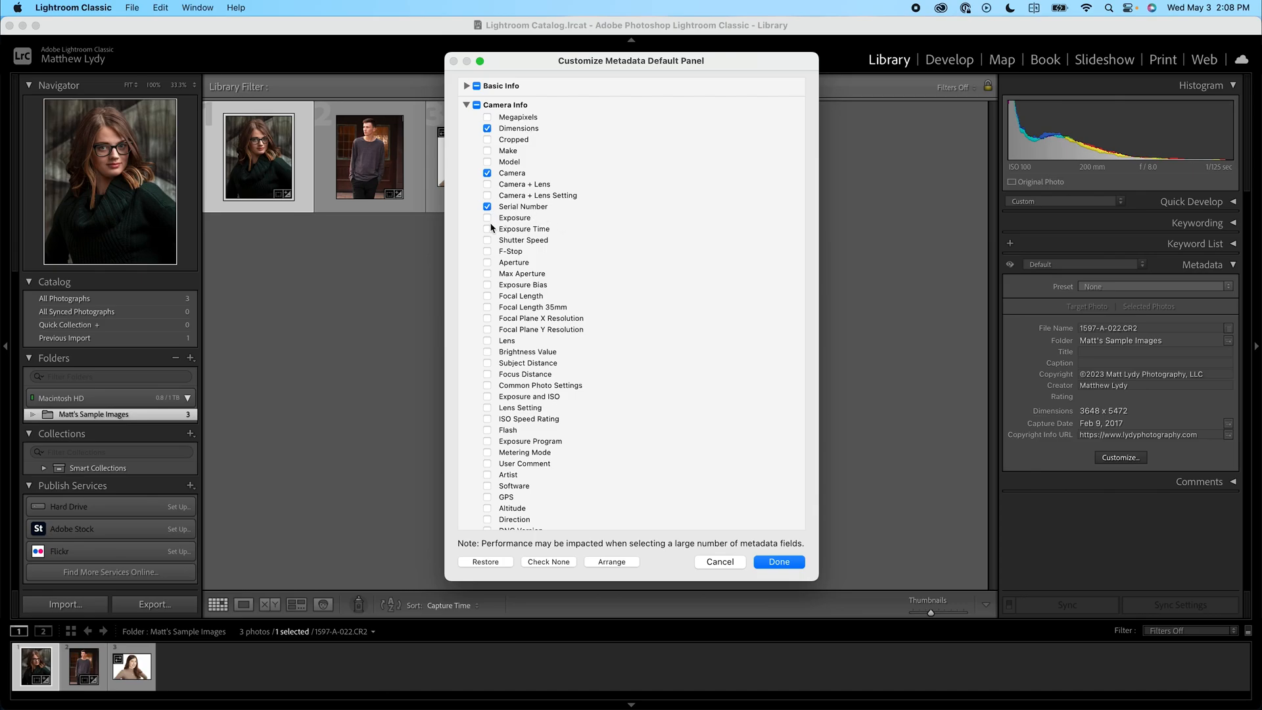
mouse_move(488, 229)
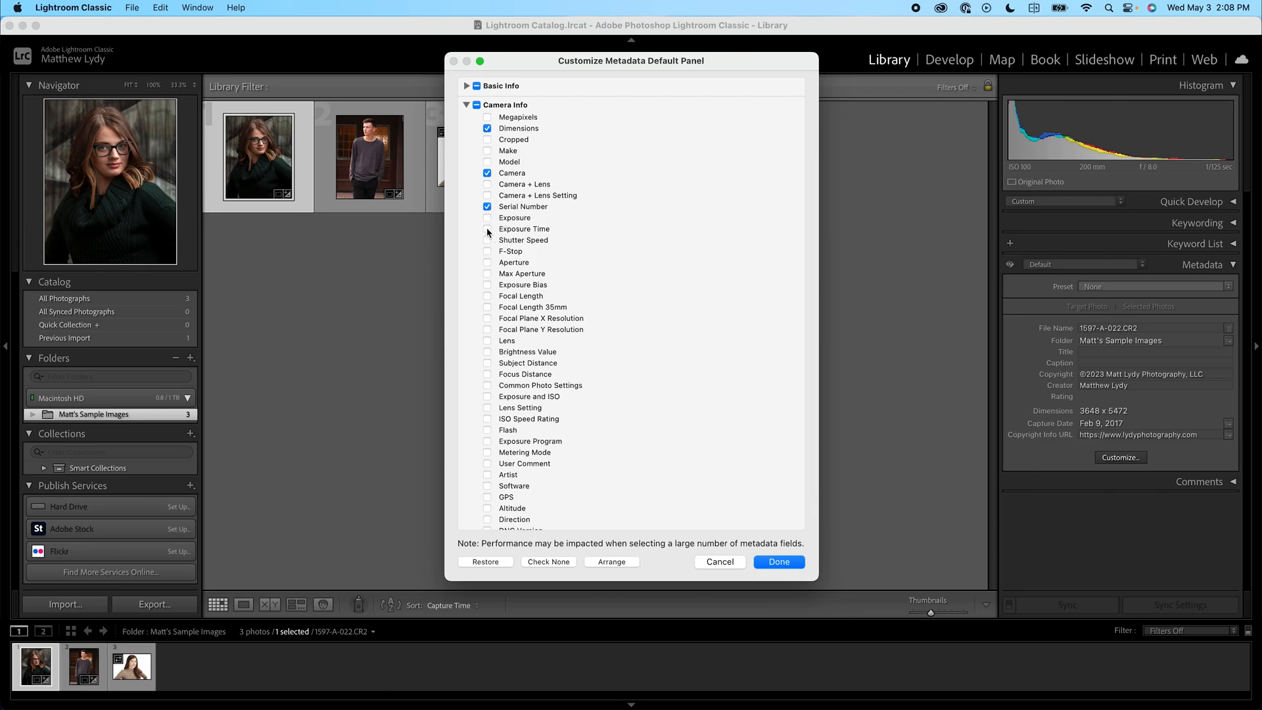
click(488, 217)
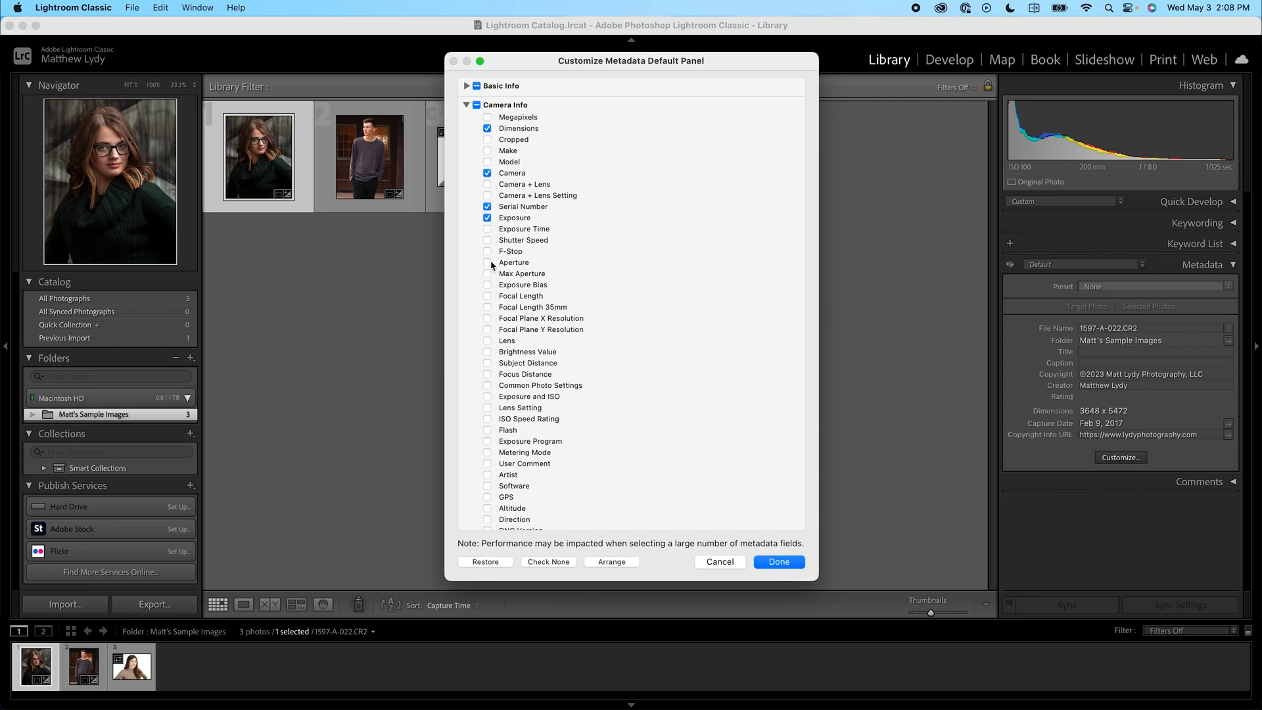
Add the contact E-Mail and Website fields and apply the customized panel
scroll(down, 3)
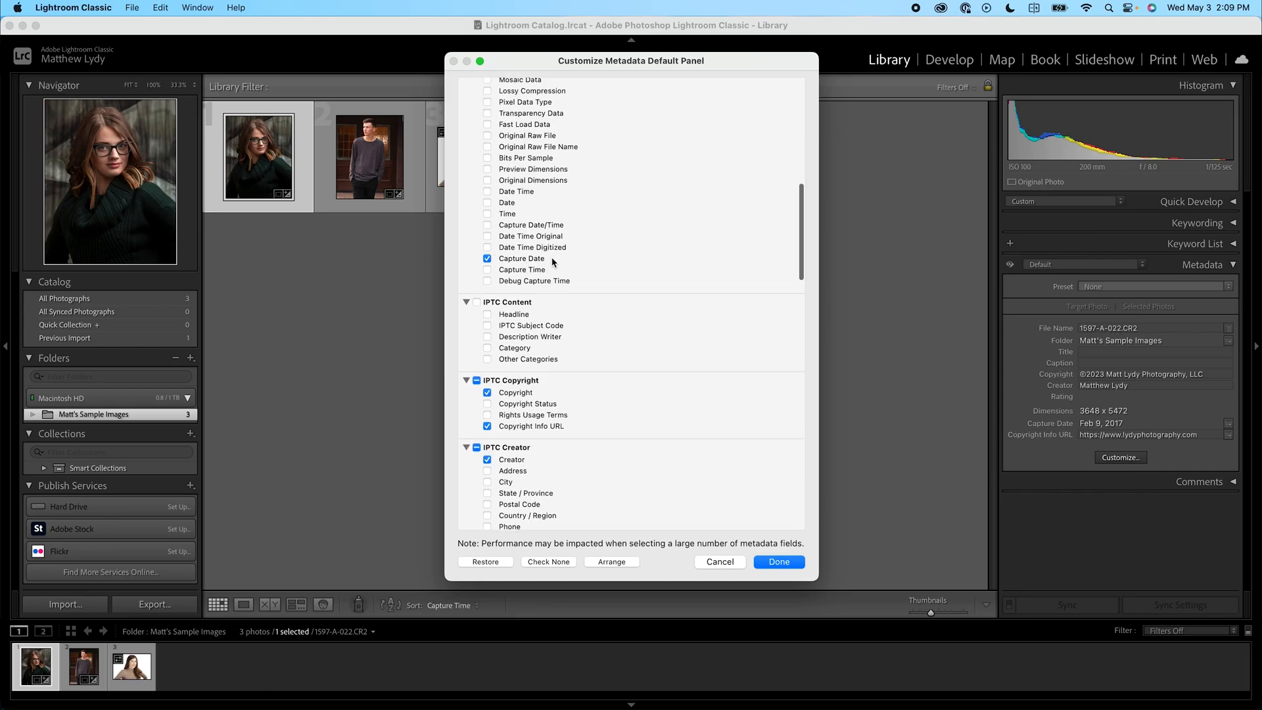
mouse_move(532, 248)
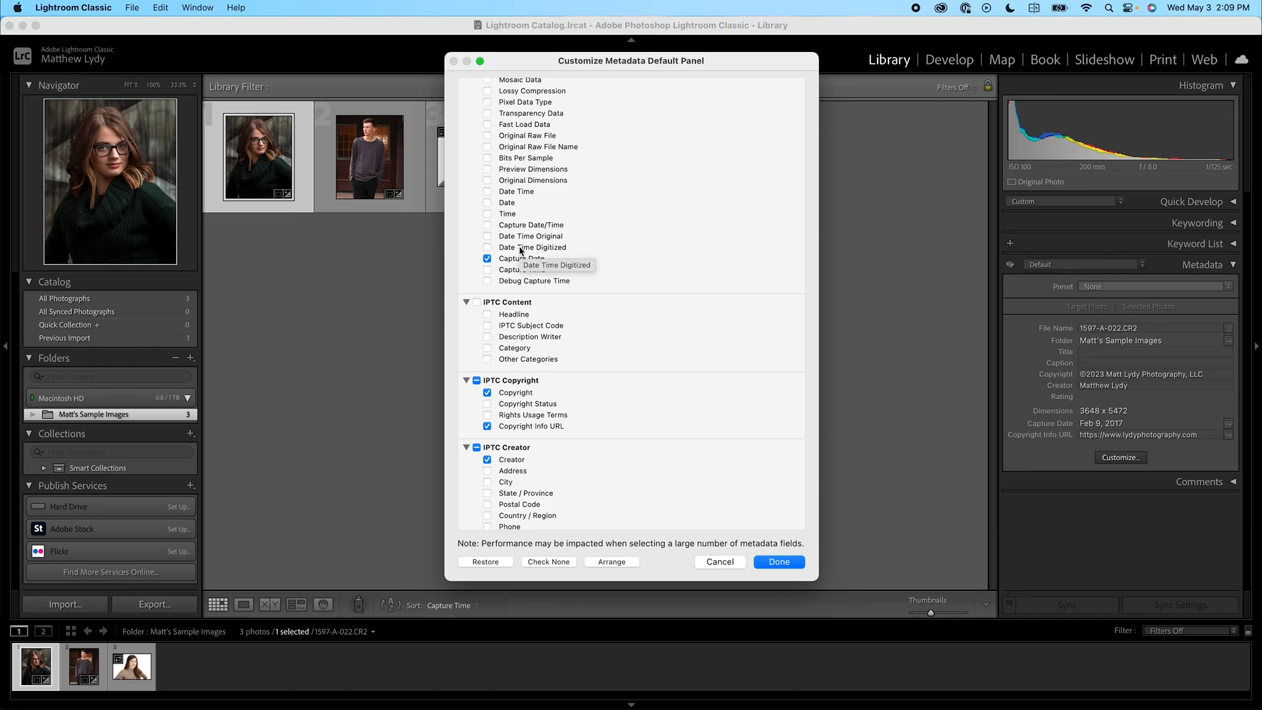
scroll(down, 3)
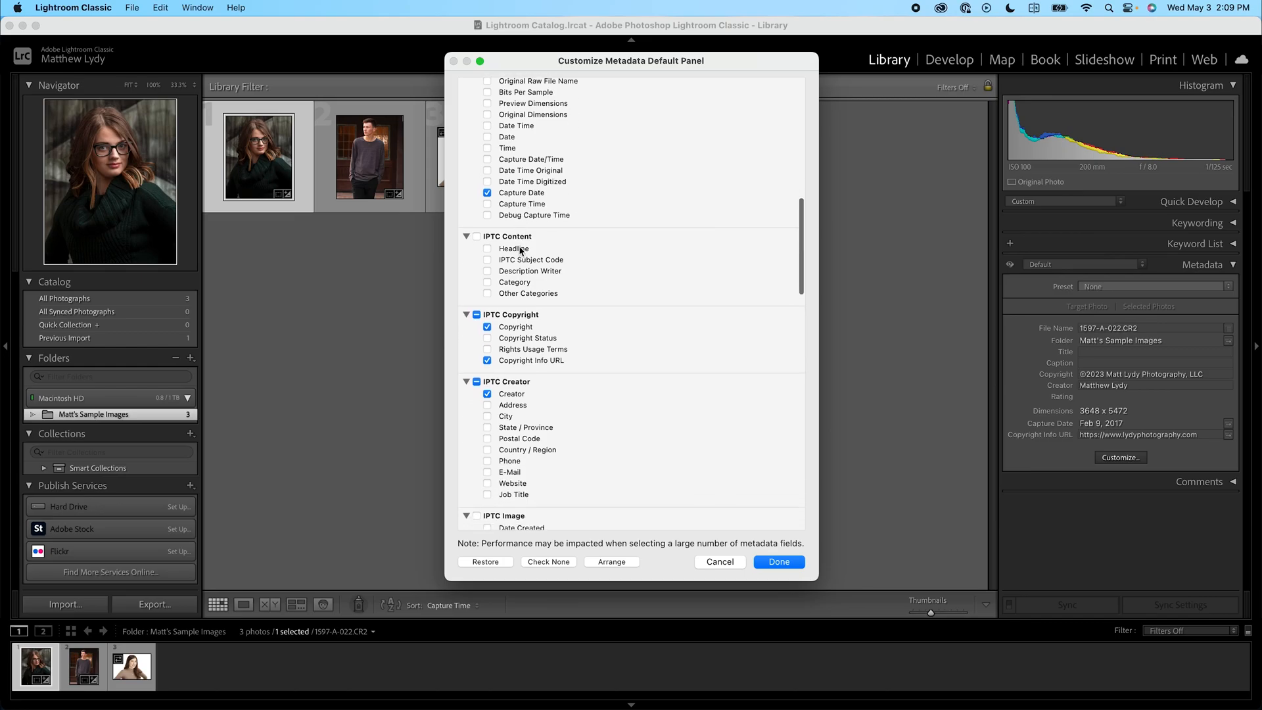
scroll(down, 3)
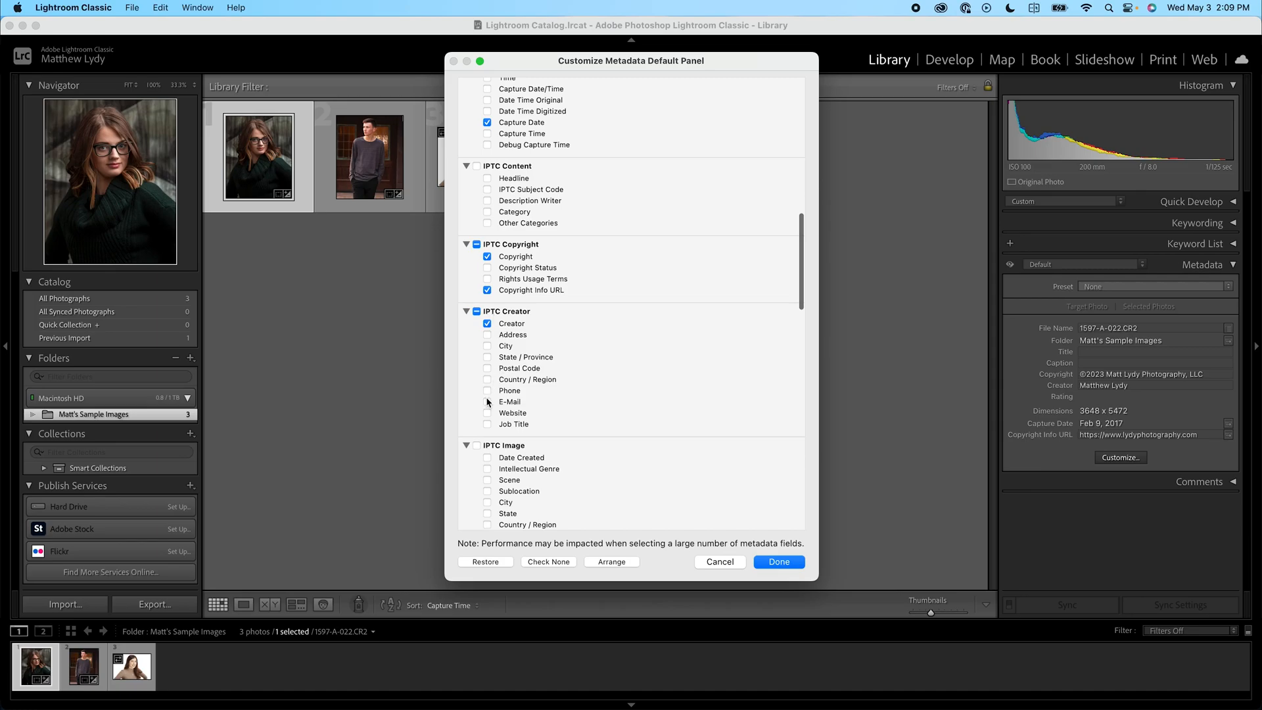
click(487, 413)
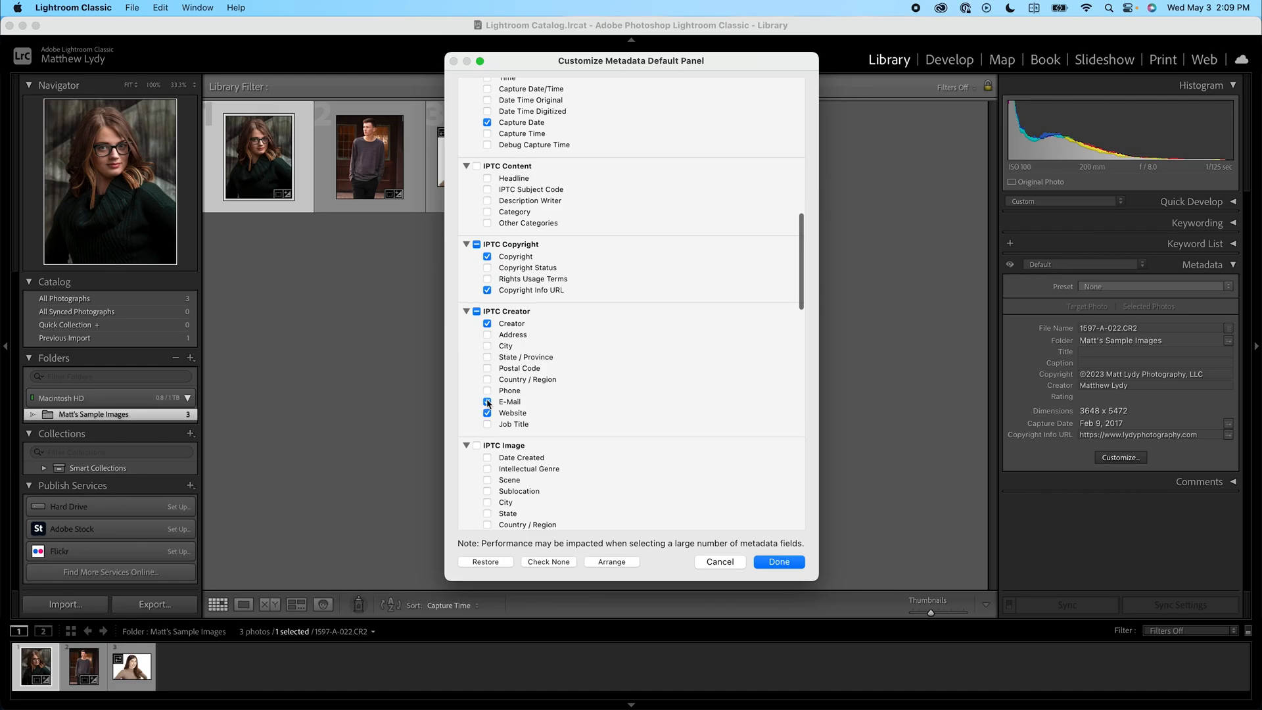
scroll(down, 3)
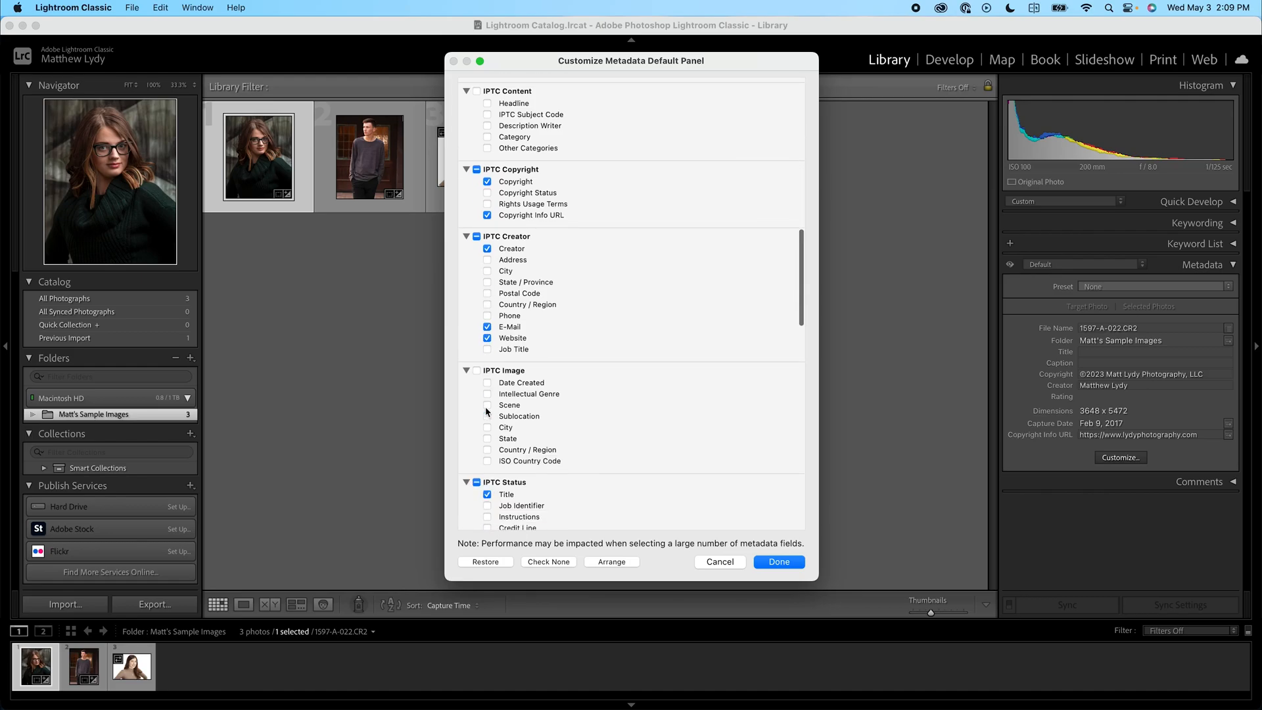
scroll(down, 3)
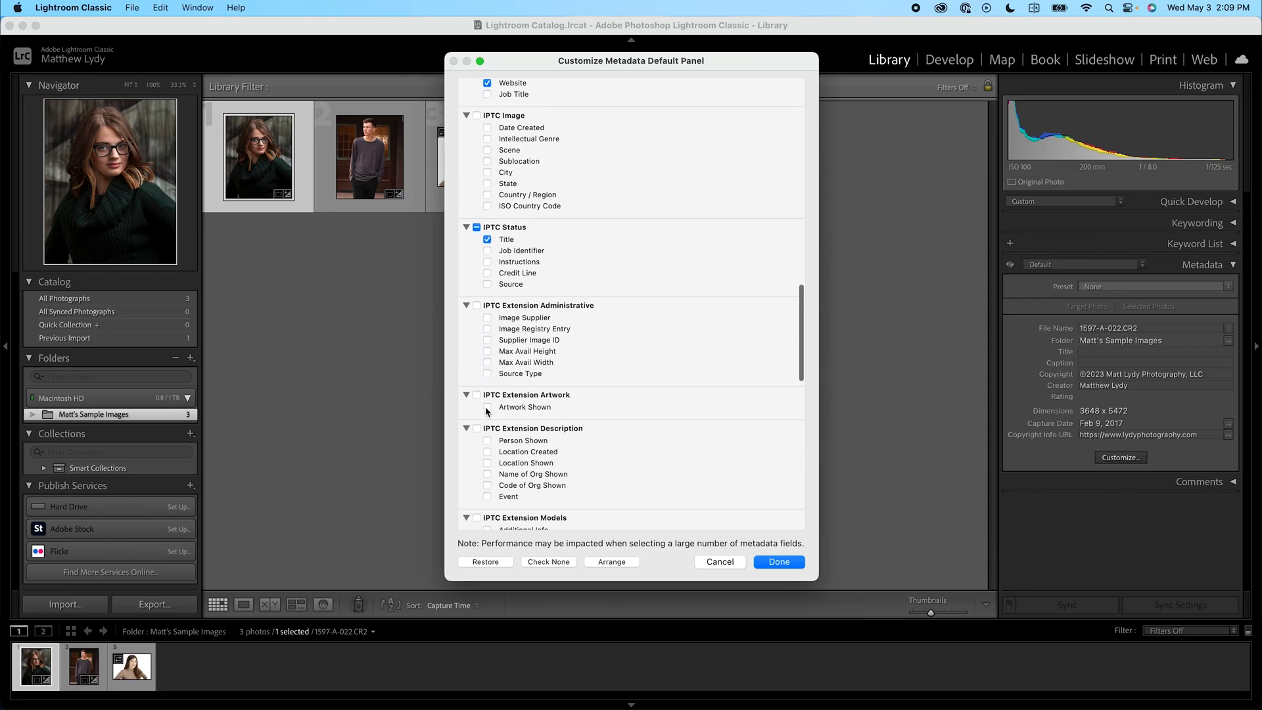
scroll(down, 3)
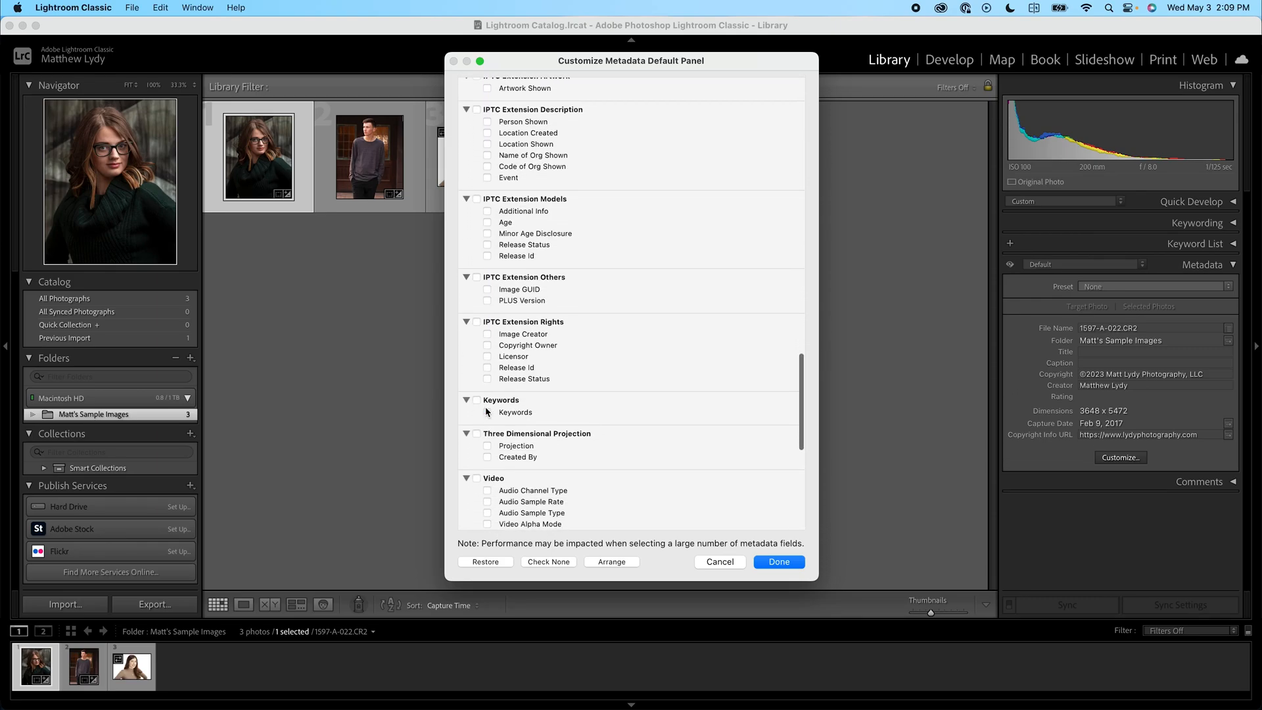
scroll(down, 3)
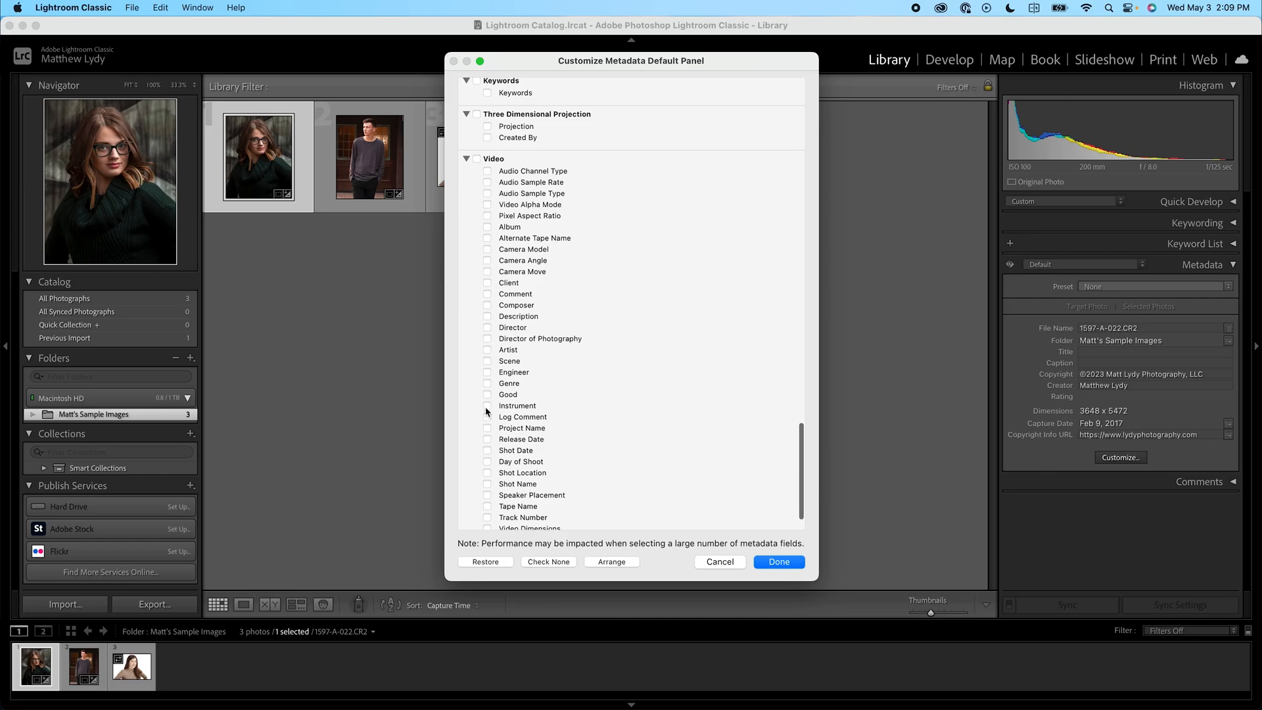
scroll(down, 3)
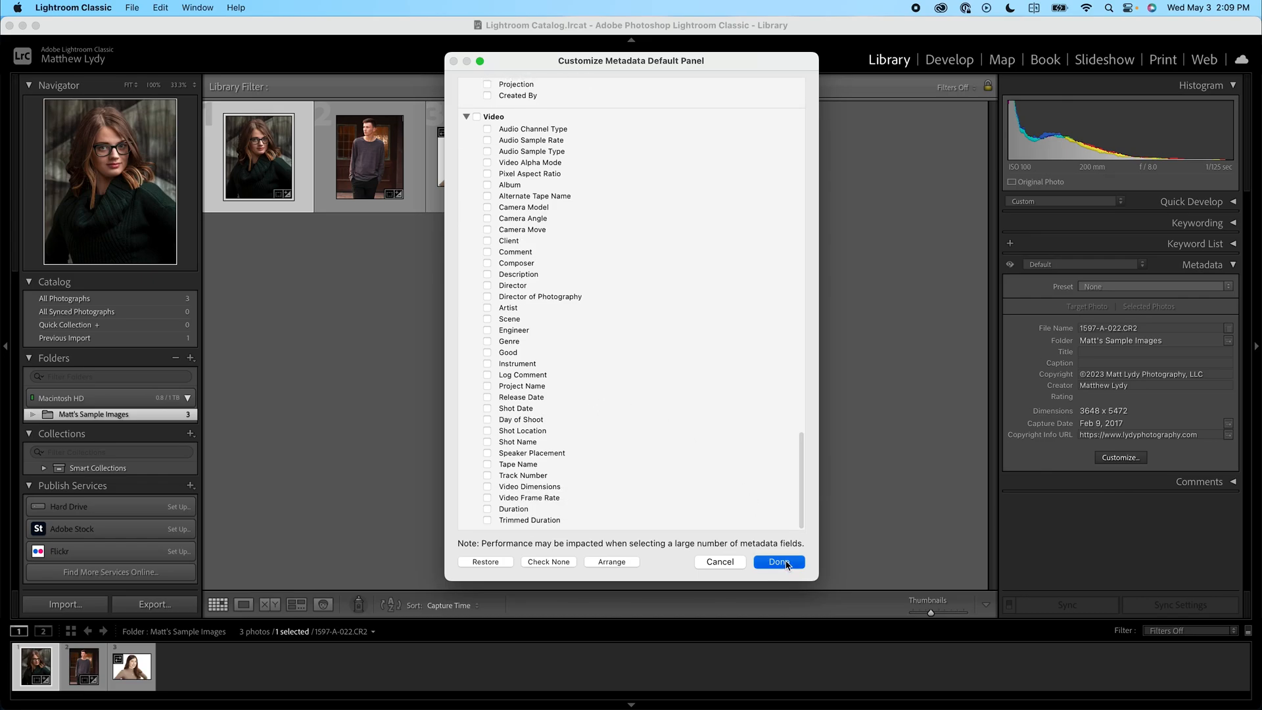
click(778, 562)
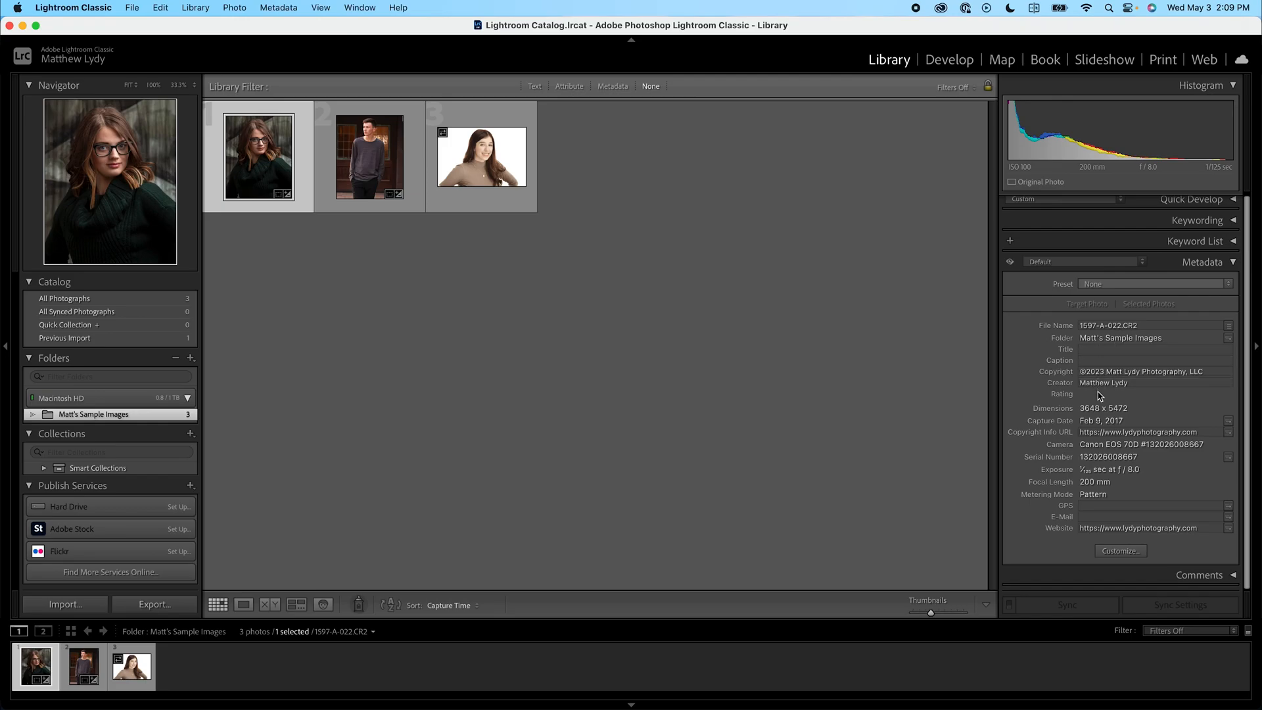
Give the woman's portrait a one-star rating
click(1101, 394)
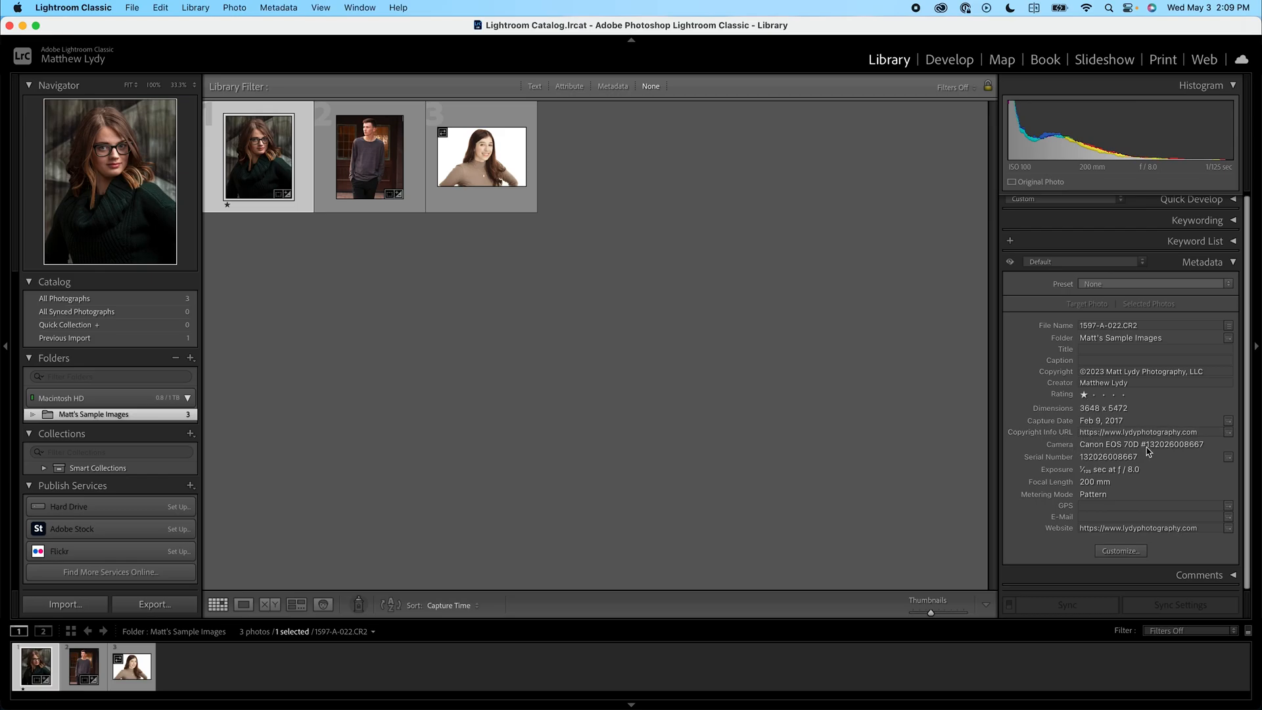
mouse_move(1147, 451)
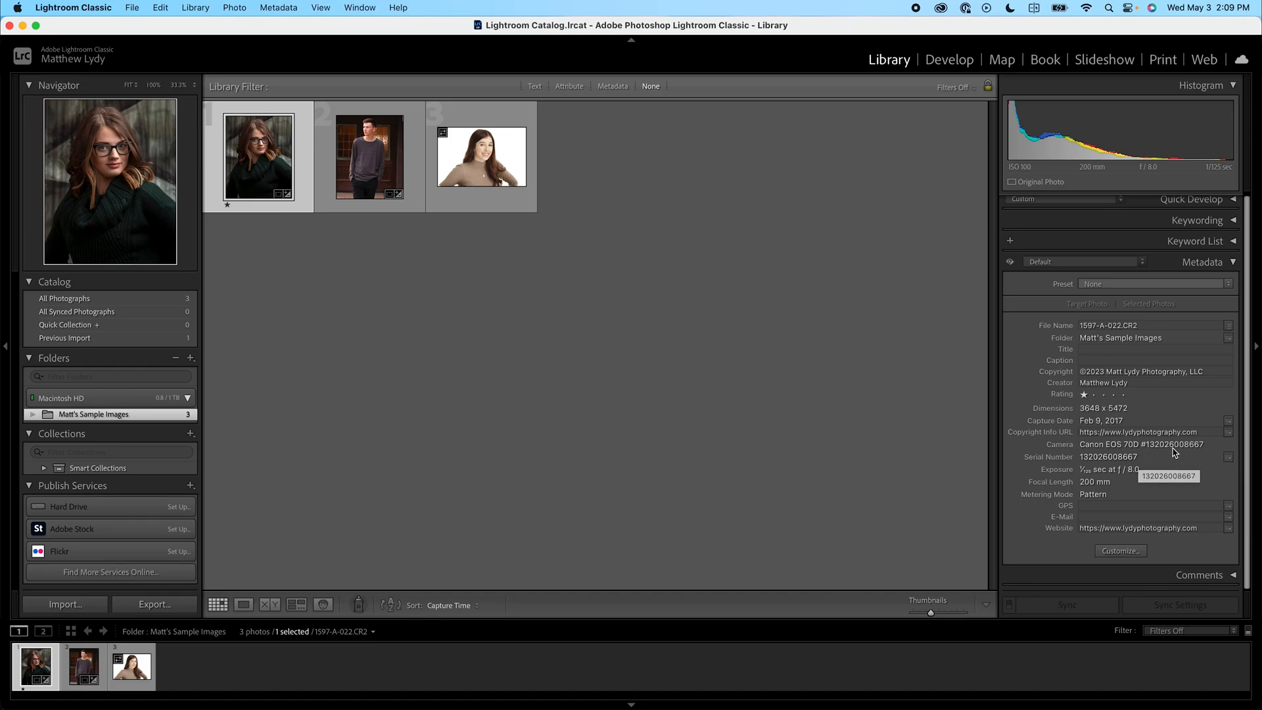
mouse_move(1104, 481)
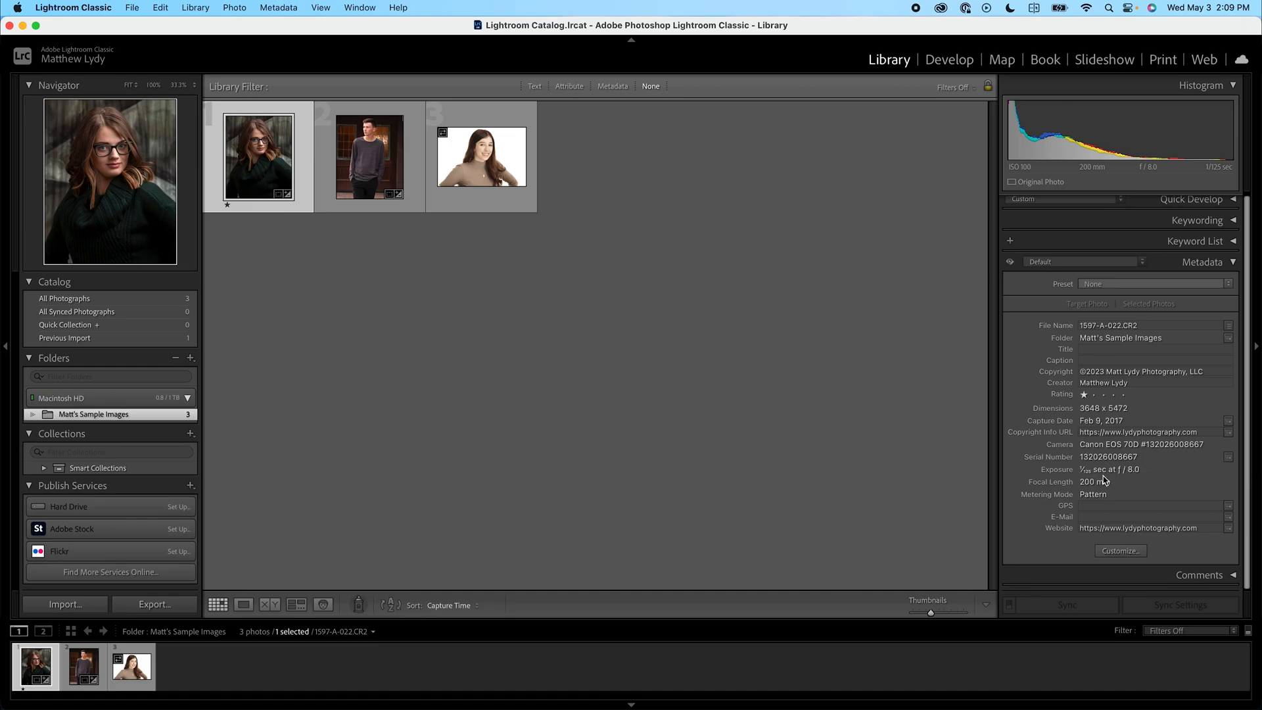
mouse_move(1097, 488)
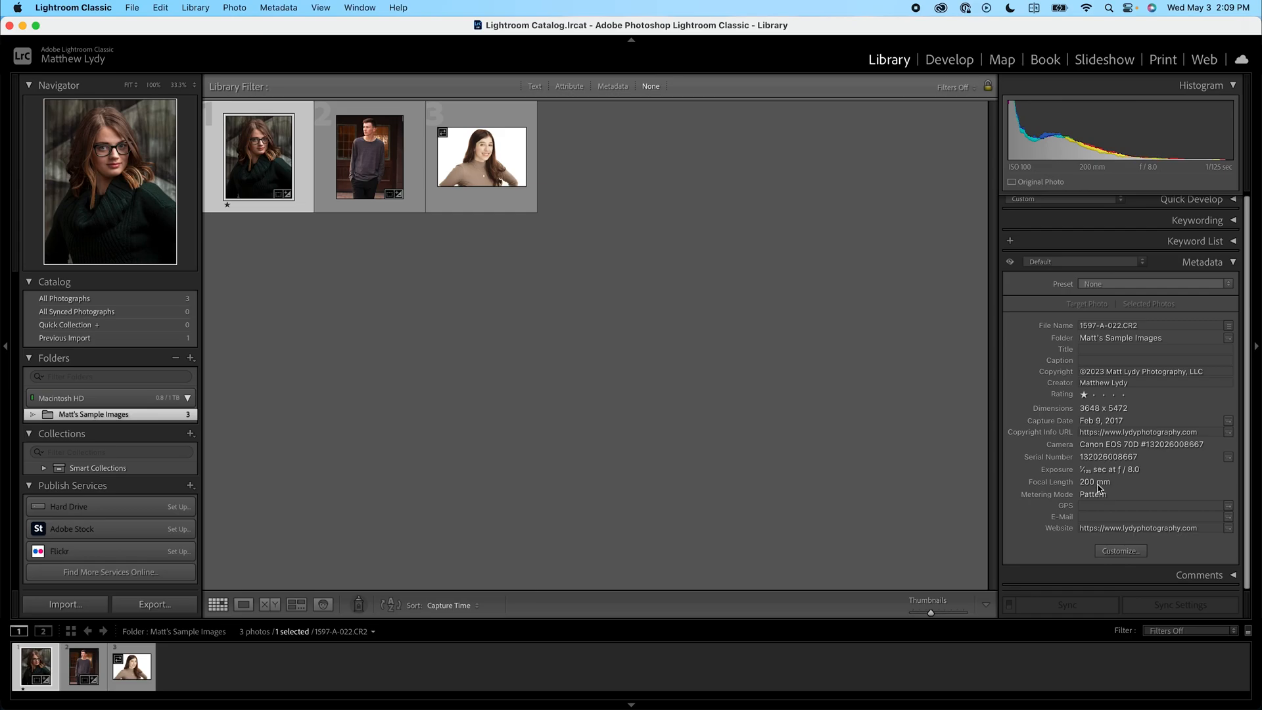
mouse_move(1158, 473)
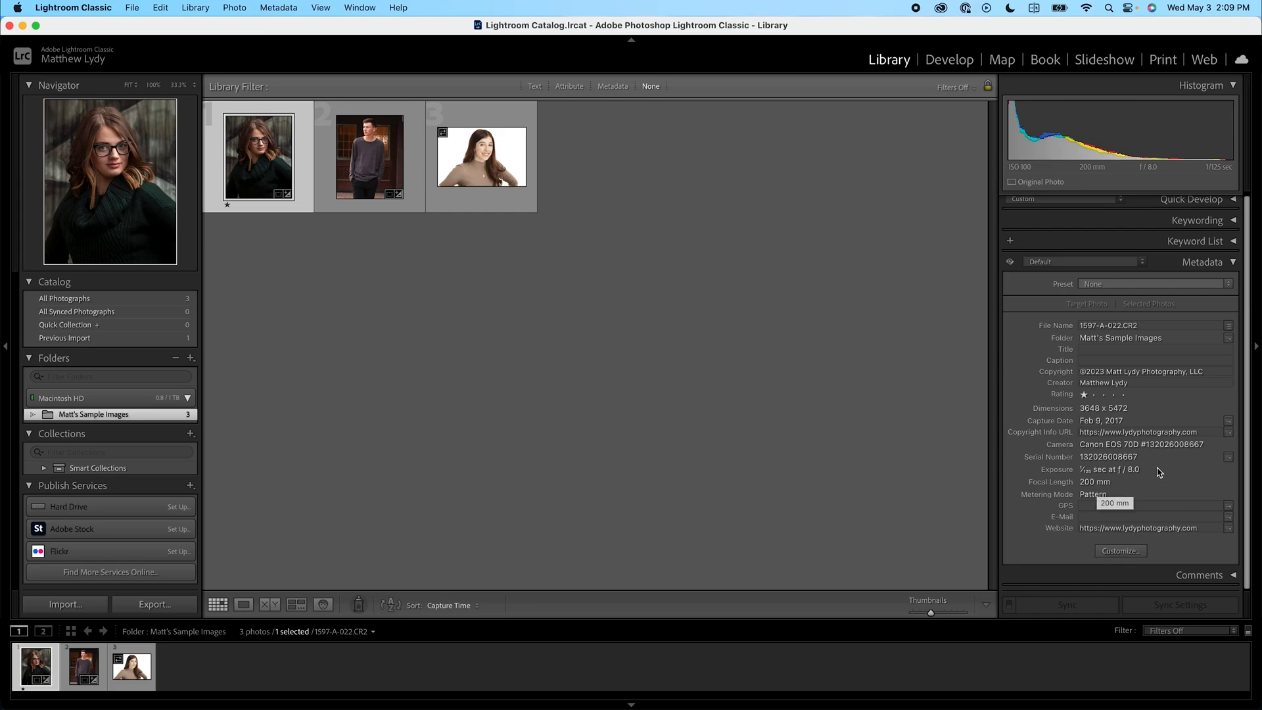
click(1119, 551)
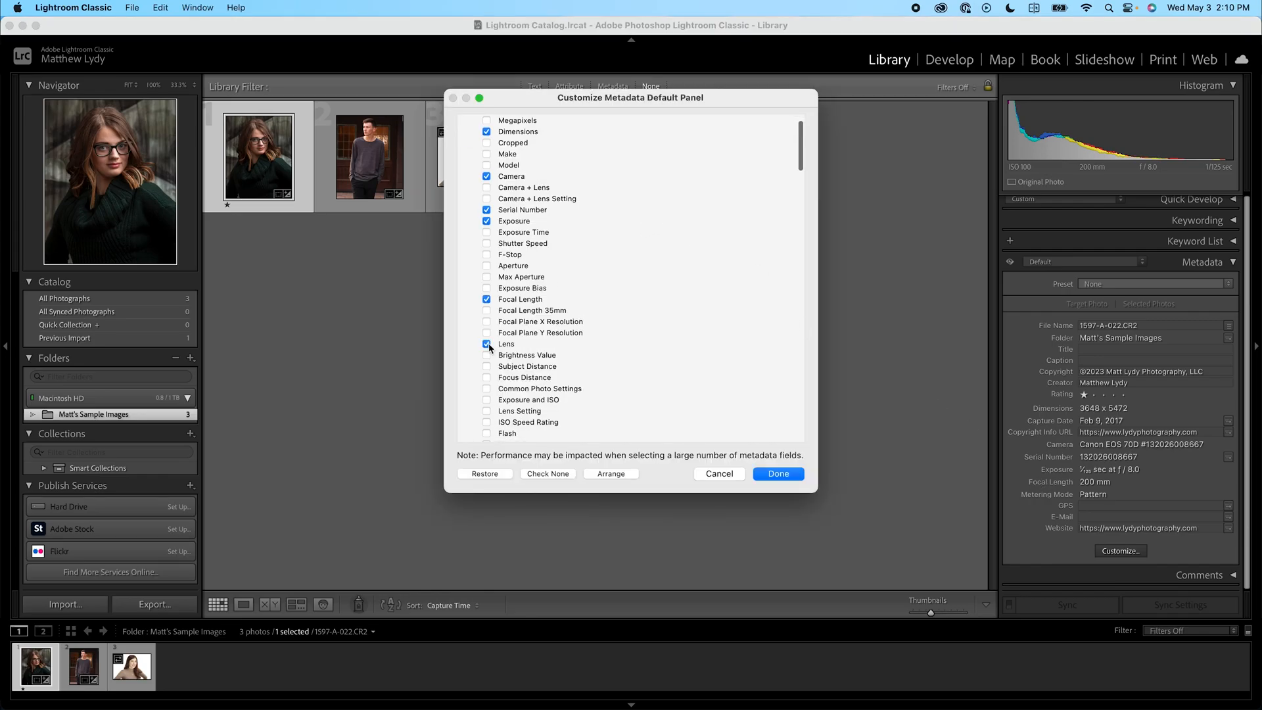
click(776, 474)
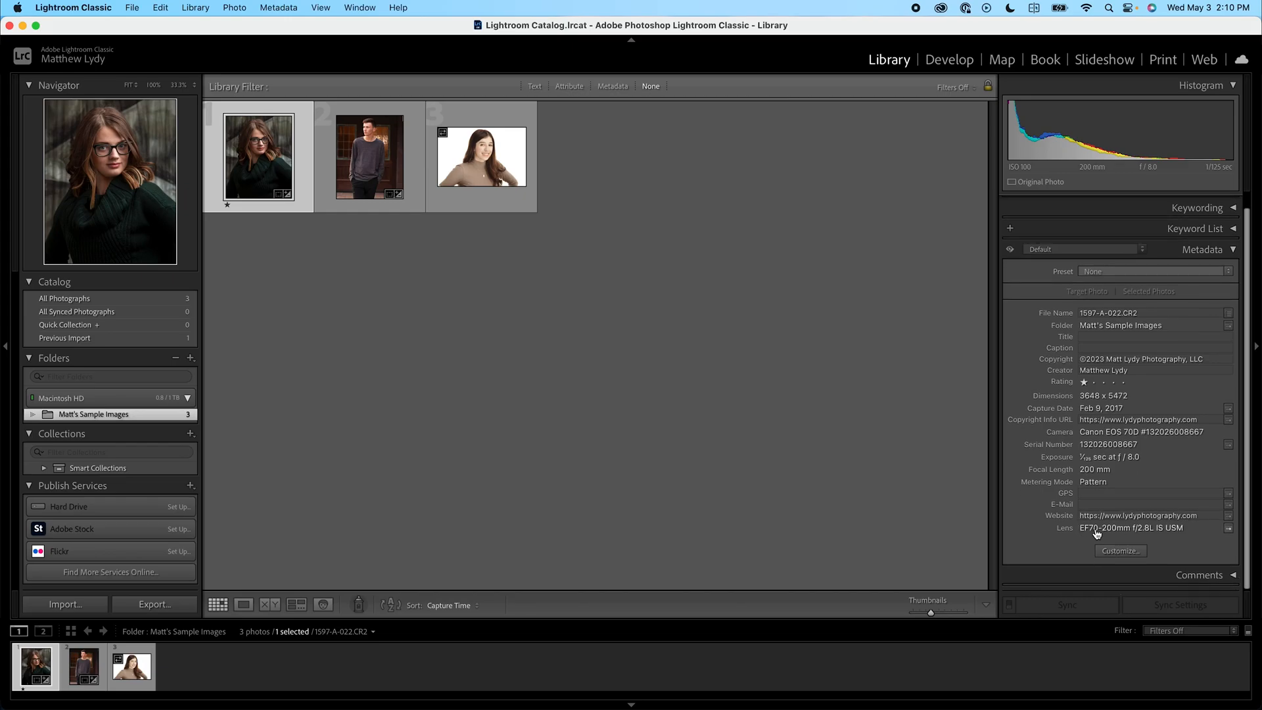
click(64, 299)
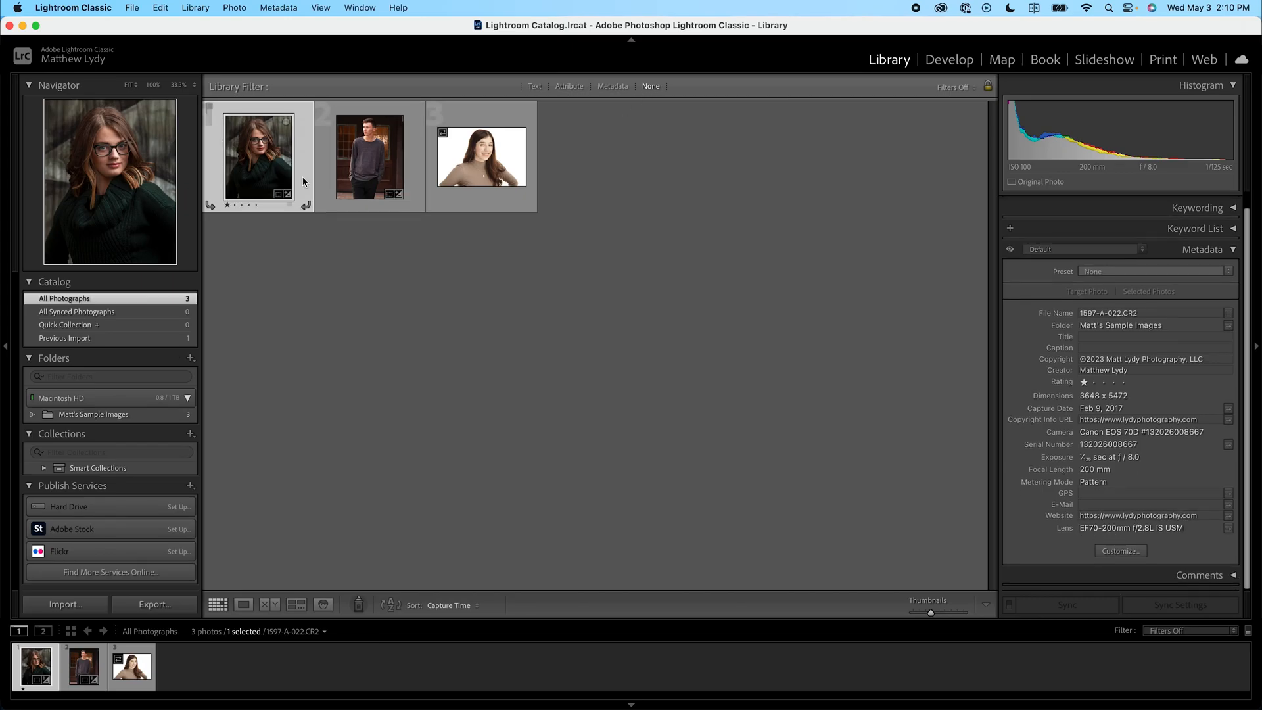
click(1120, 551)
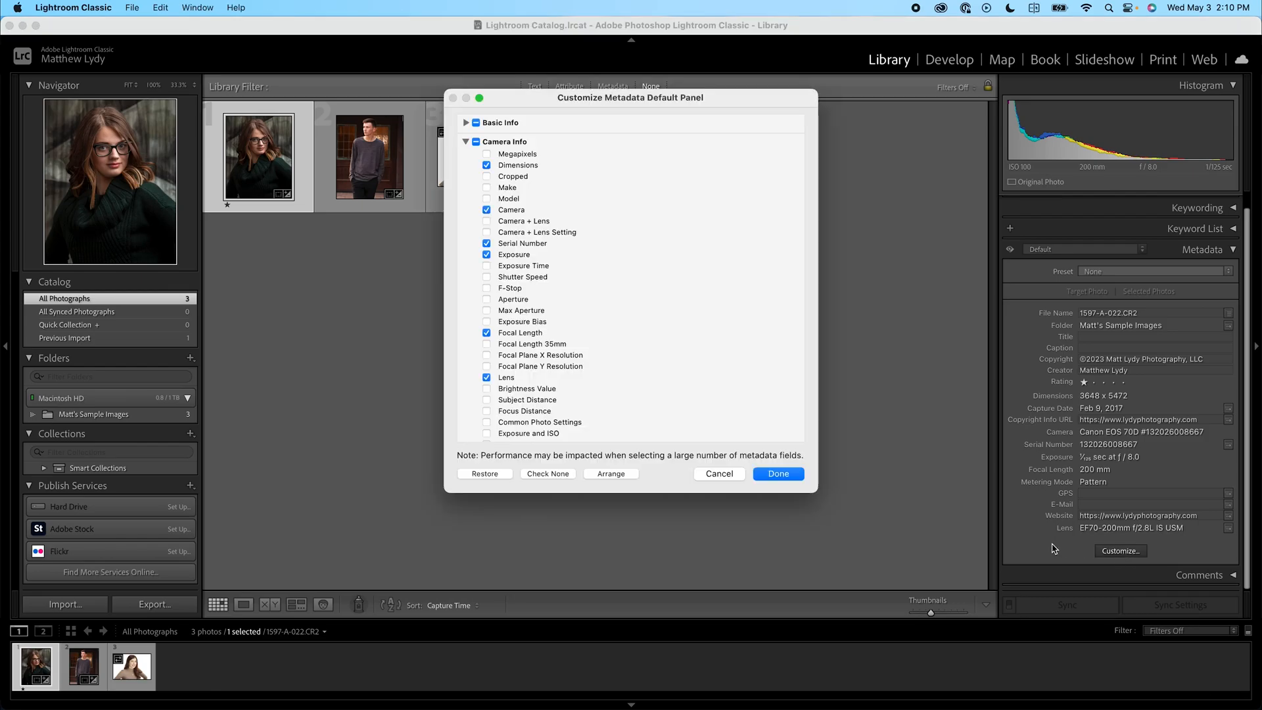
click(610, 473)
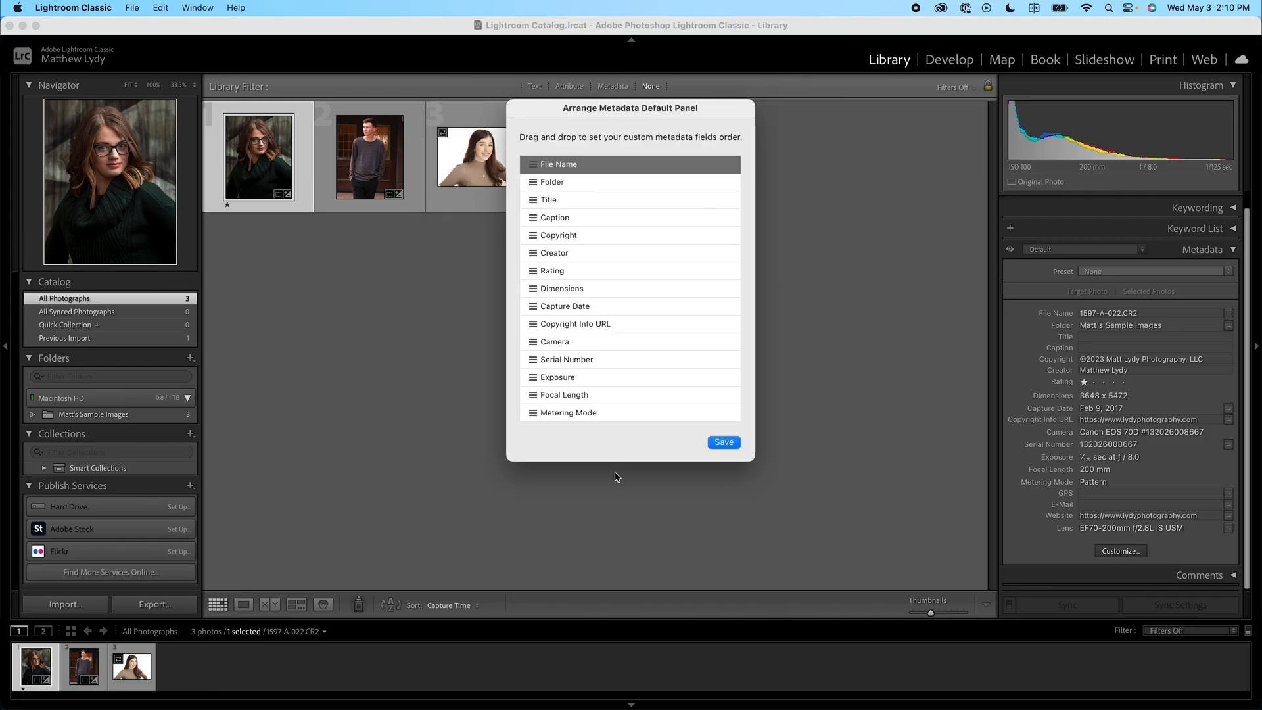
mouse_move(559, 402)
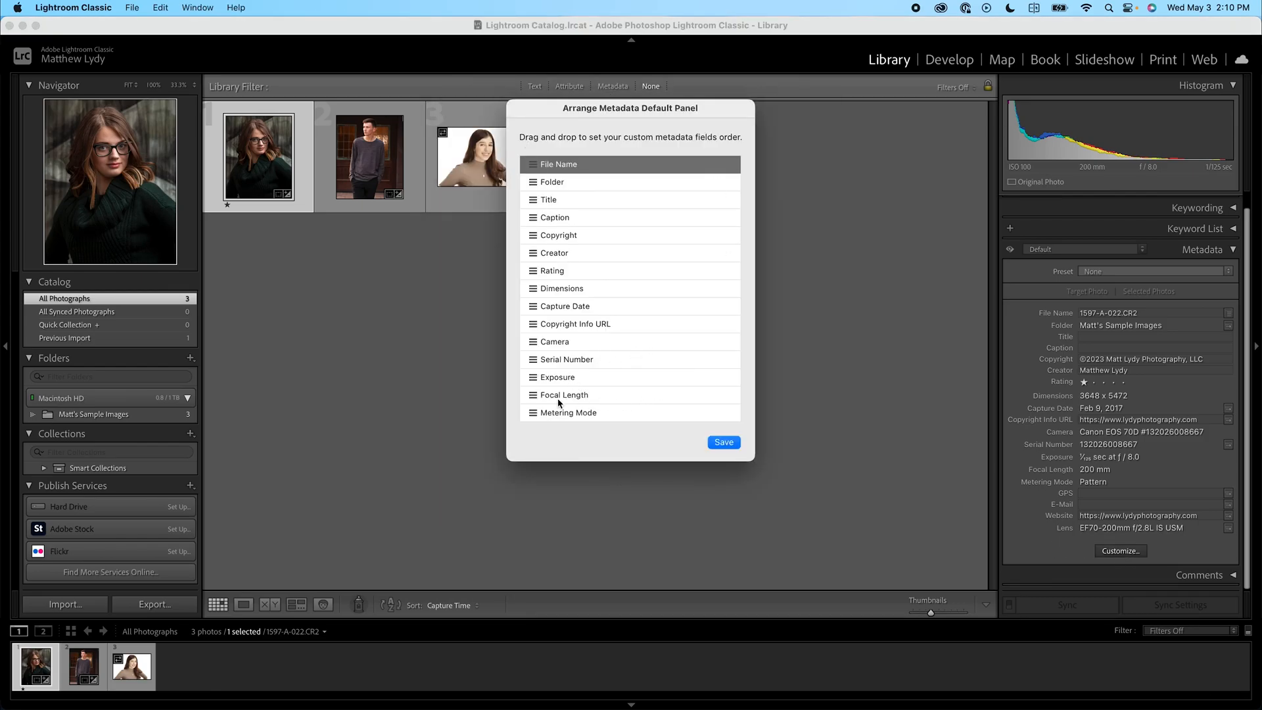
scroll(down, 3)
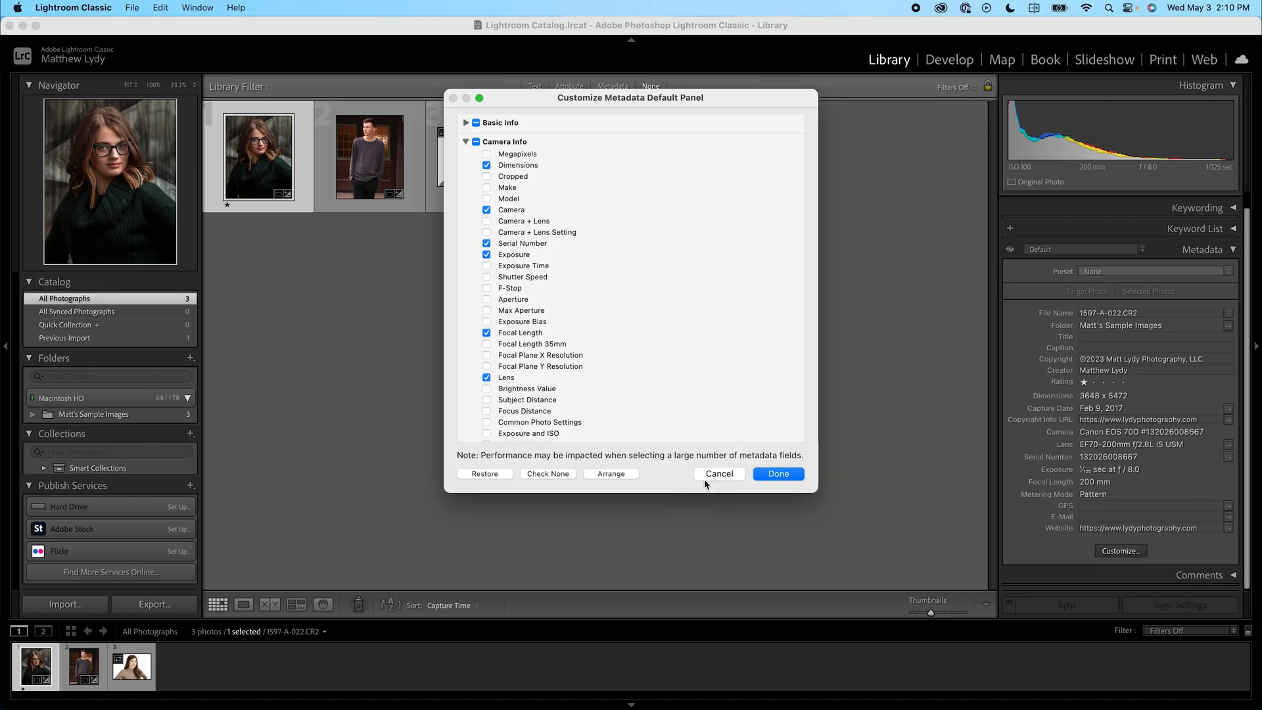
click(775, 473)
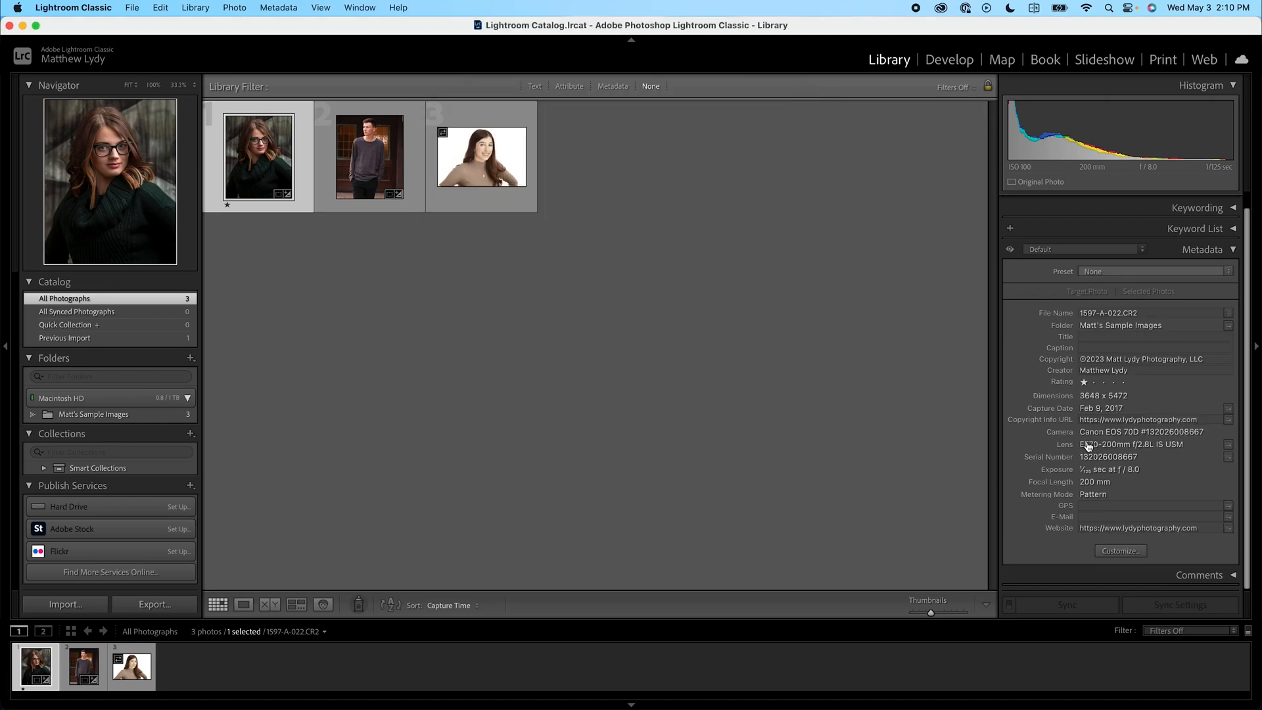
mouse_move(1054, 449)
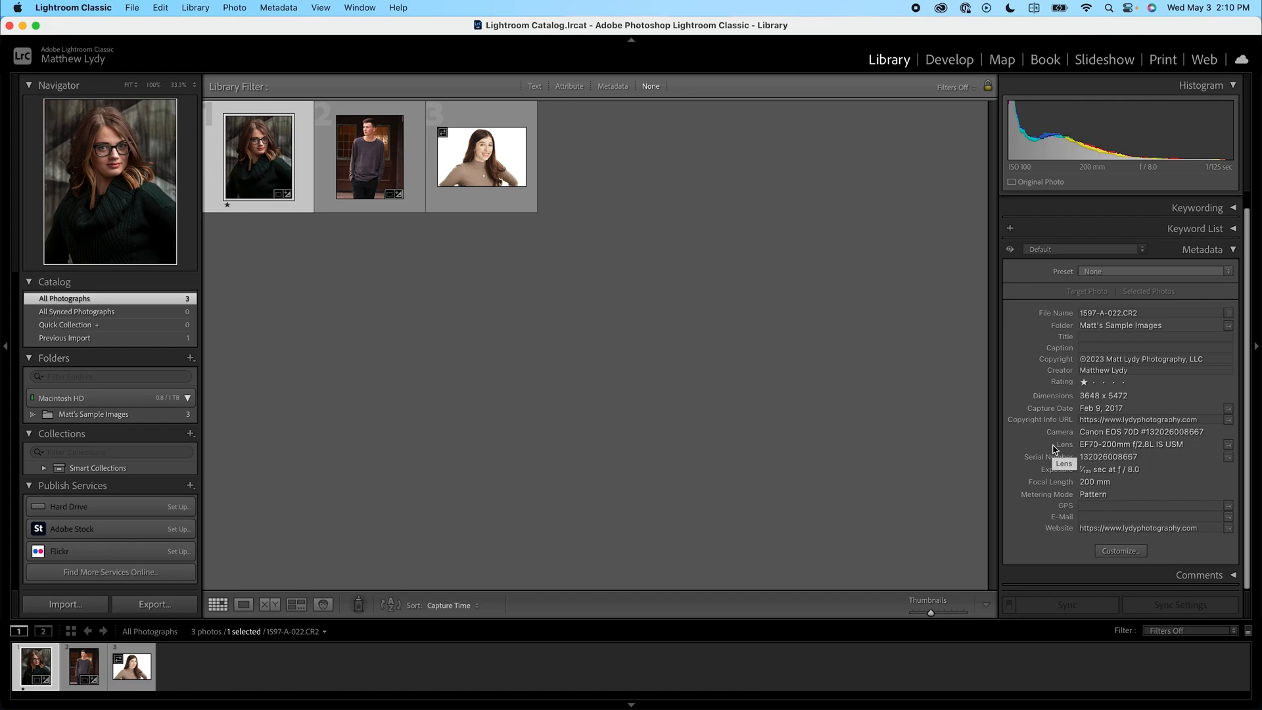
mouse_move(1111, 494)
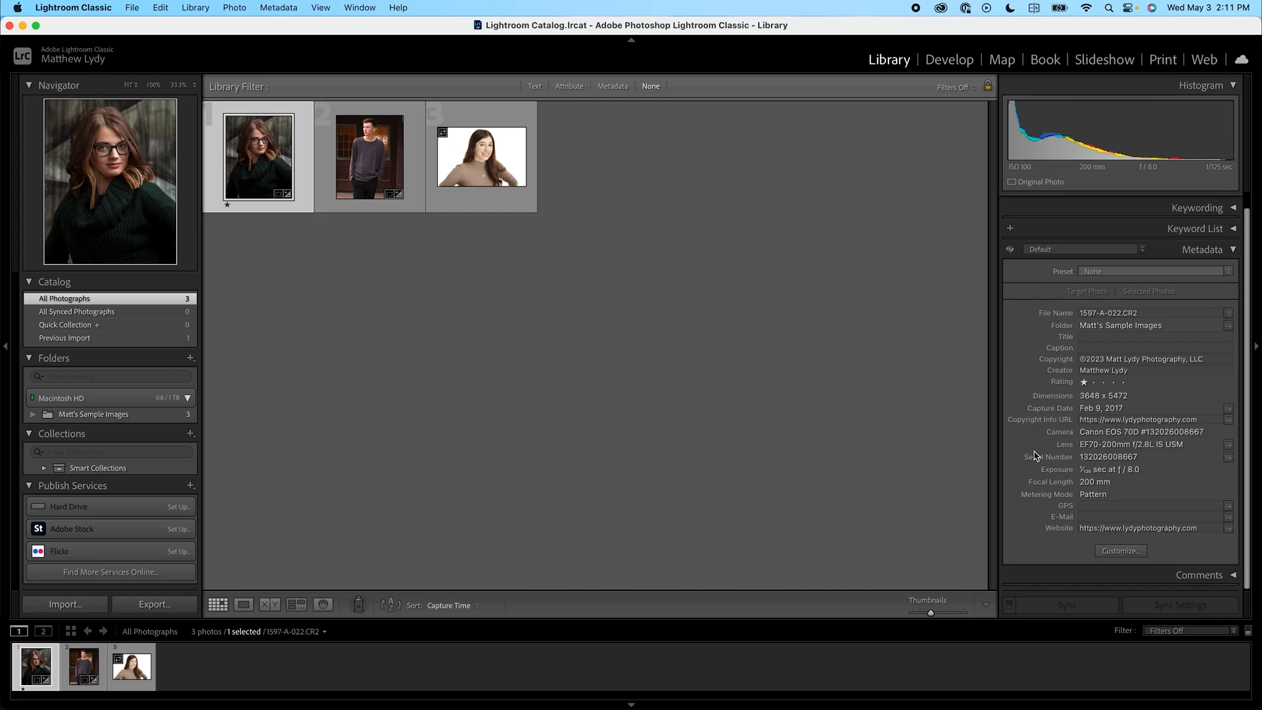
mouse_move(1231, 466)
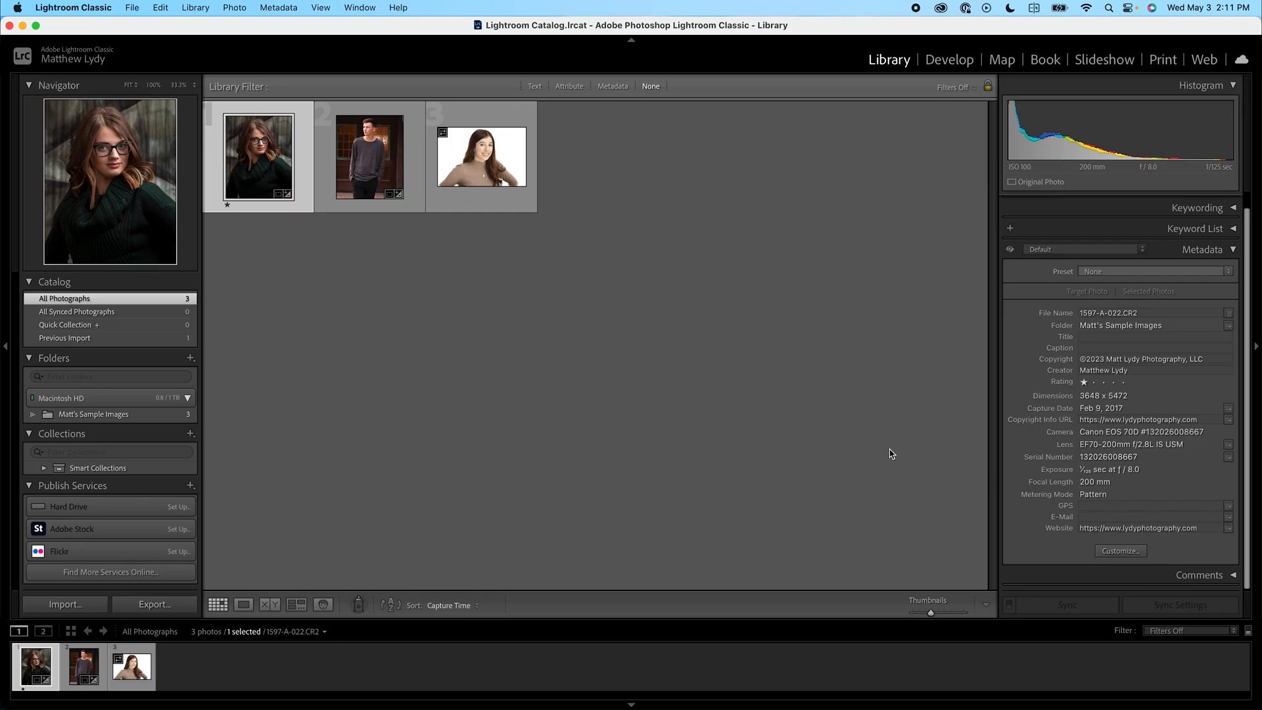
mouse_move(870, 448)
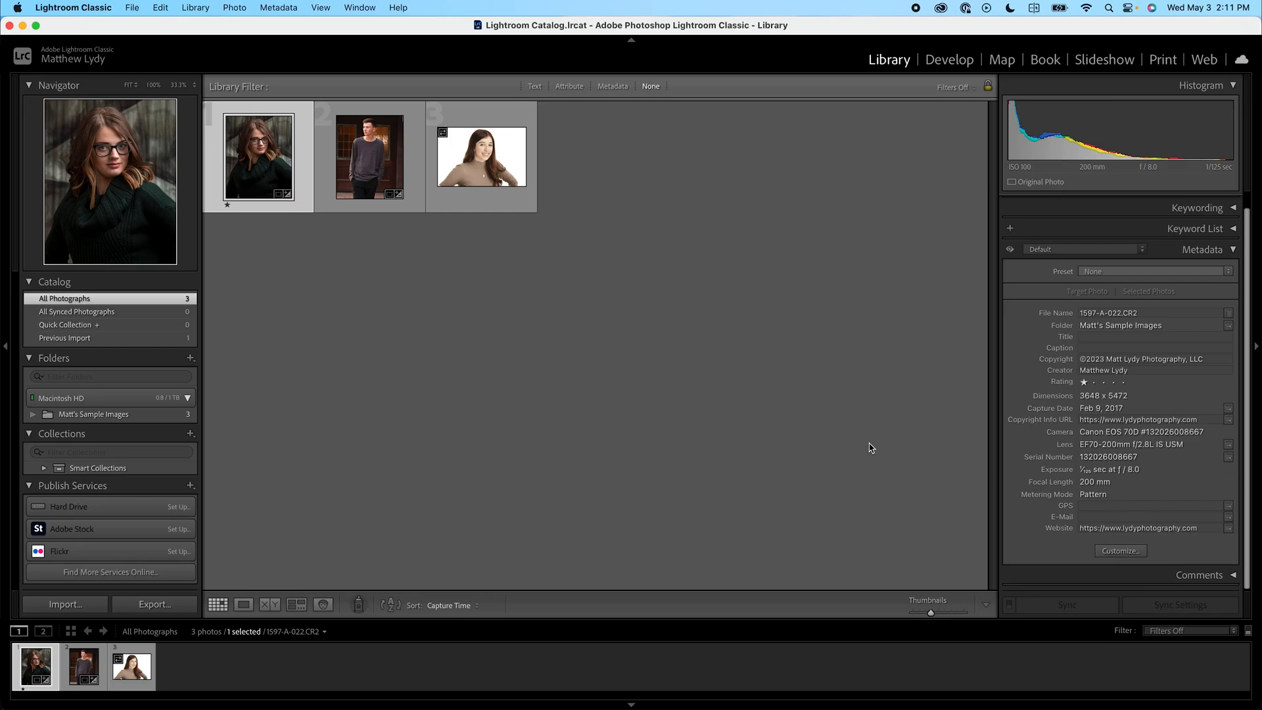
mouse_move(1162, 444)
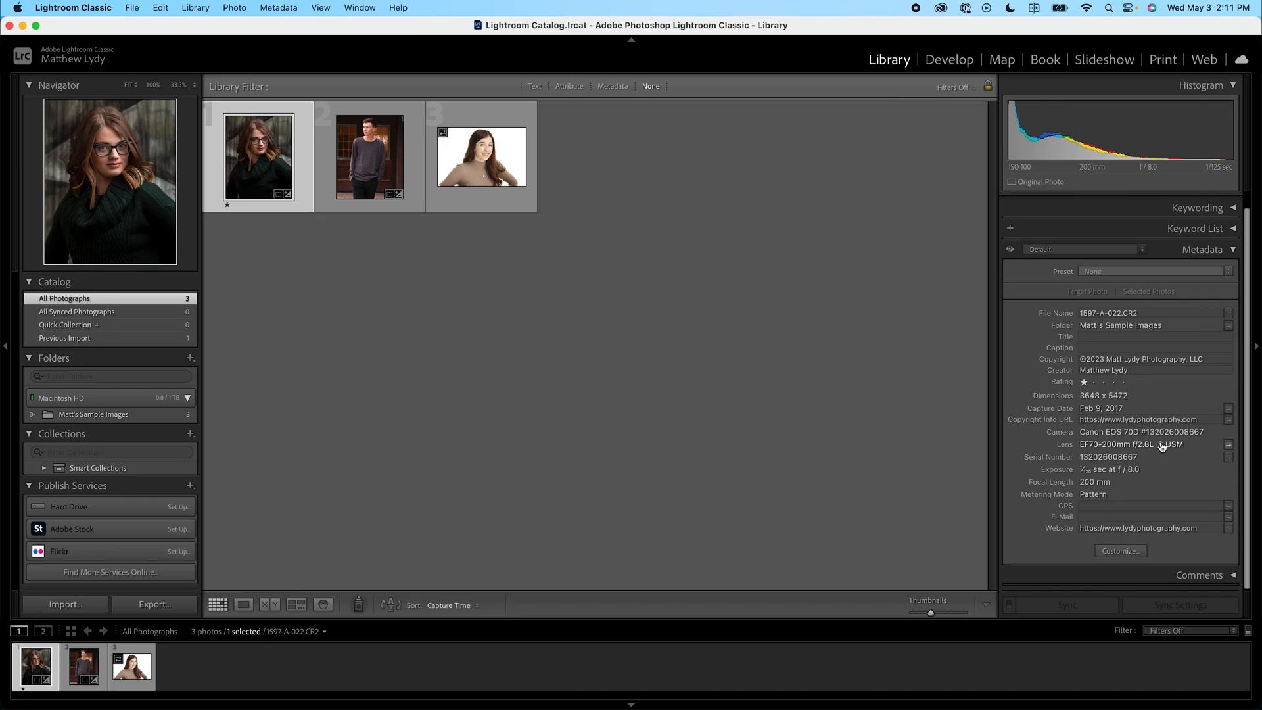
Filter the library to photos taken with the 24-105mm lens
click(613, 86)
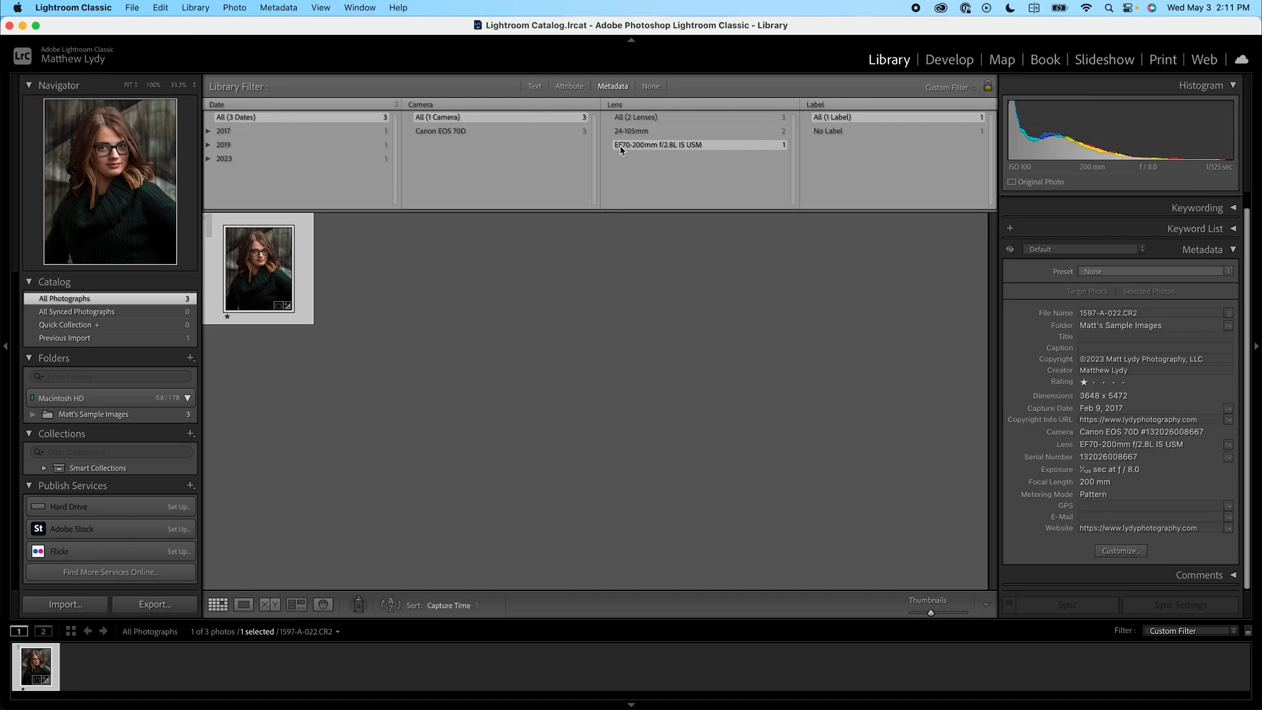
mouse_move(670, 152)
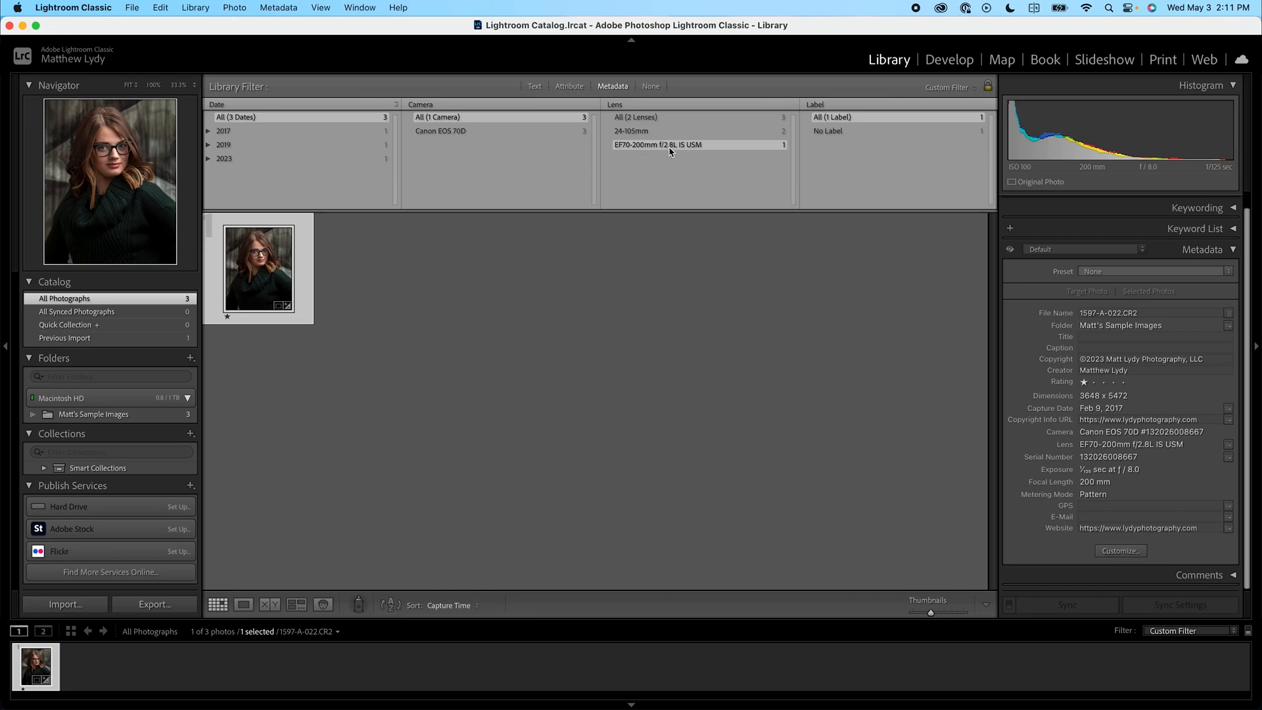
mouse_move(270, 283)
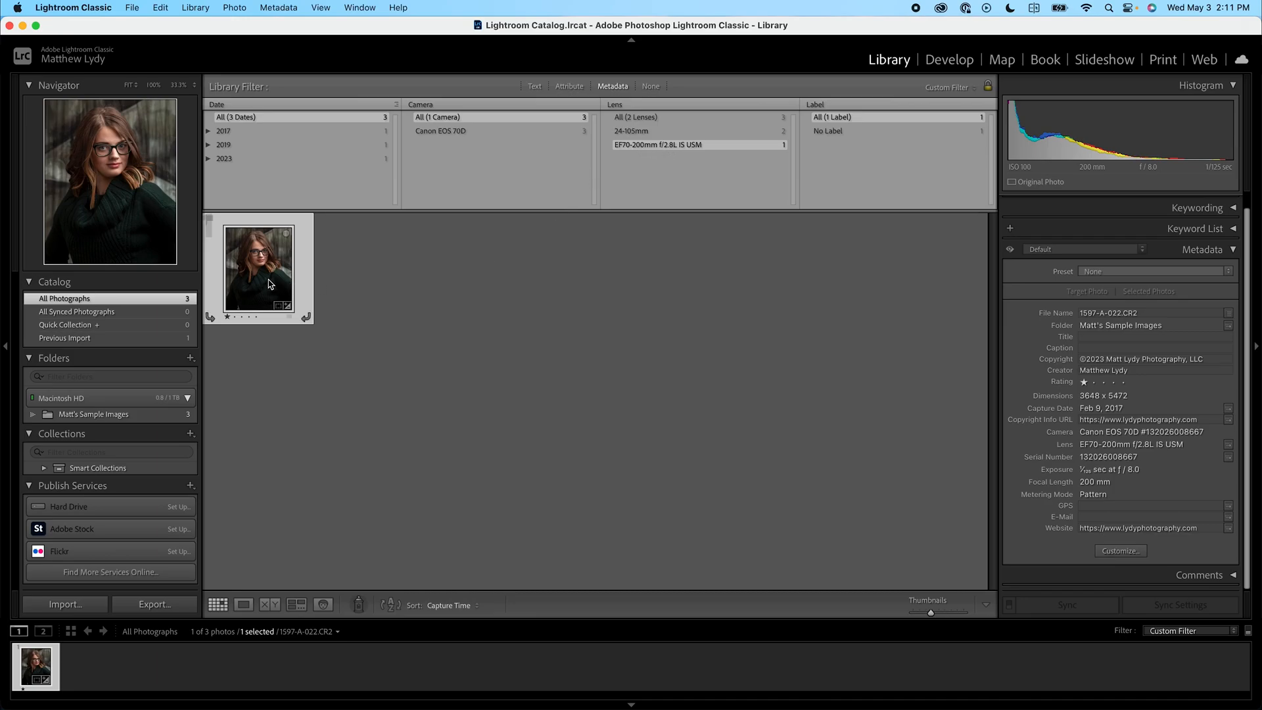
mouse_move(269, 282)
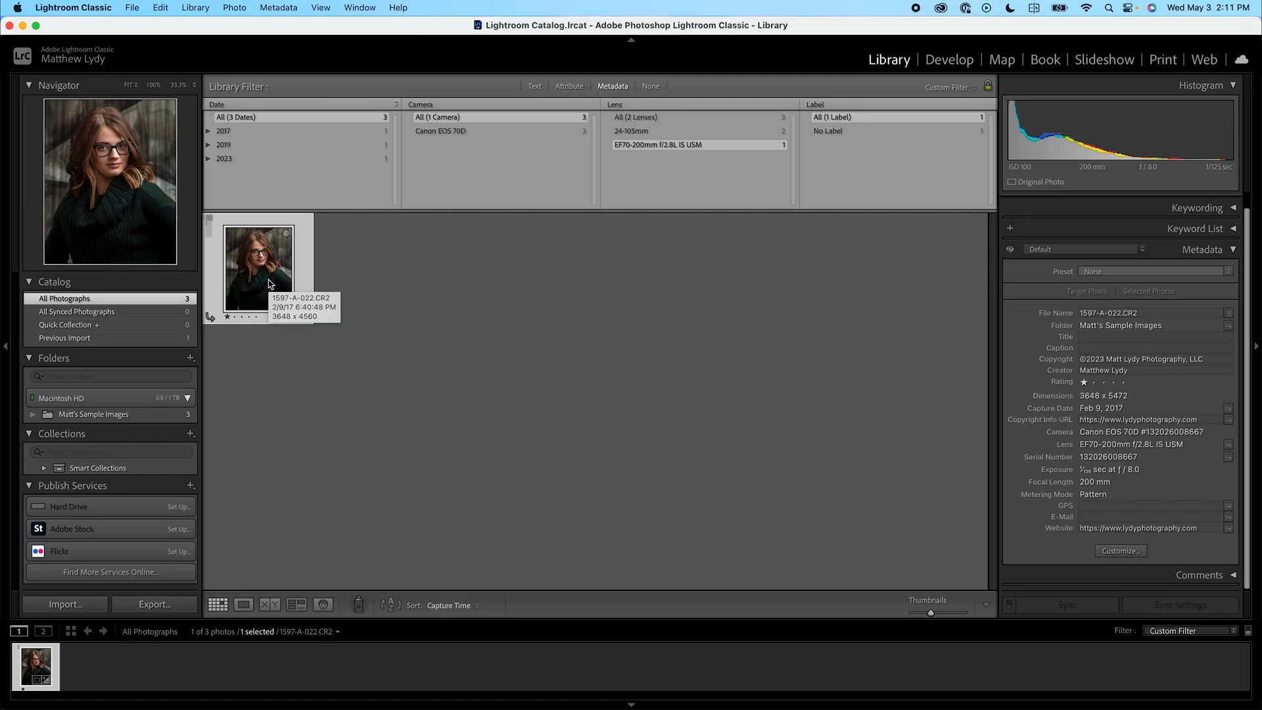
mouse_move(648, 143)
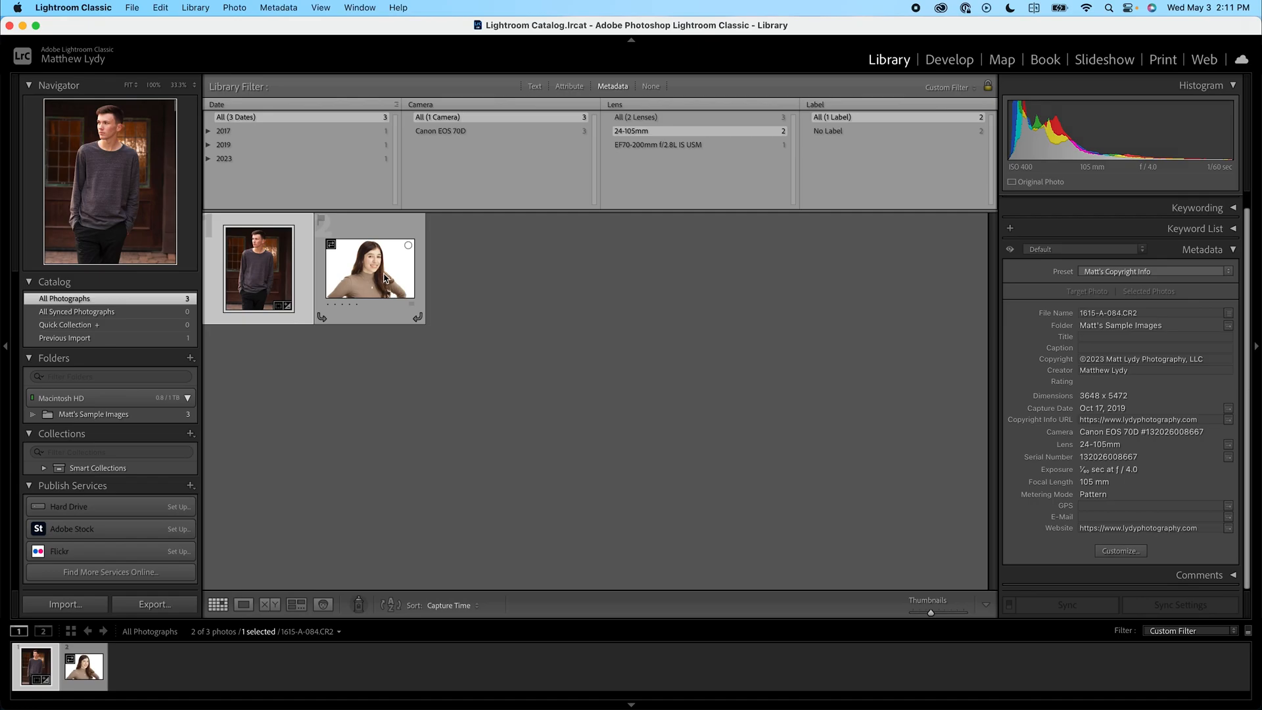
mouse_move(605, 212)
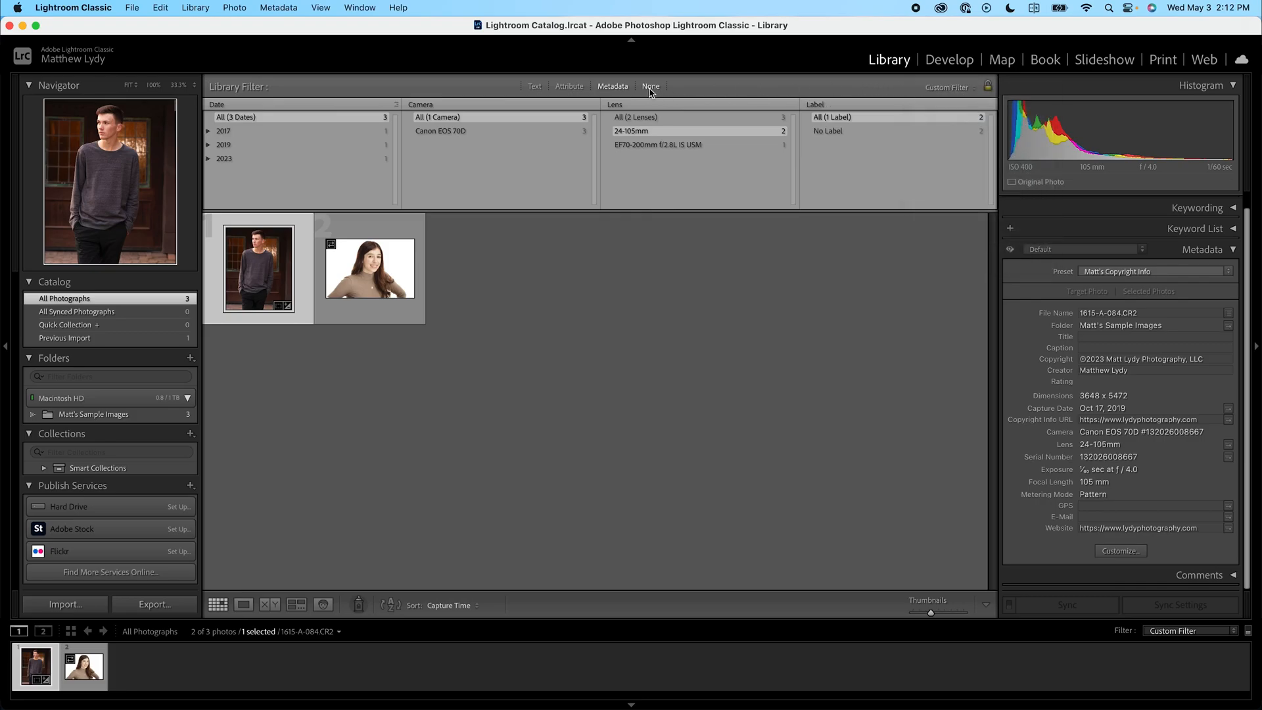
Try the serial number and capture date filters, then turn the library filter off to show all three photos
click(649, 86)
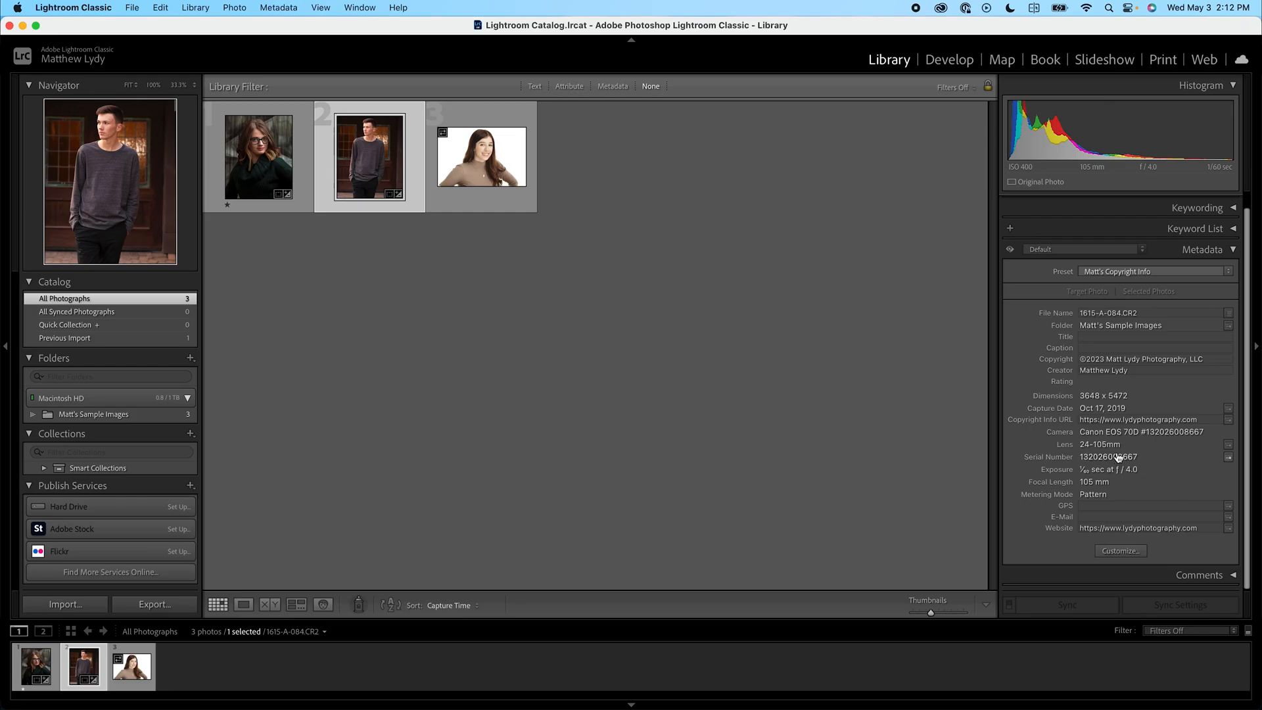
click(612, 86)
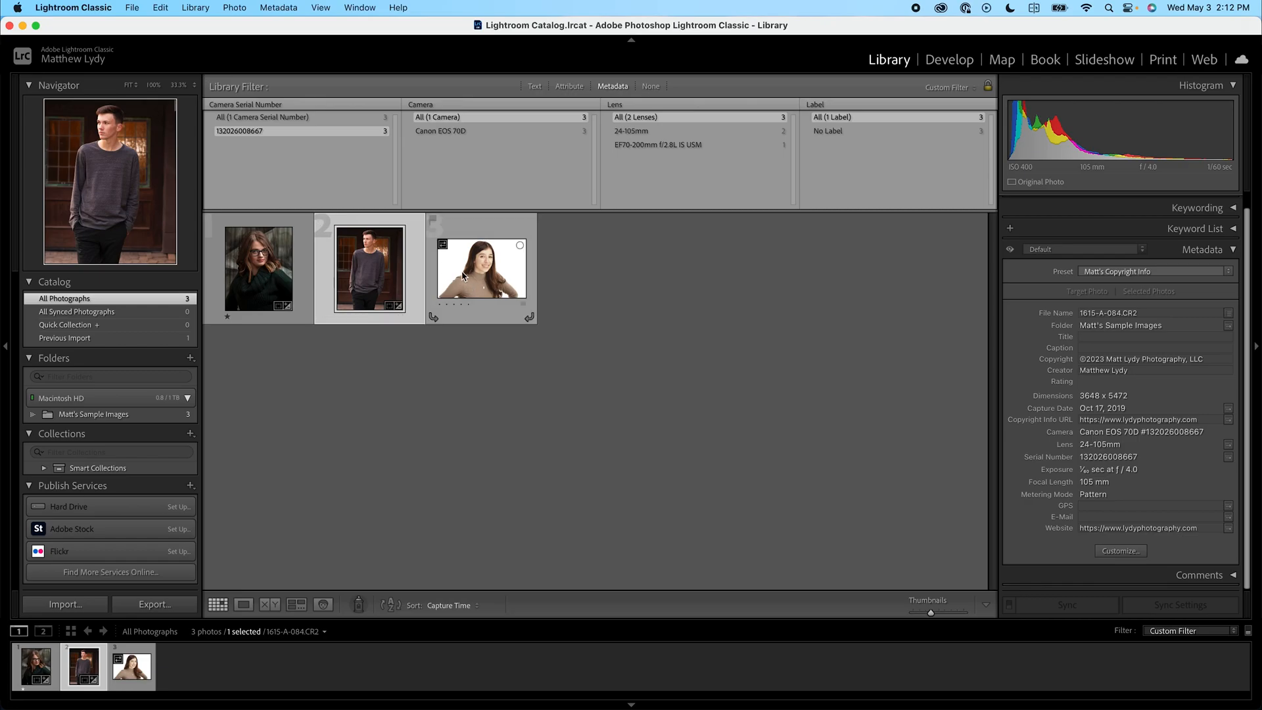
mouse_move(481, 270)
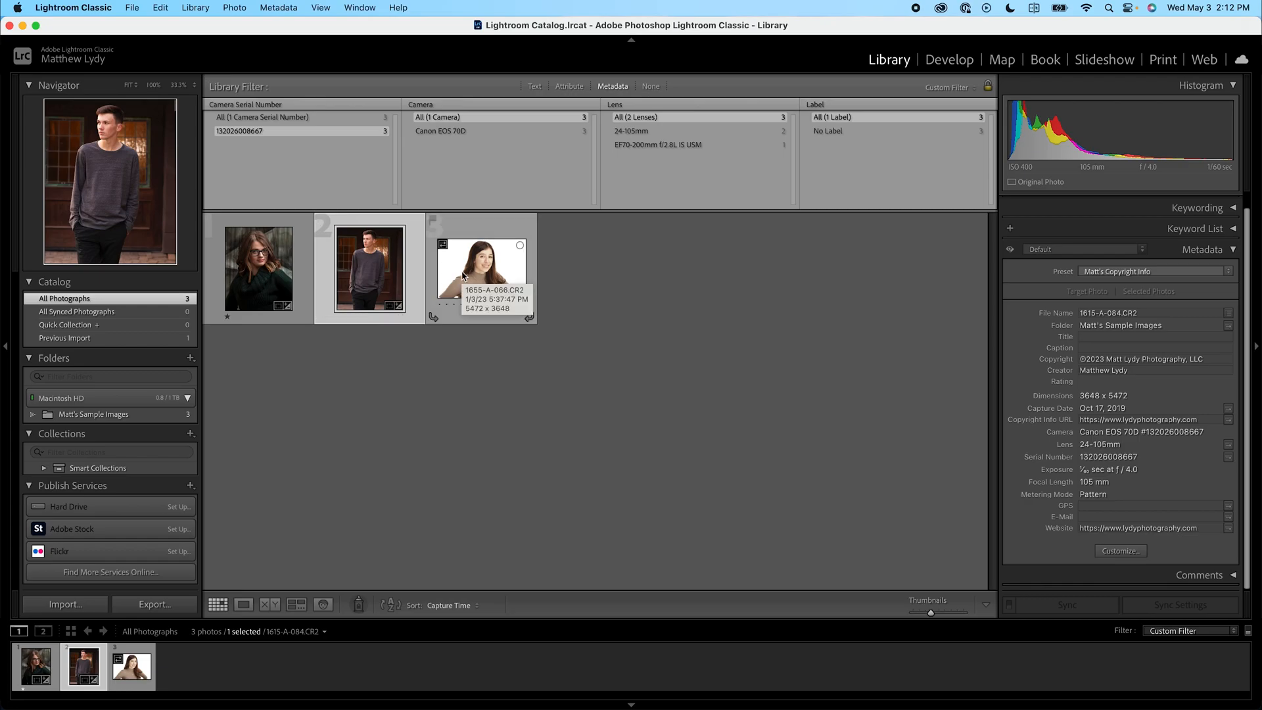
mouse_move(652, 301)
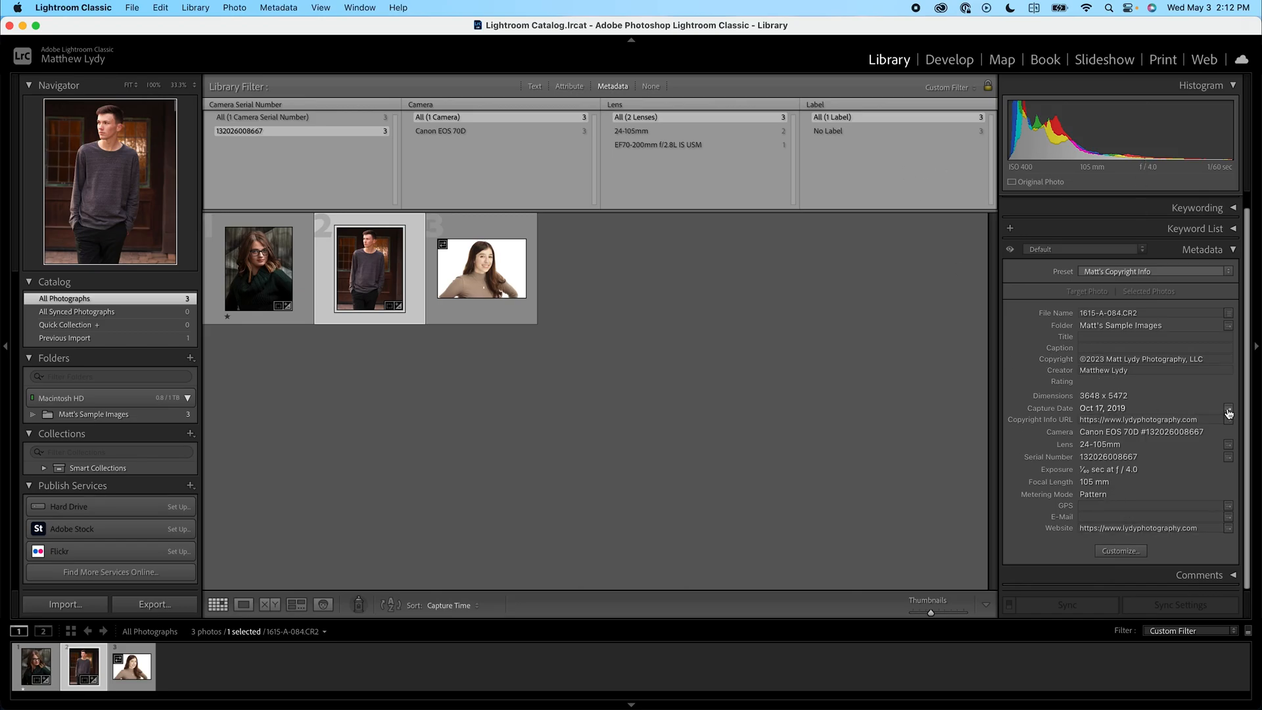
click(232, 144)
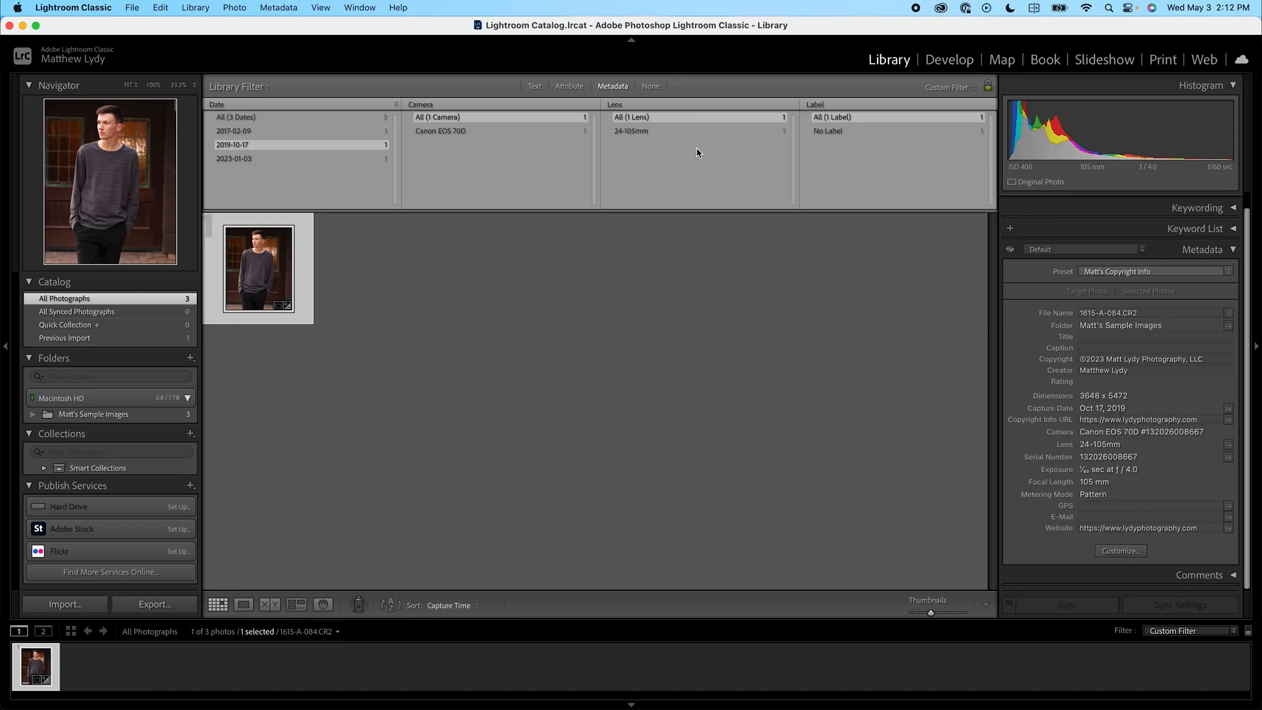
click(650, 86)
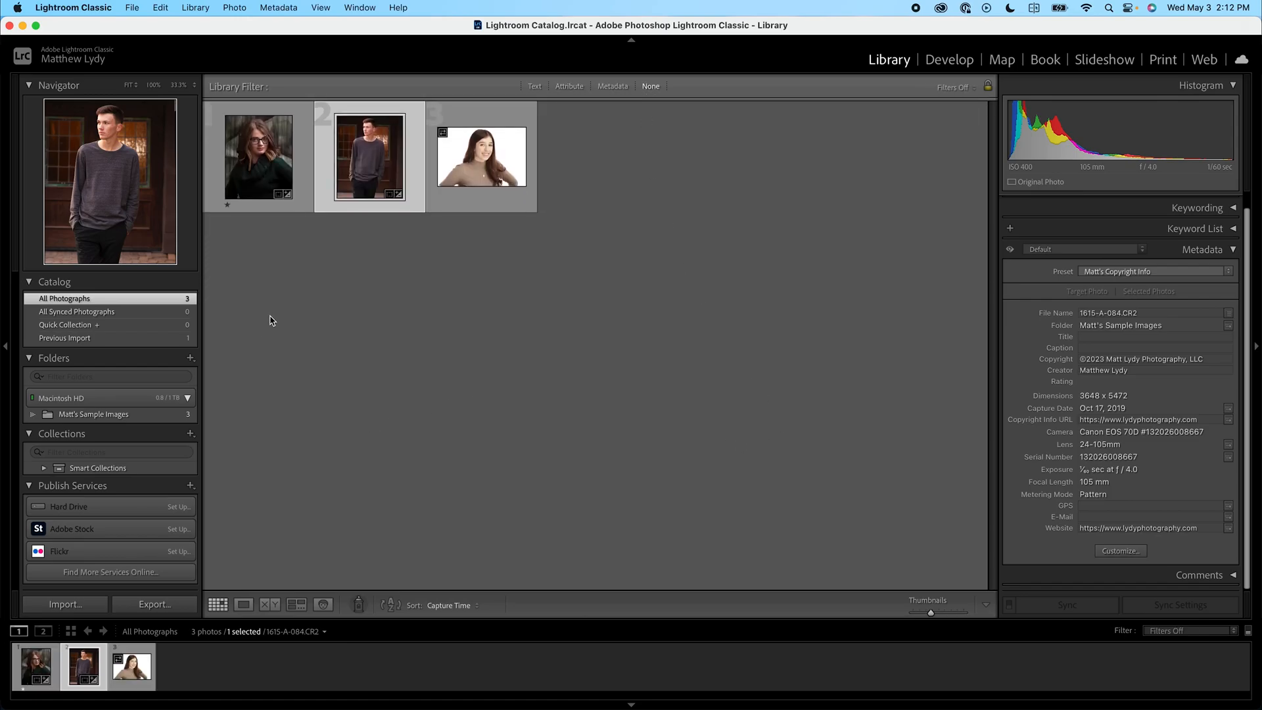
click(481, 157)
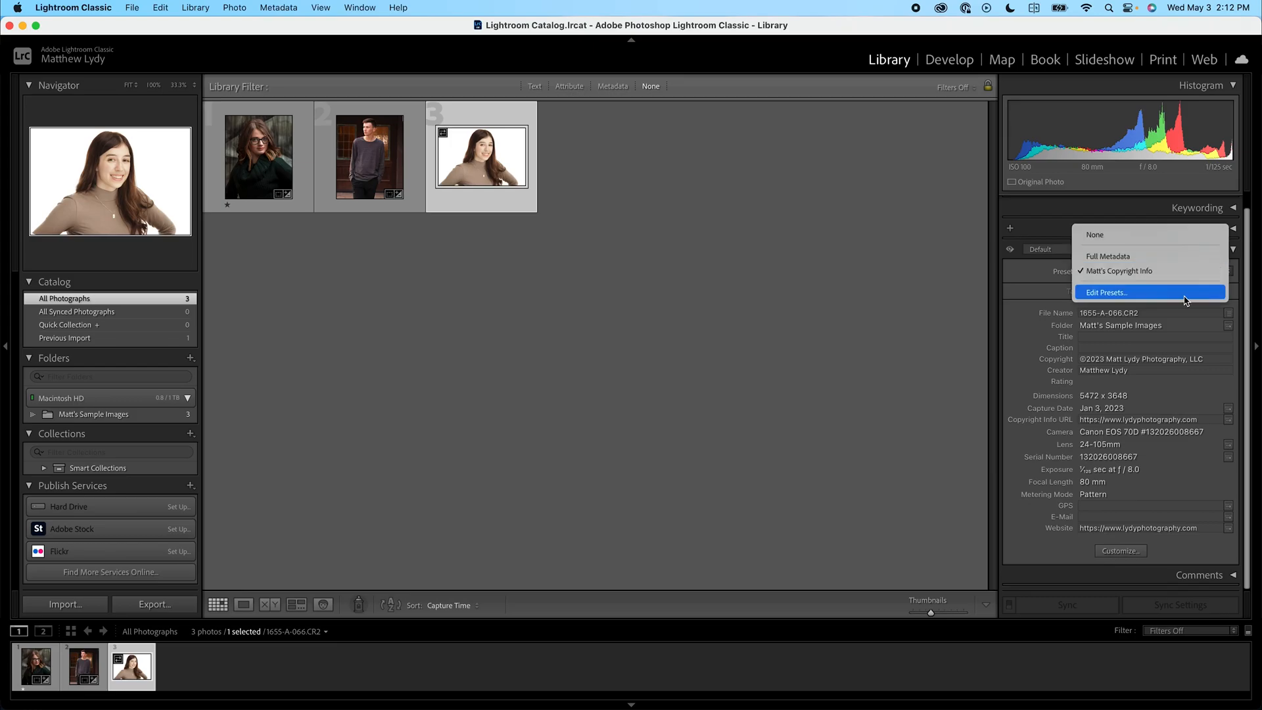
Save the current metadata settings as a new preset named 'My full metadata'
click(1106, 292)
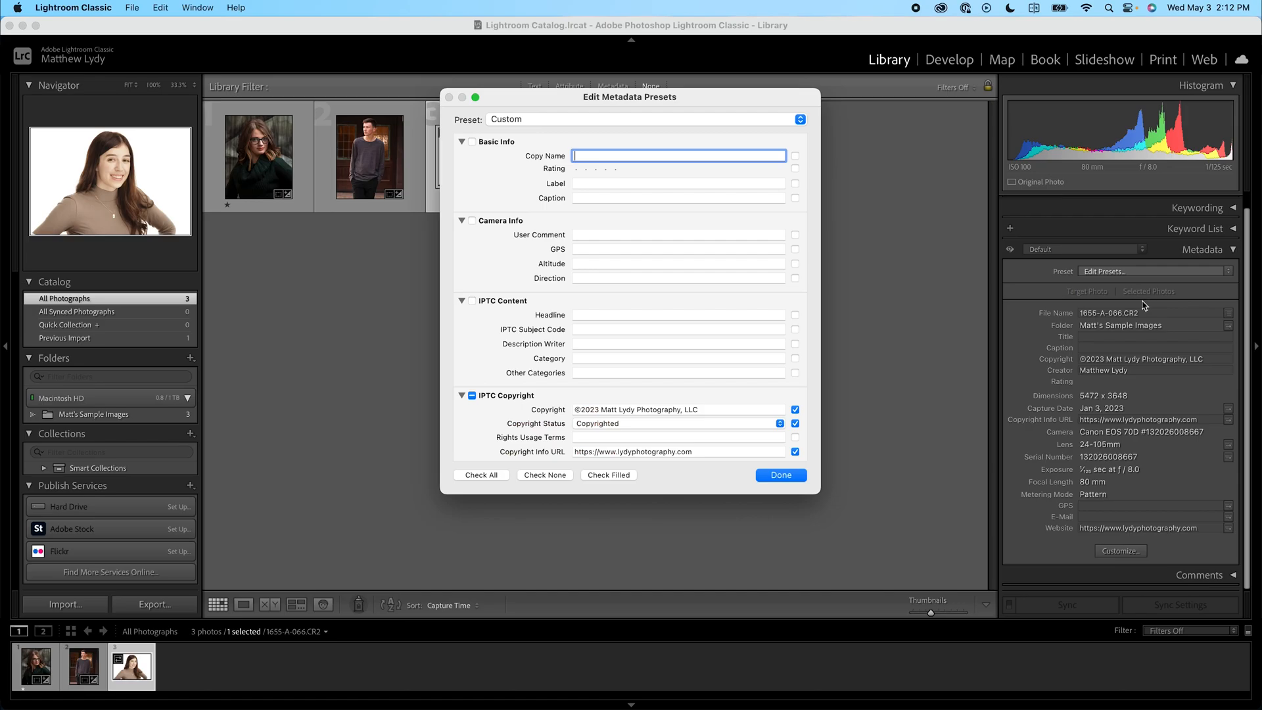
click(644, 119)
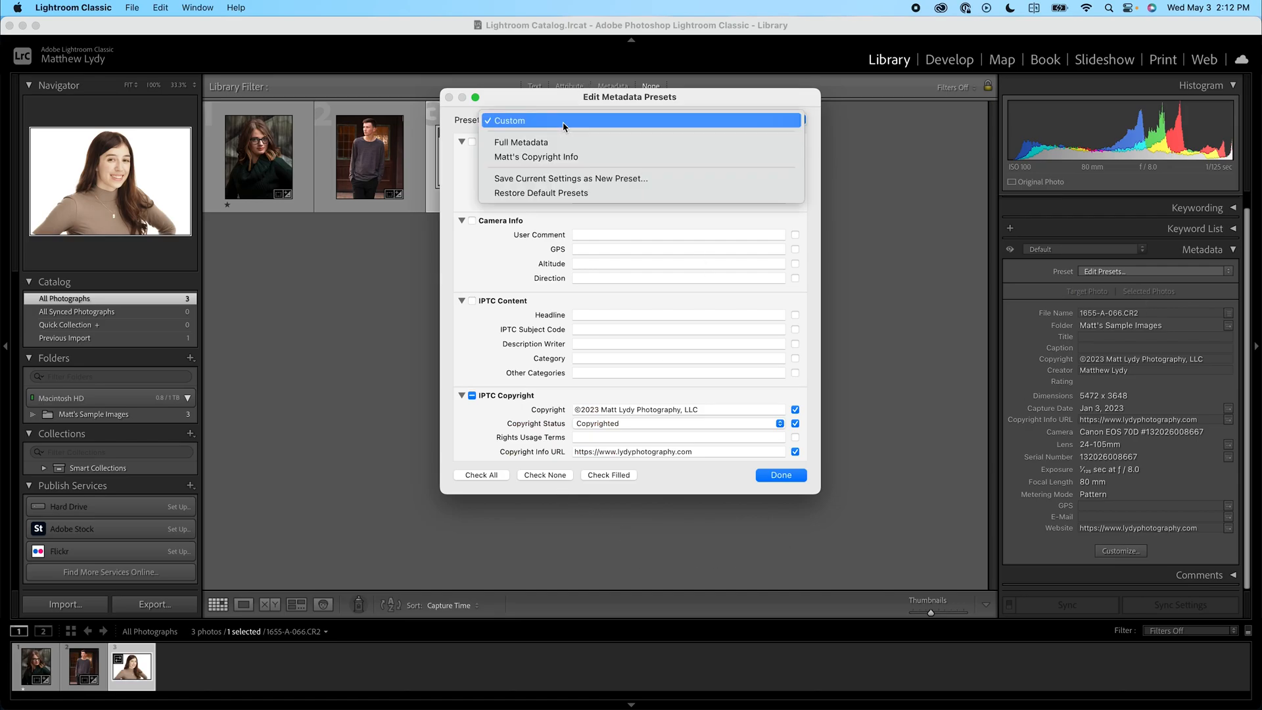
click(571, 179)
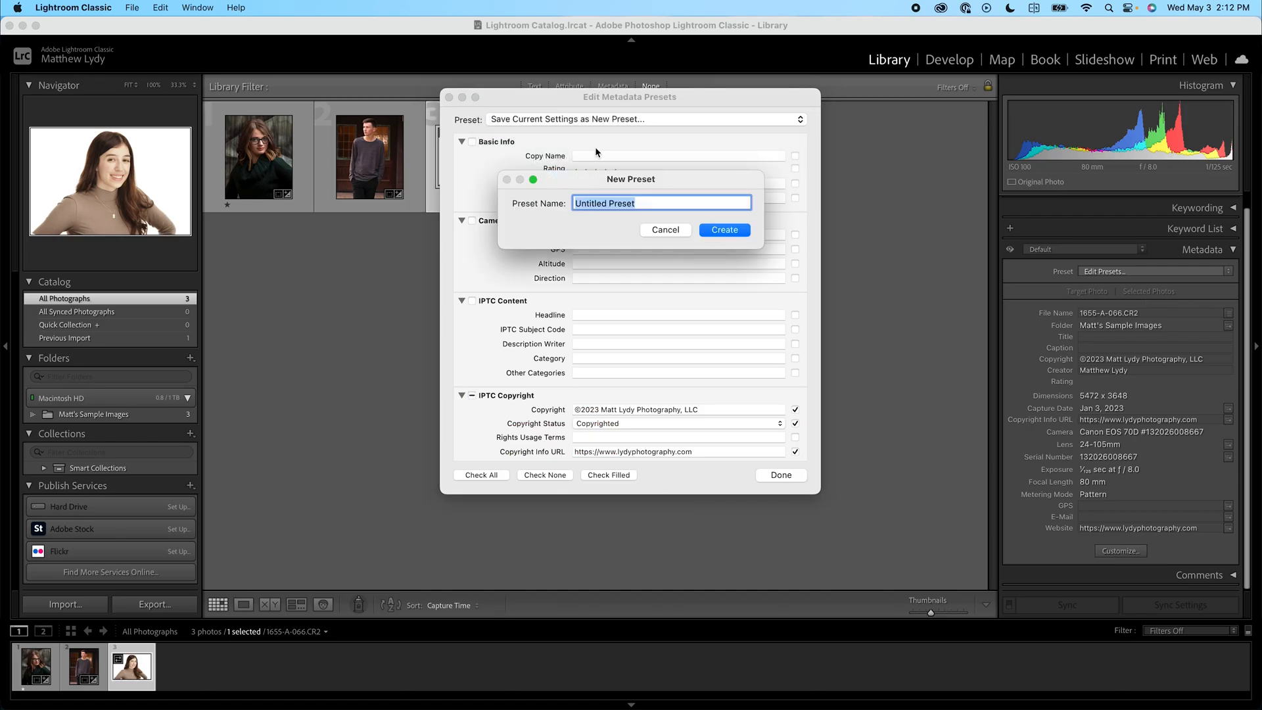
text(MY)
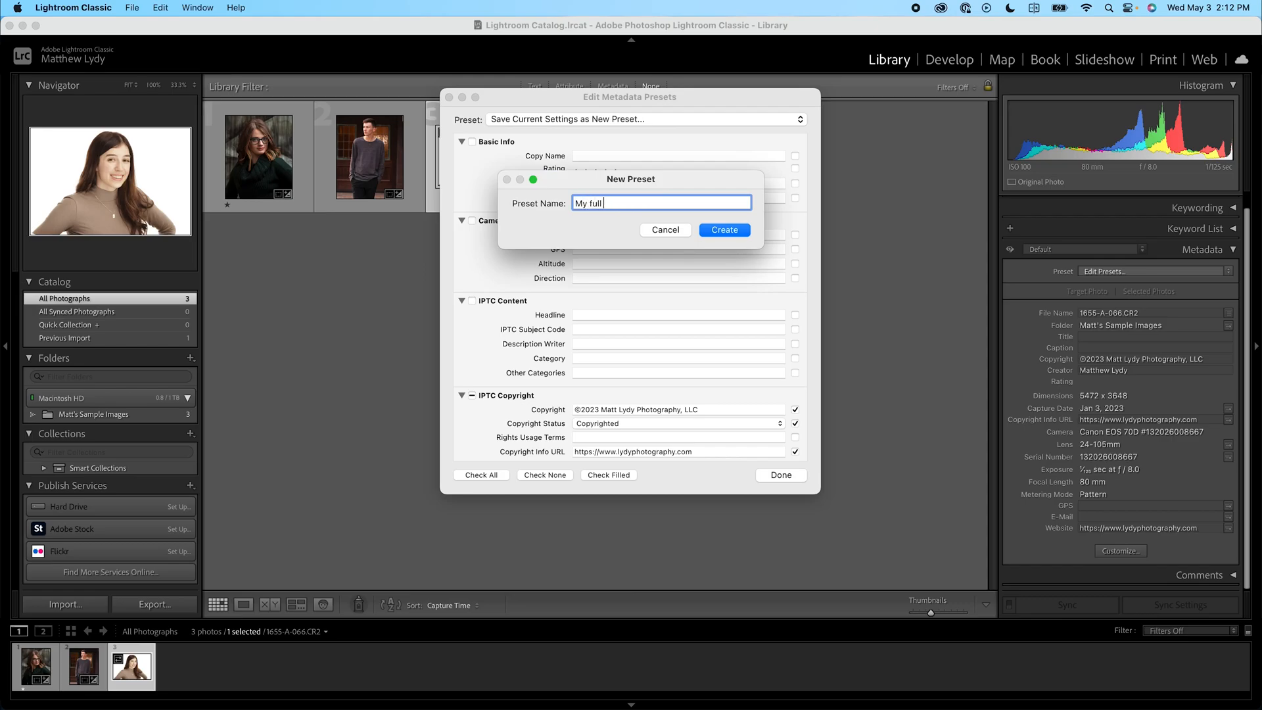
text(meta)
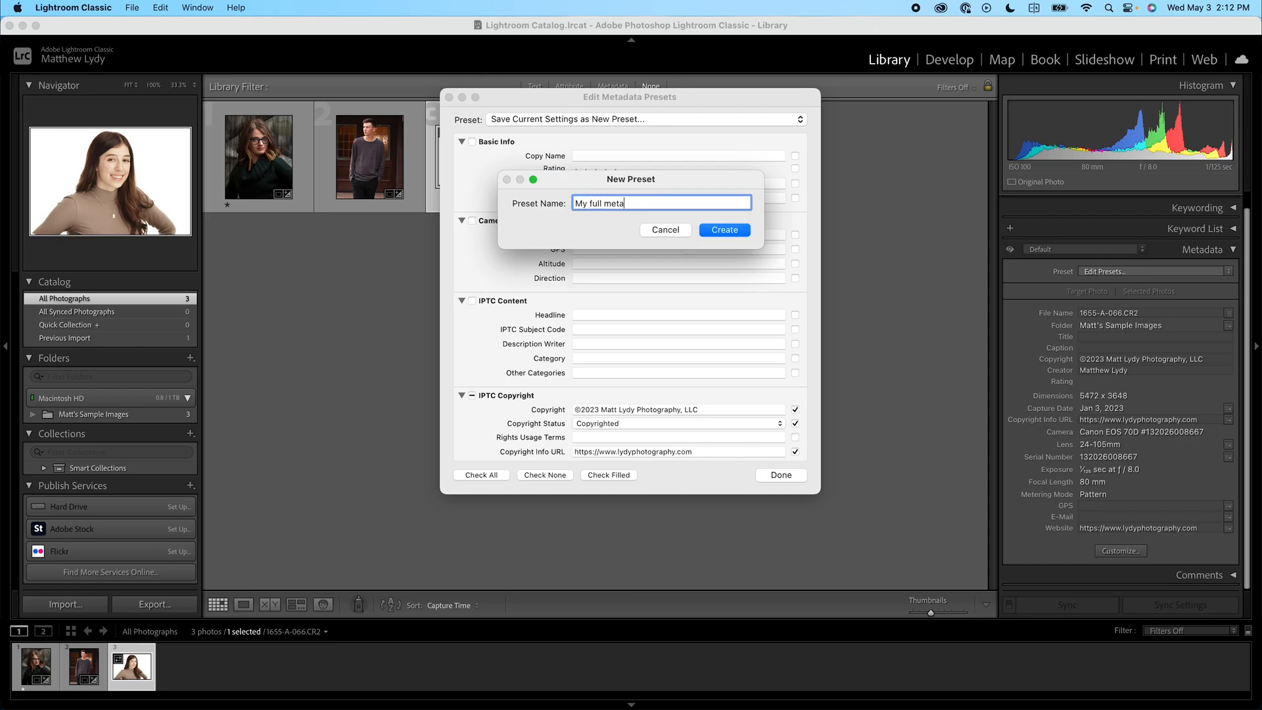
click(723, 229)
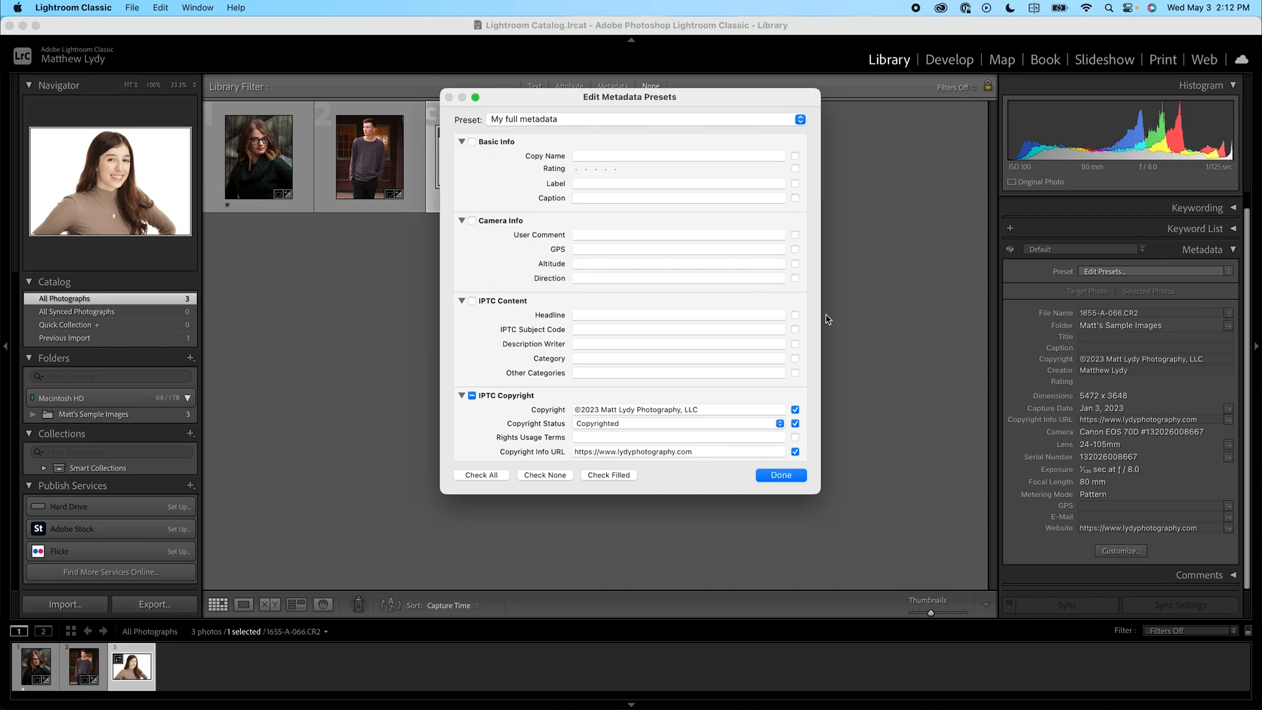